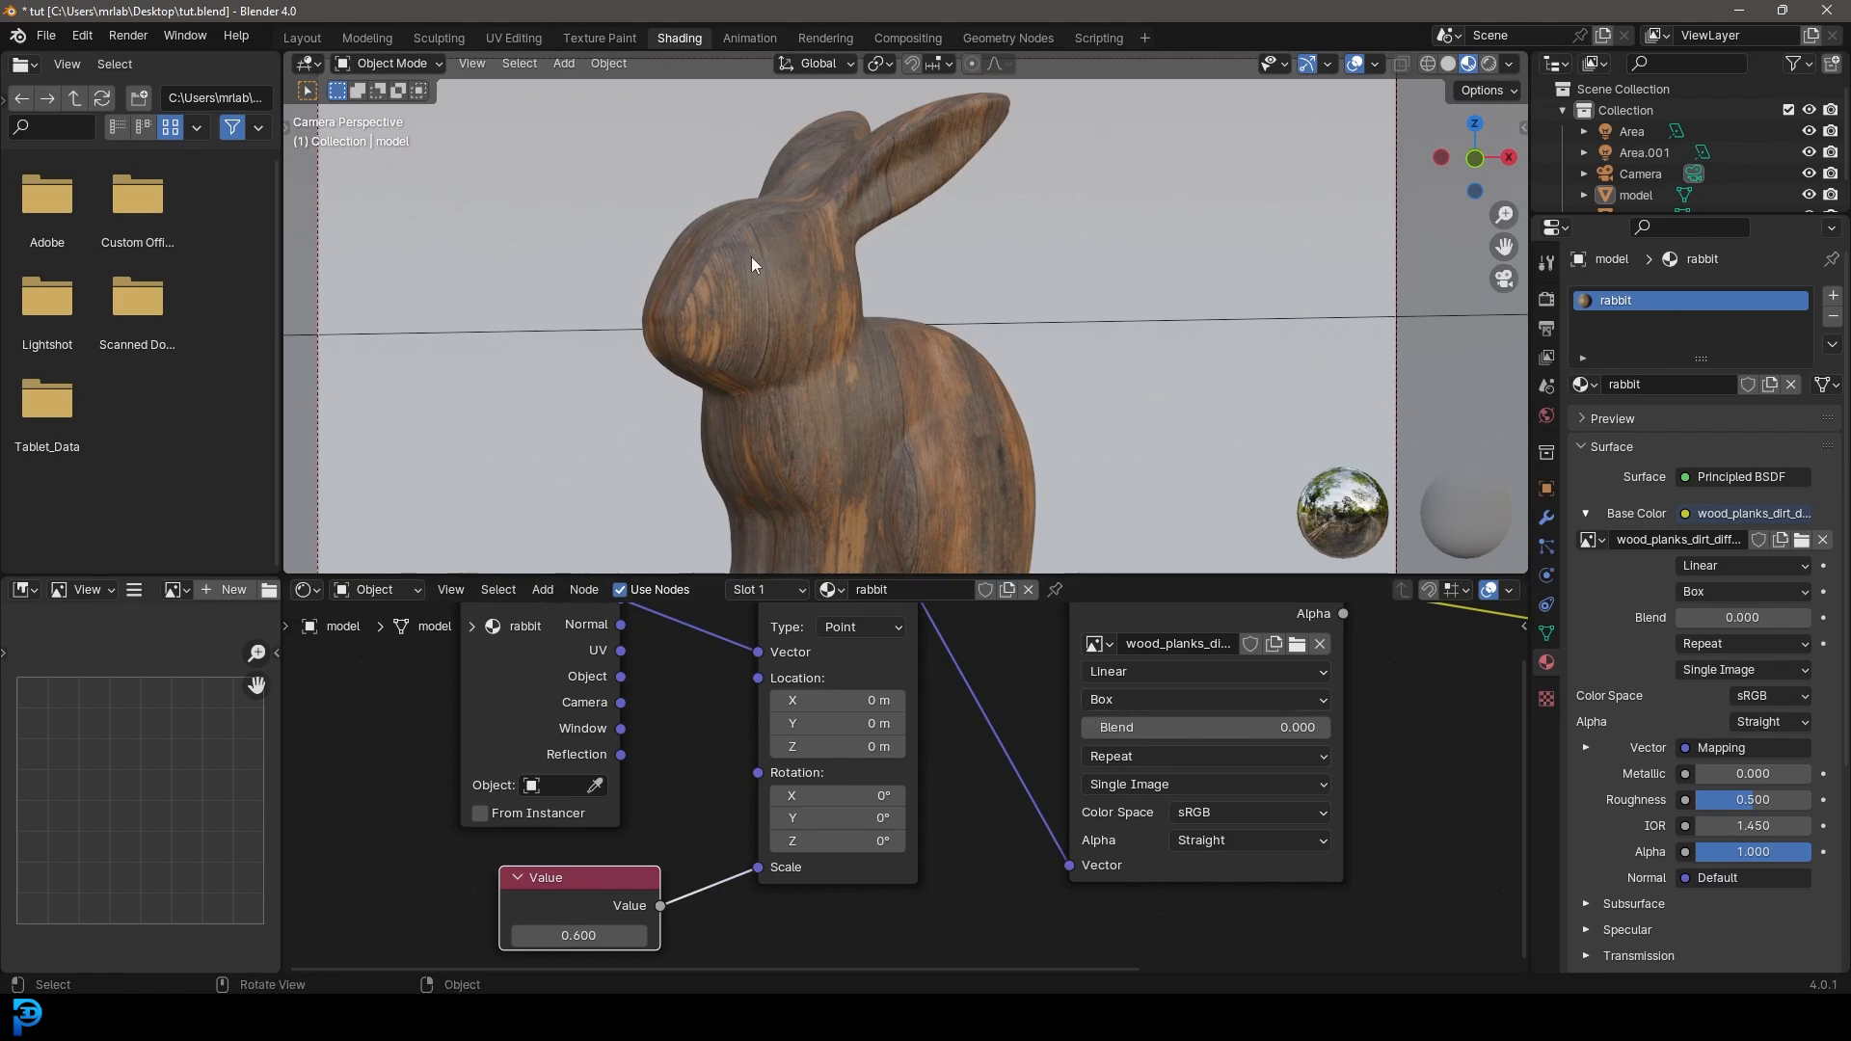
{"action": "mouse_move", "coordinate": [745, 287]}
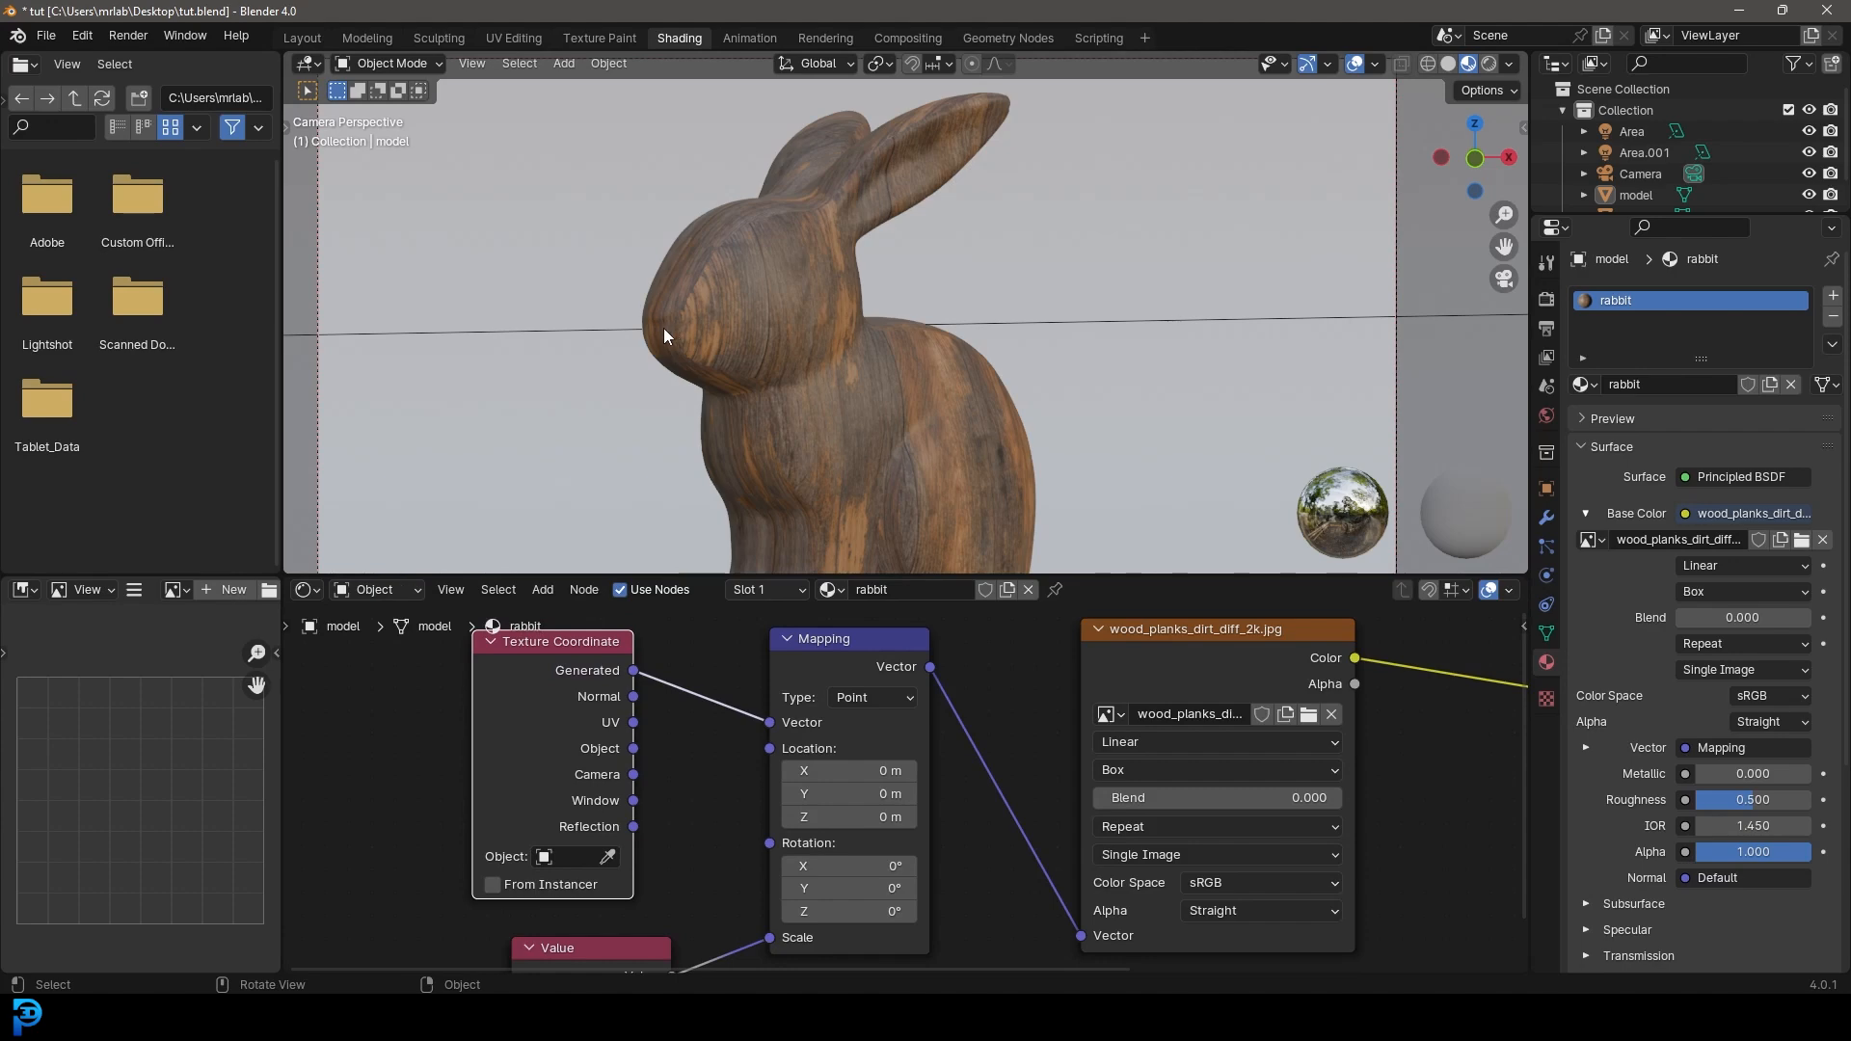
{"action": "mouse_move", "coordinate": [1166, 744]}
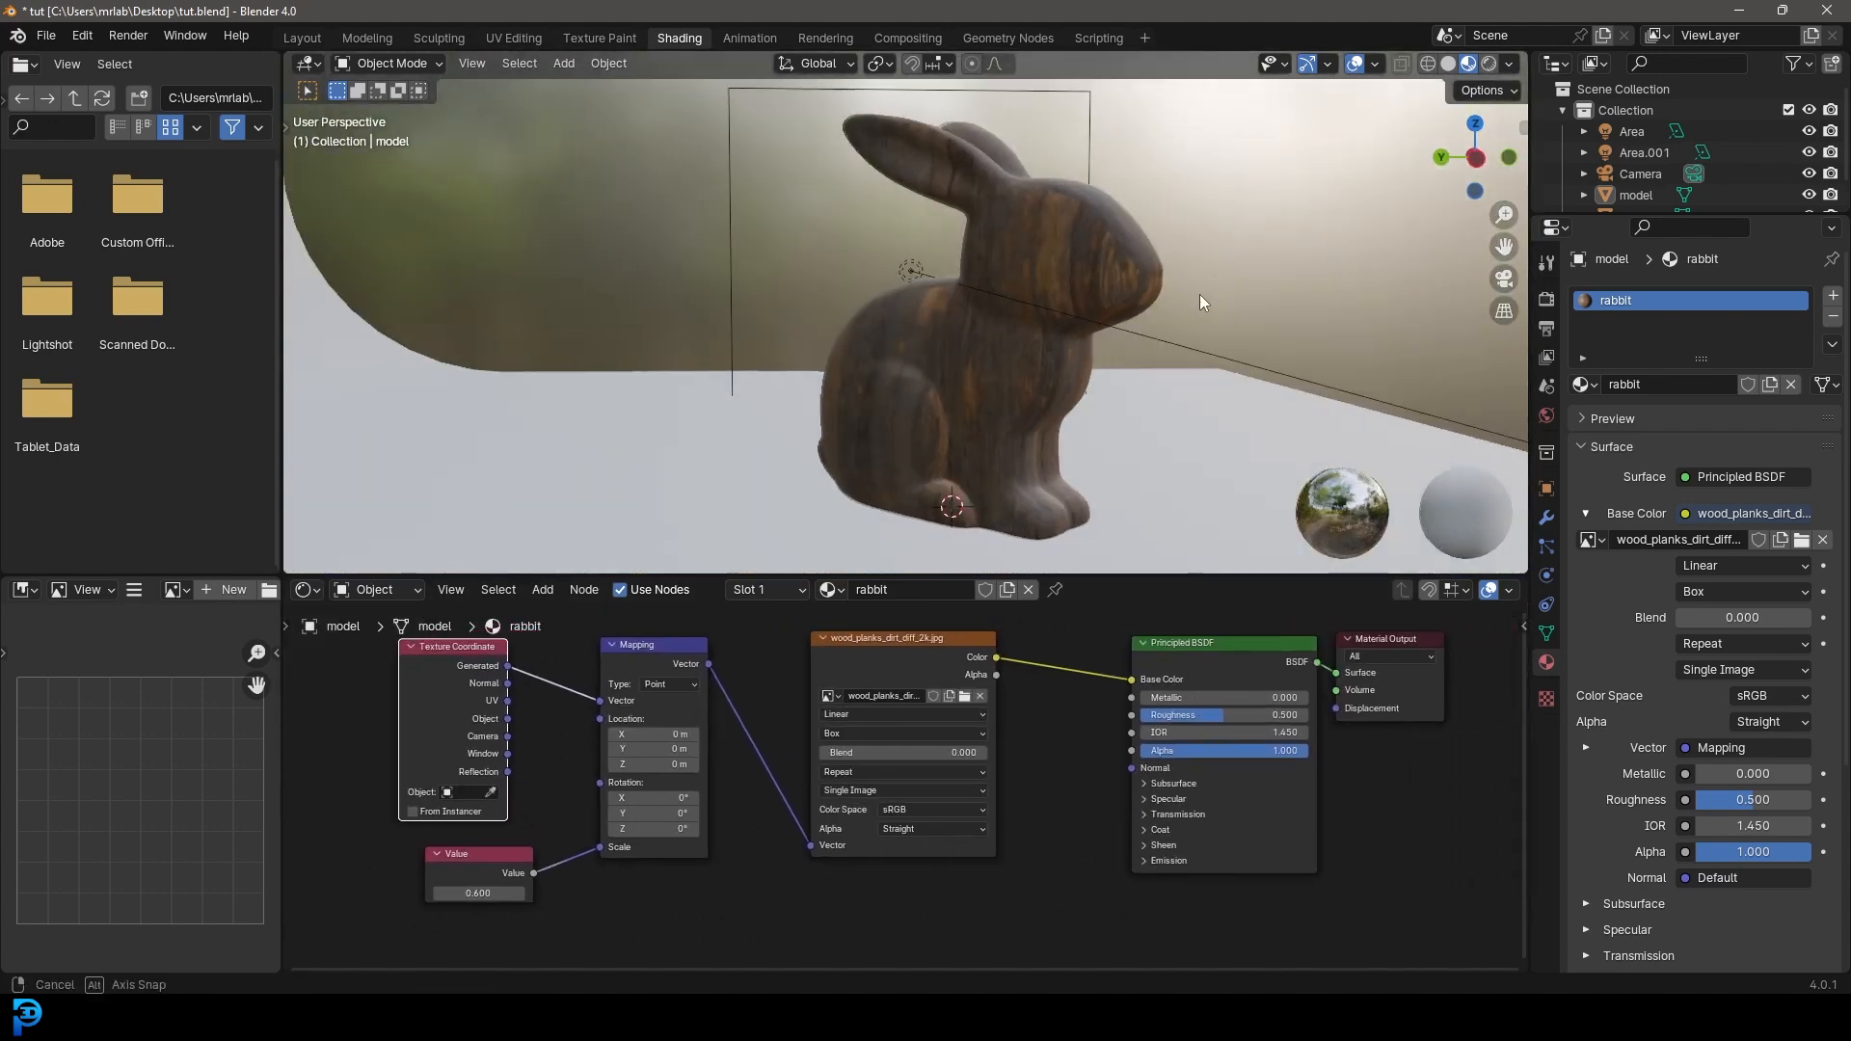
- Orbit around the wood-textured rabbit and switch to the Layout workspace
{"action": "left_click_drag", "start_coordinate": [1198, 301], "coordinate": [922, 276]}
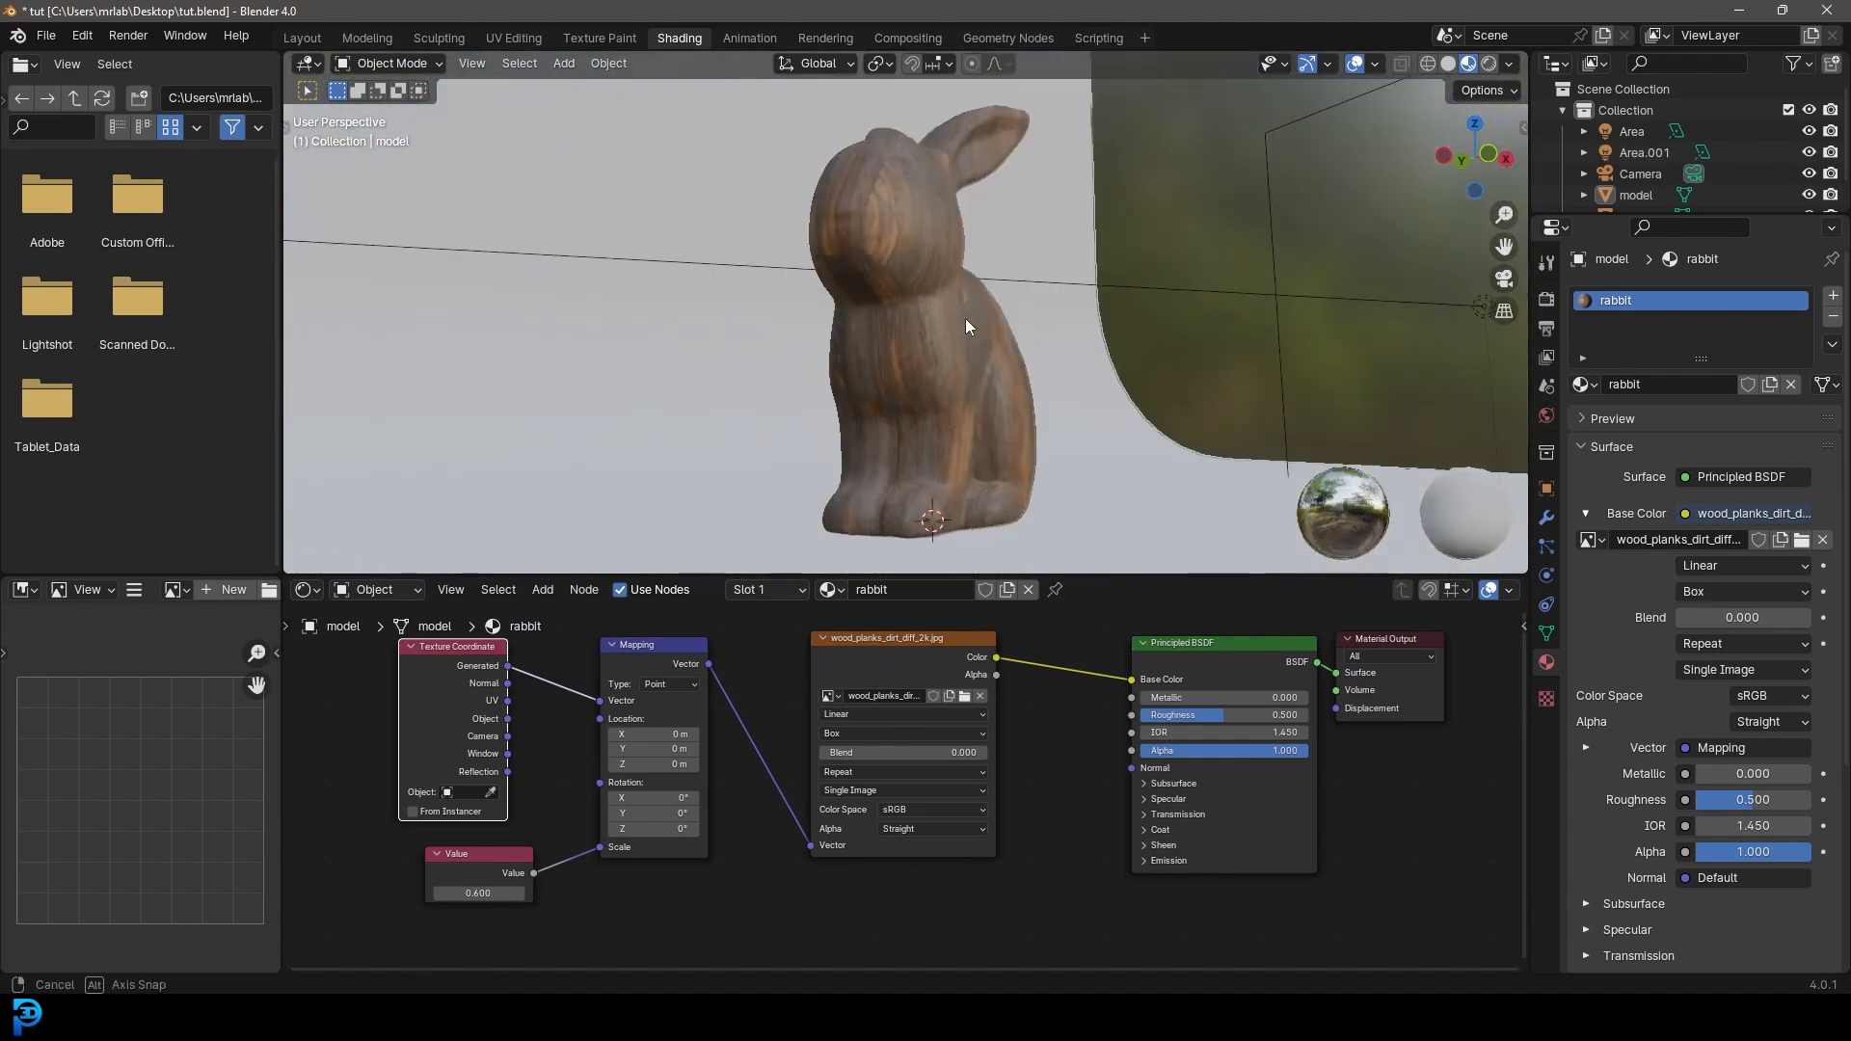
{"action": "left_click", "coordinate": [301, 37]}
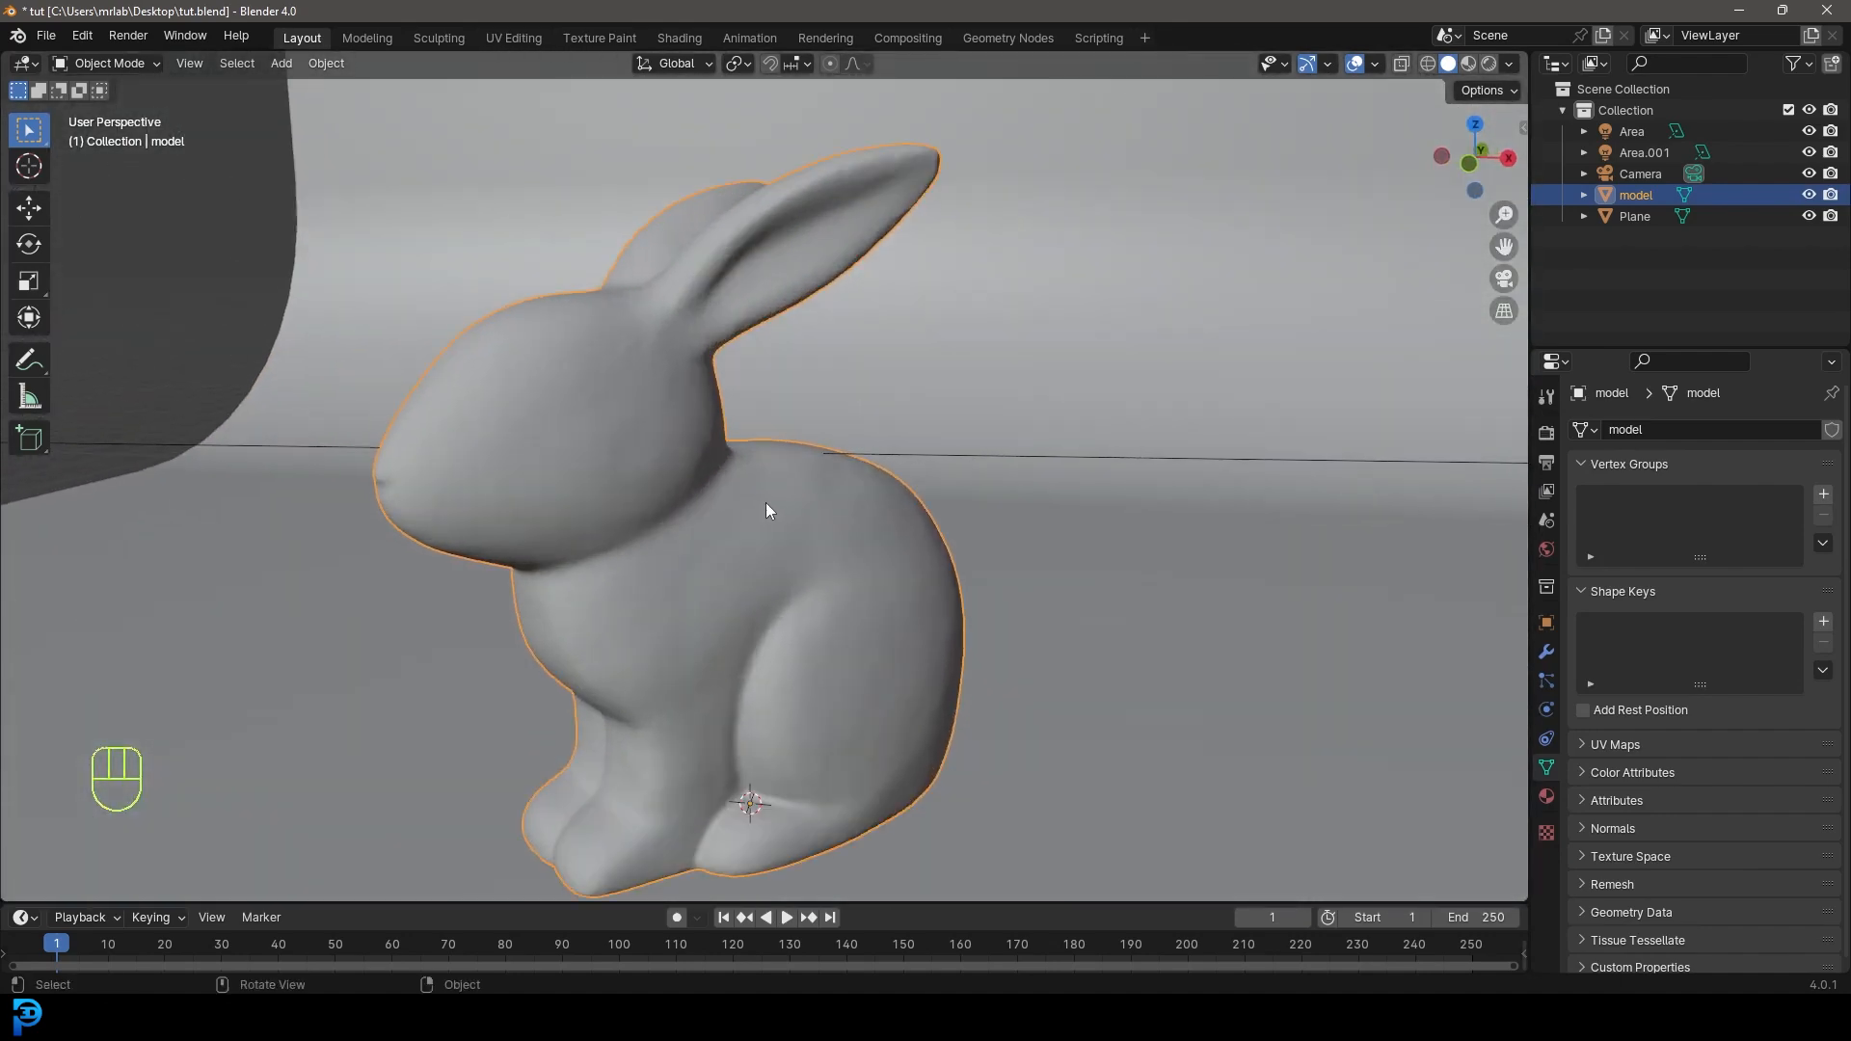
- Enter Edit Mode to inspect the rabbit's dense mesh, then return to Object Mode
{"action": "key", "text": "Tab"}
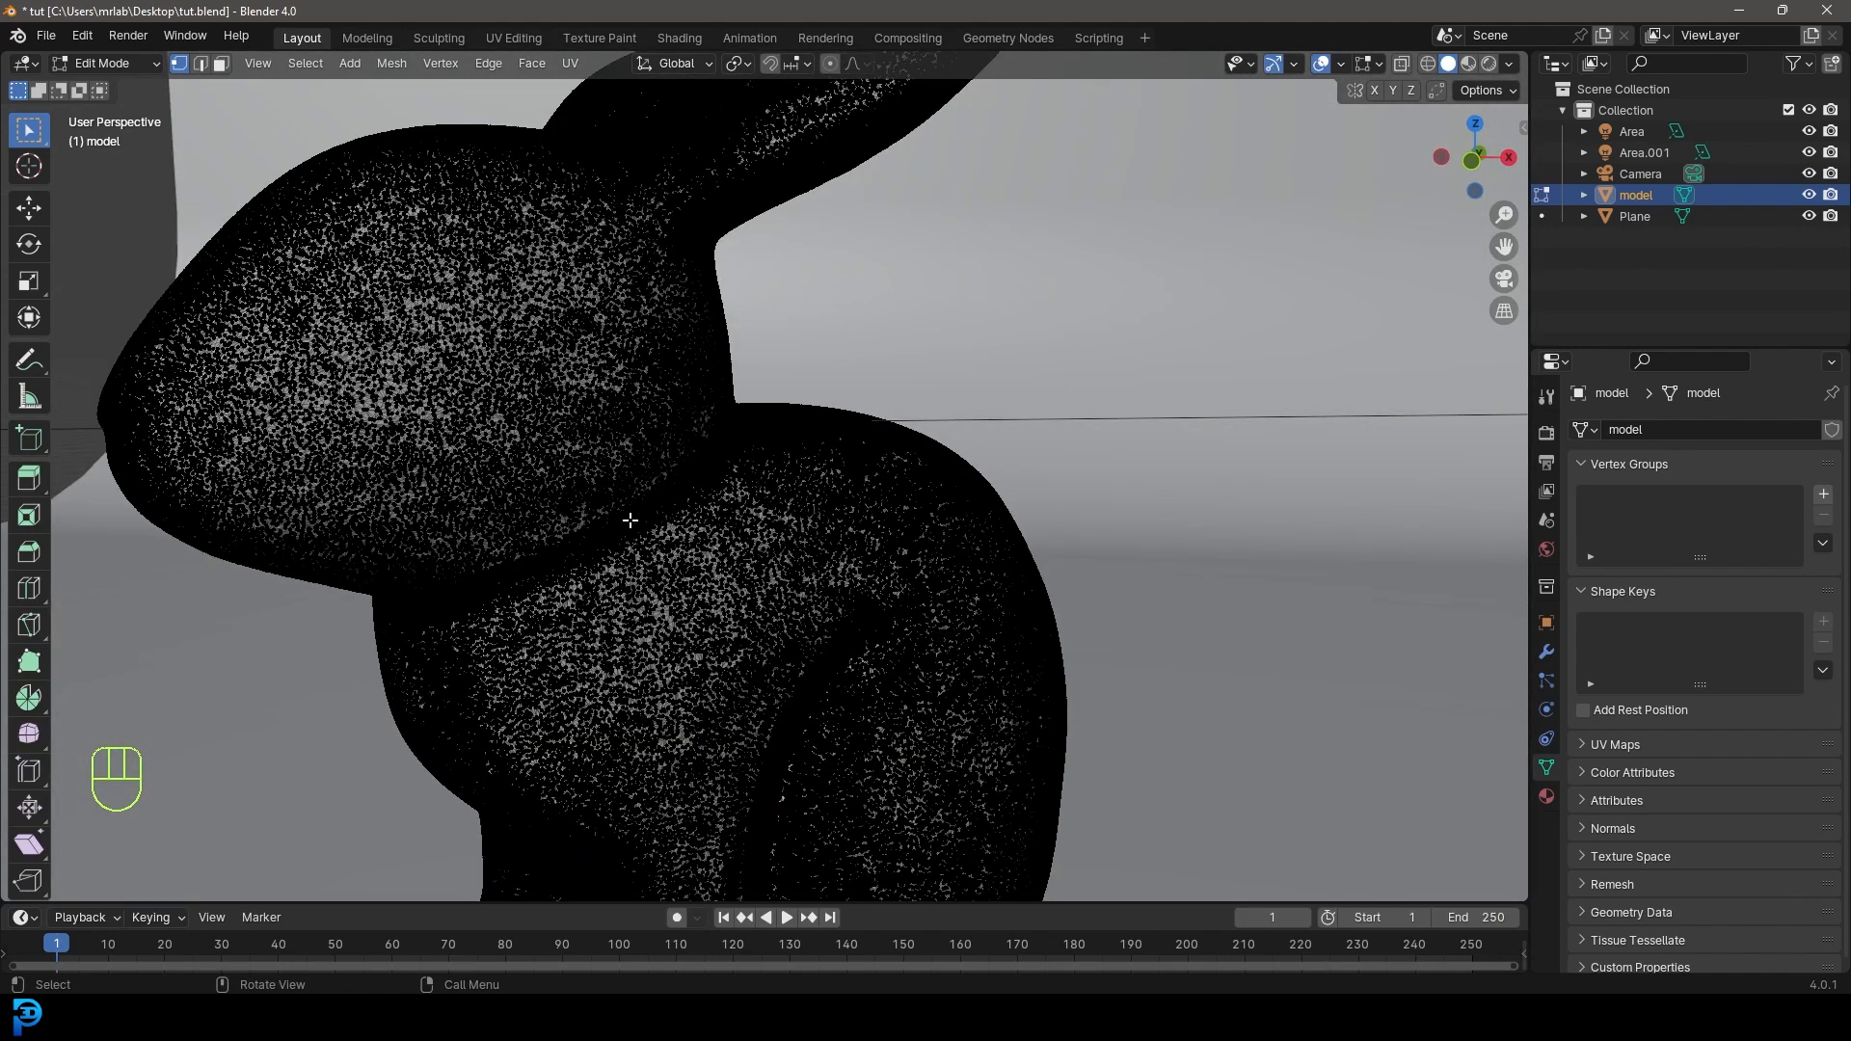
{"action": "key", "text": "Tab"}
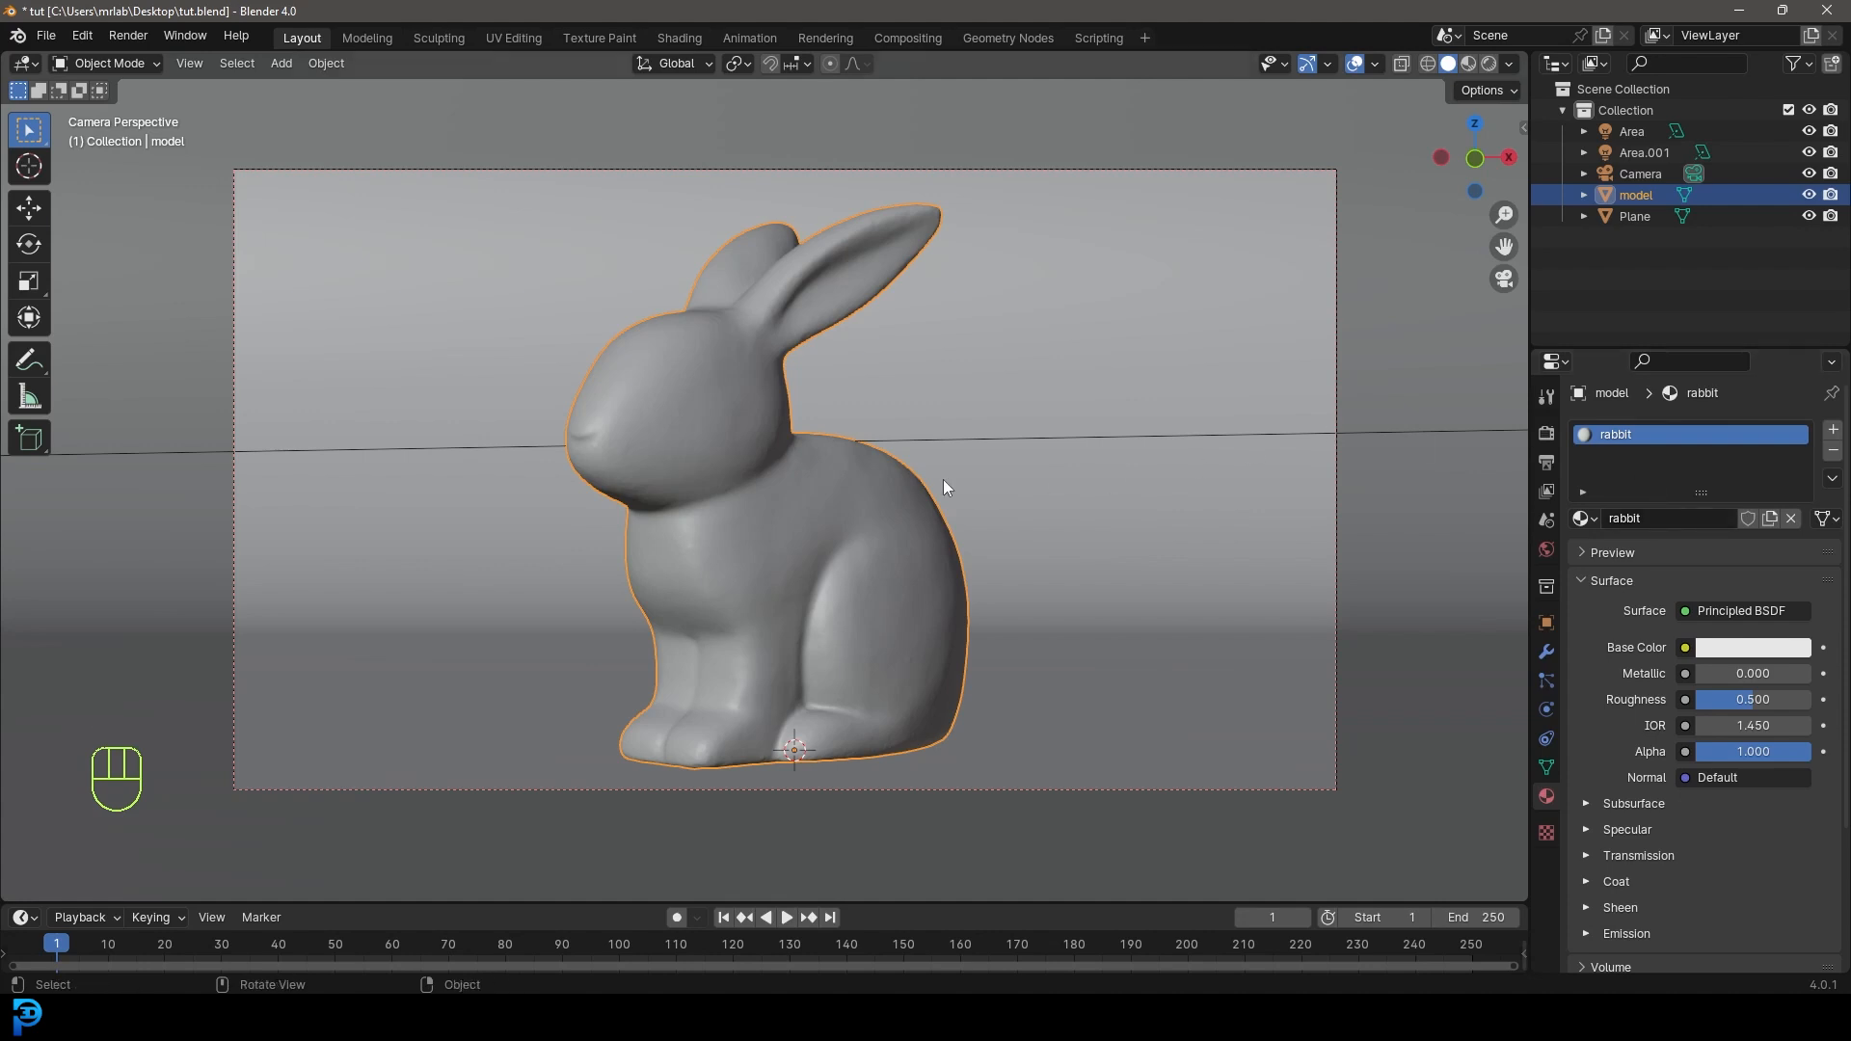
{"action": "mouse_move", "coordinate": [922, 464]}
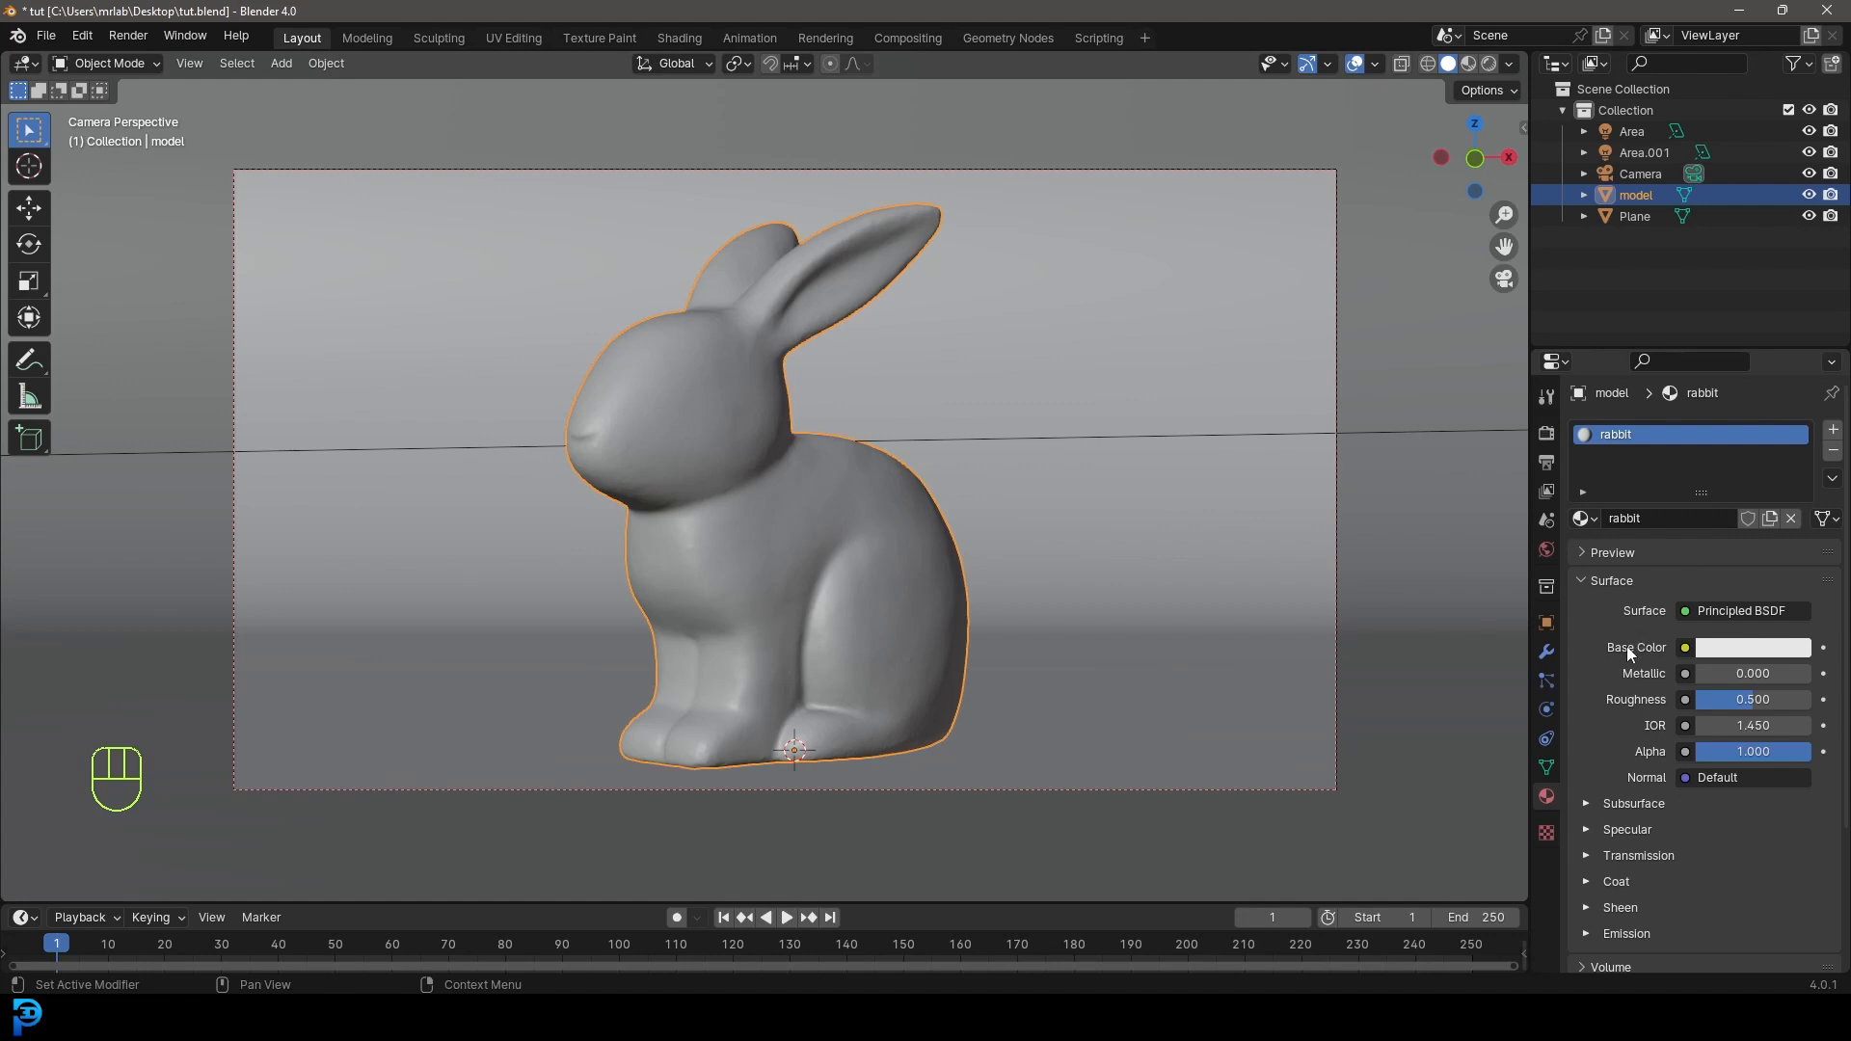
{"action": "mouse_move", "coordinate": [1629, 659]}
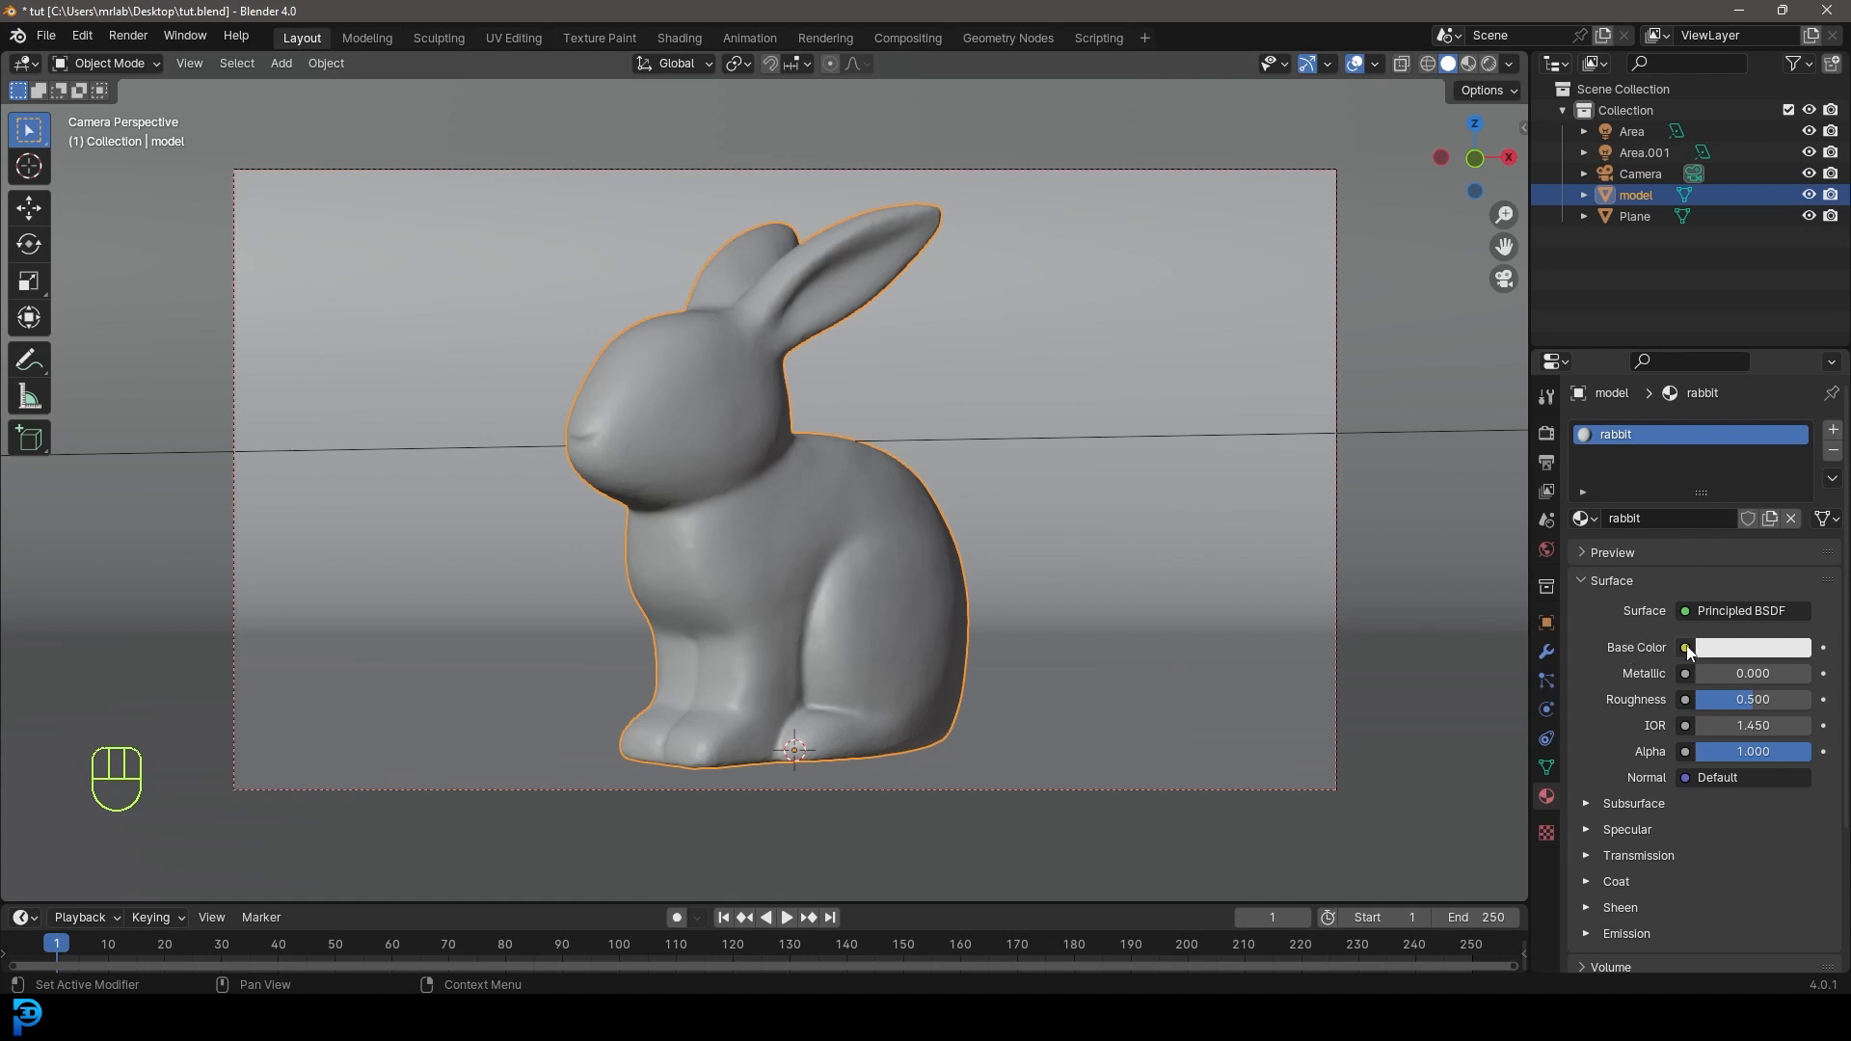
- Feed Base Color from an Image Texture loaded with wood_planks_dirt_diff_2k.jpg
{"action": "left_click", "coordinate": [1685, 648]}
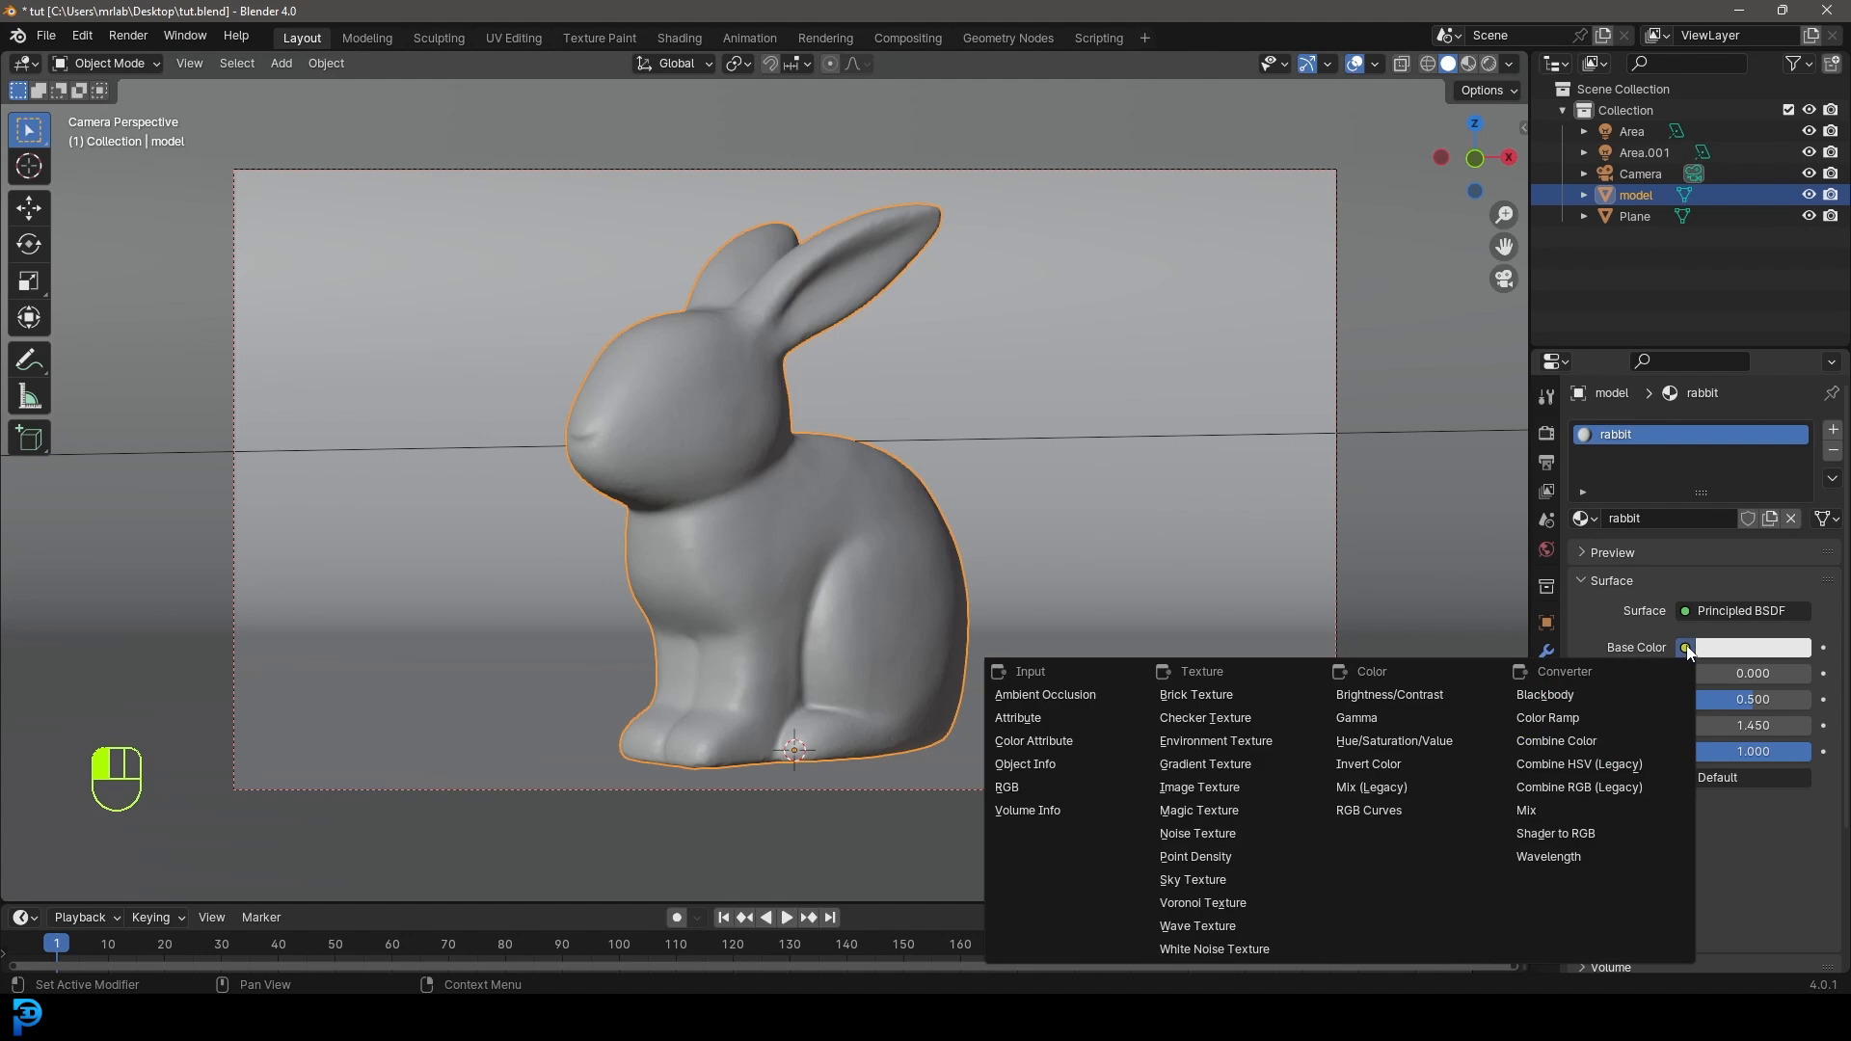
{"action": "mouse_move", "coordinate": [1203, 718]}
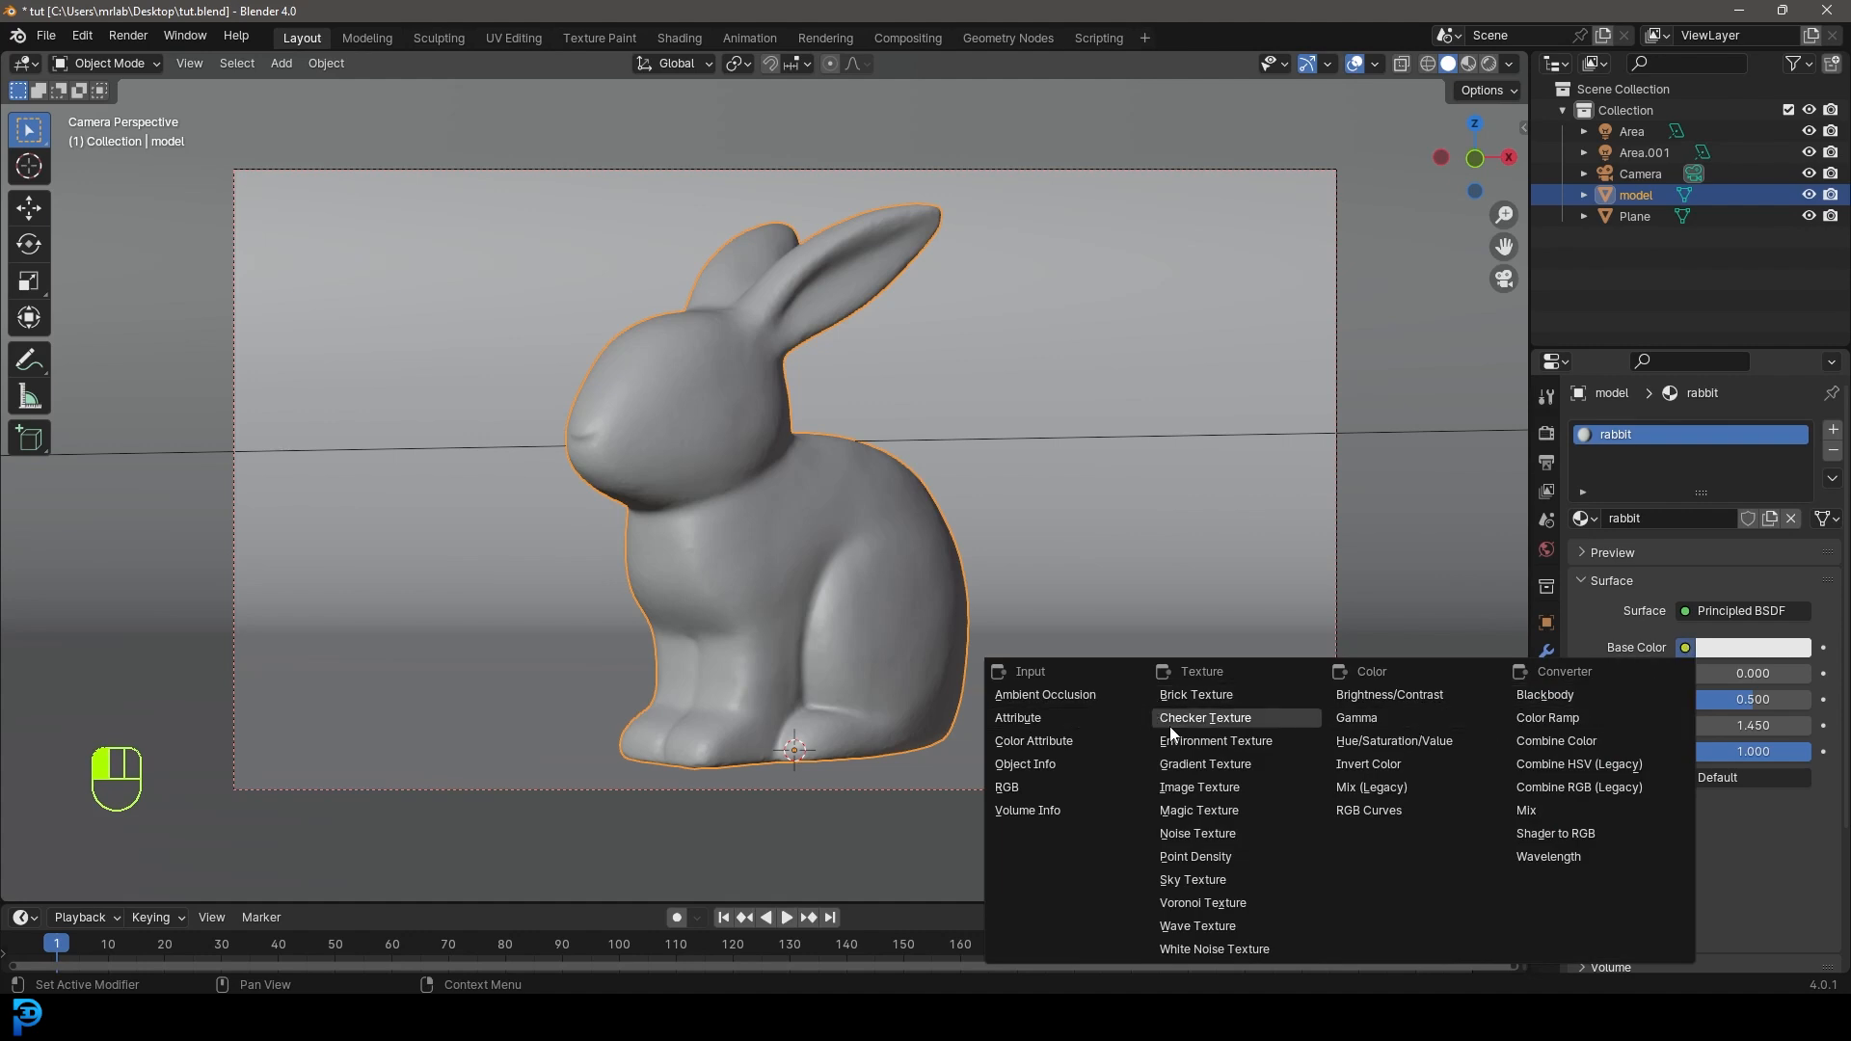
{"action": "mouse_move", "coordinate": [1238, 787]}
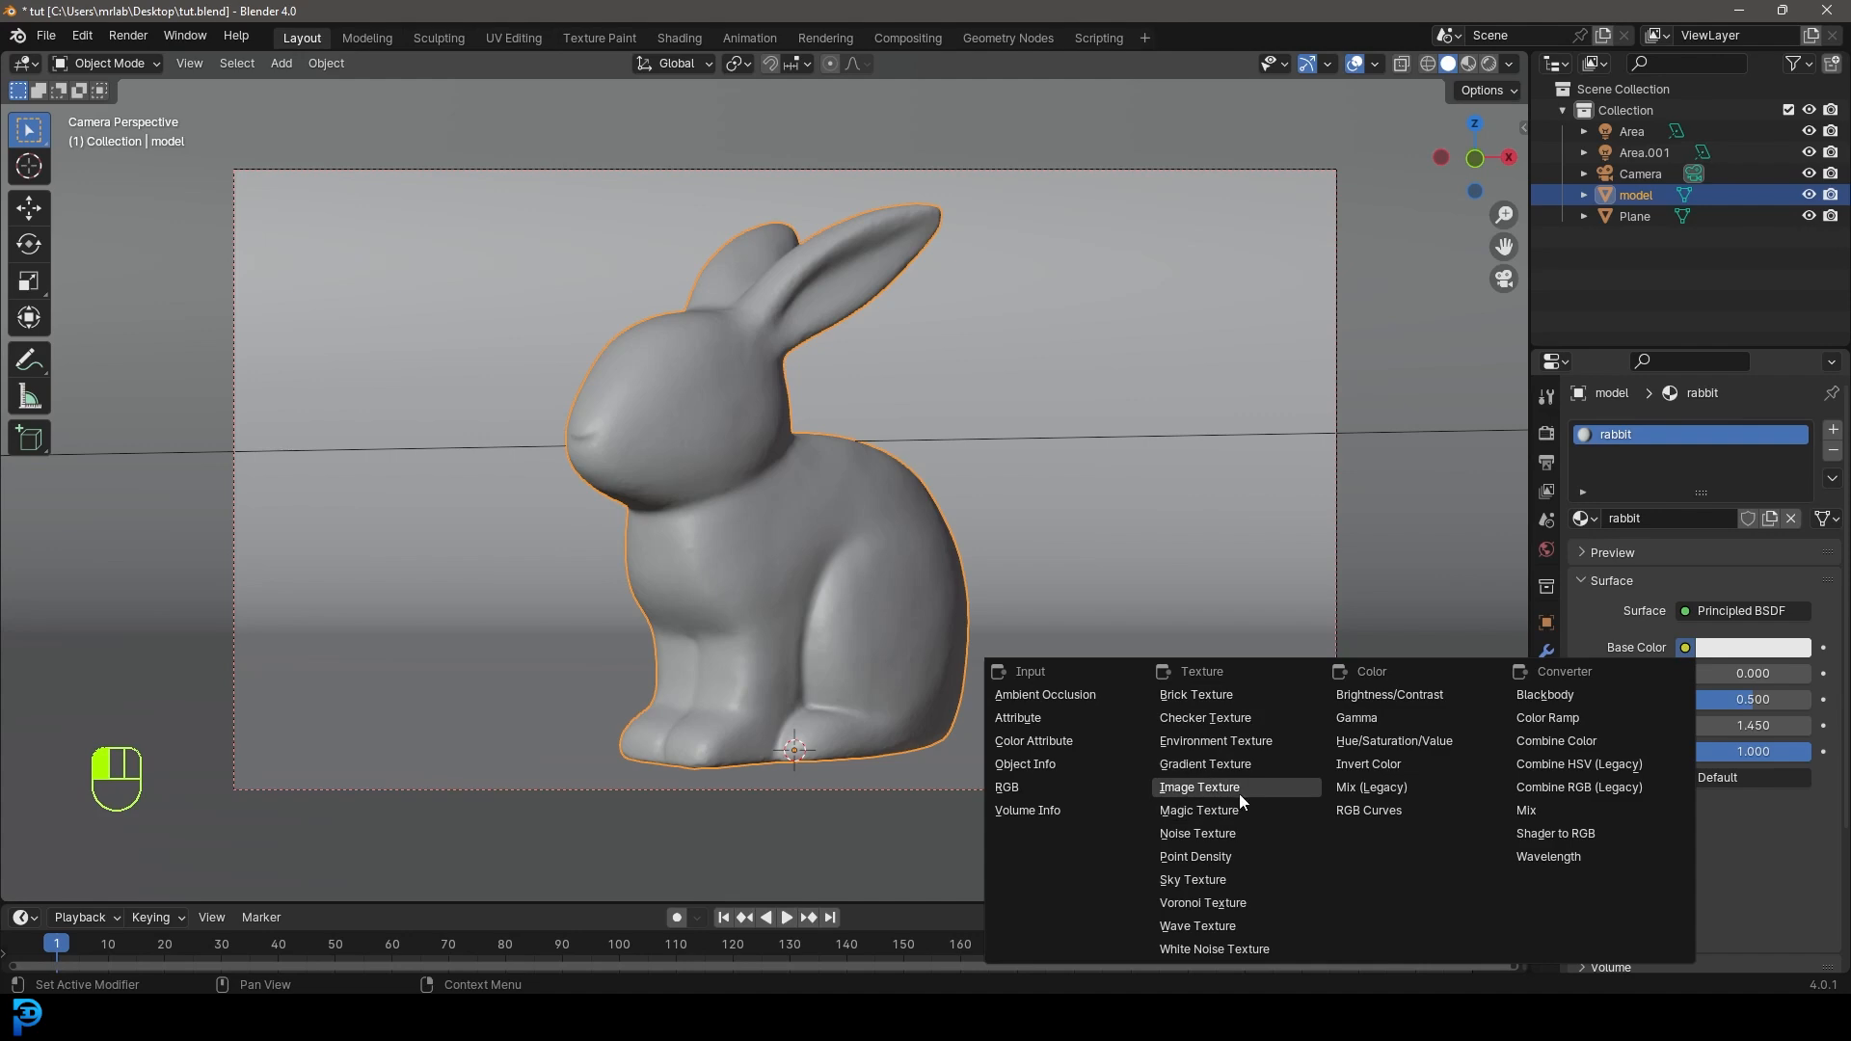
{"action": "left_click", "coordinate": [1199, 787]}
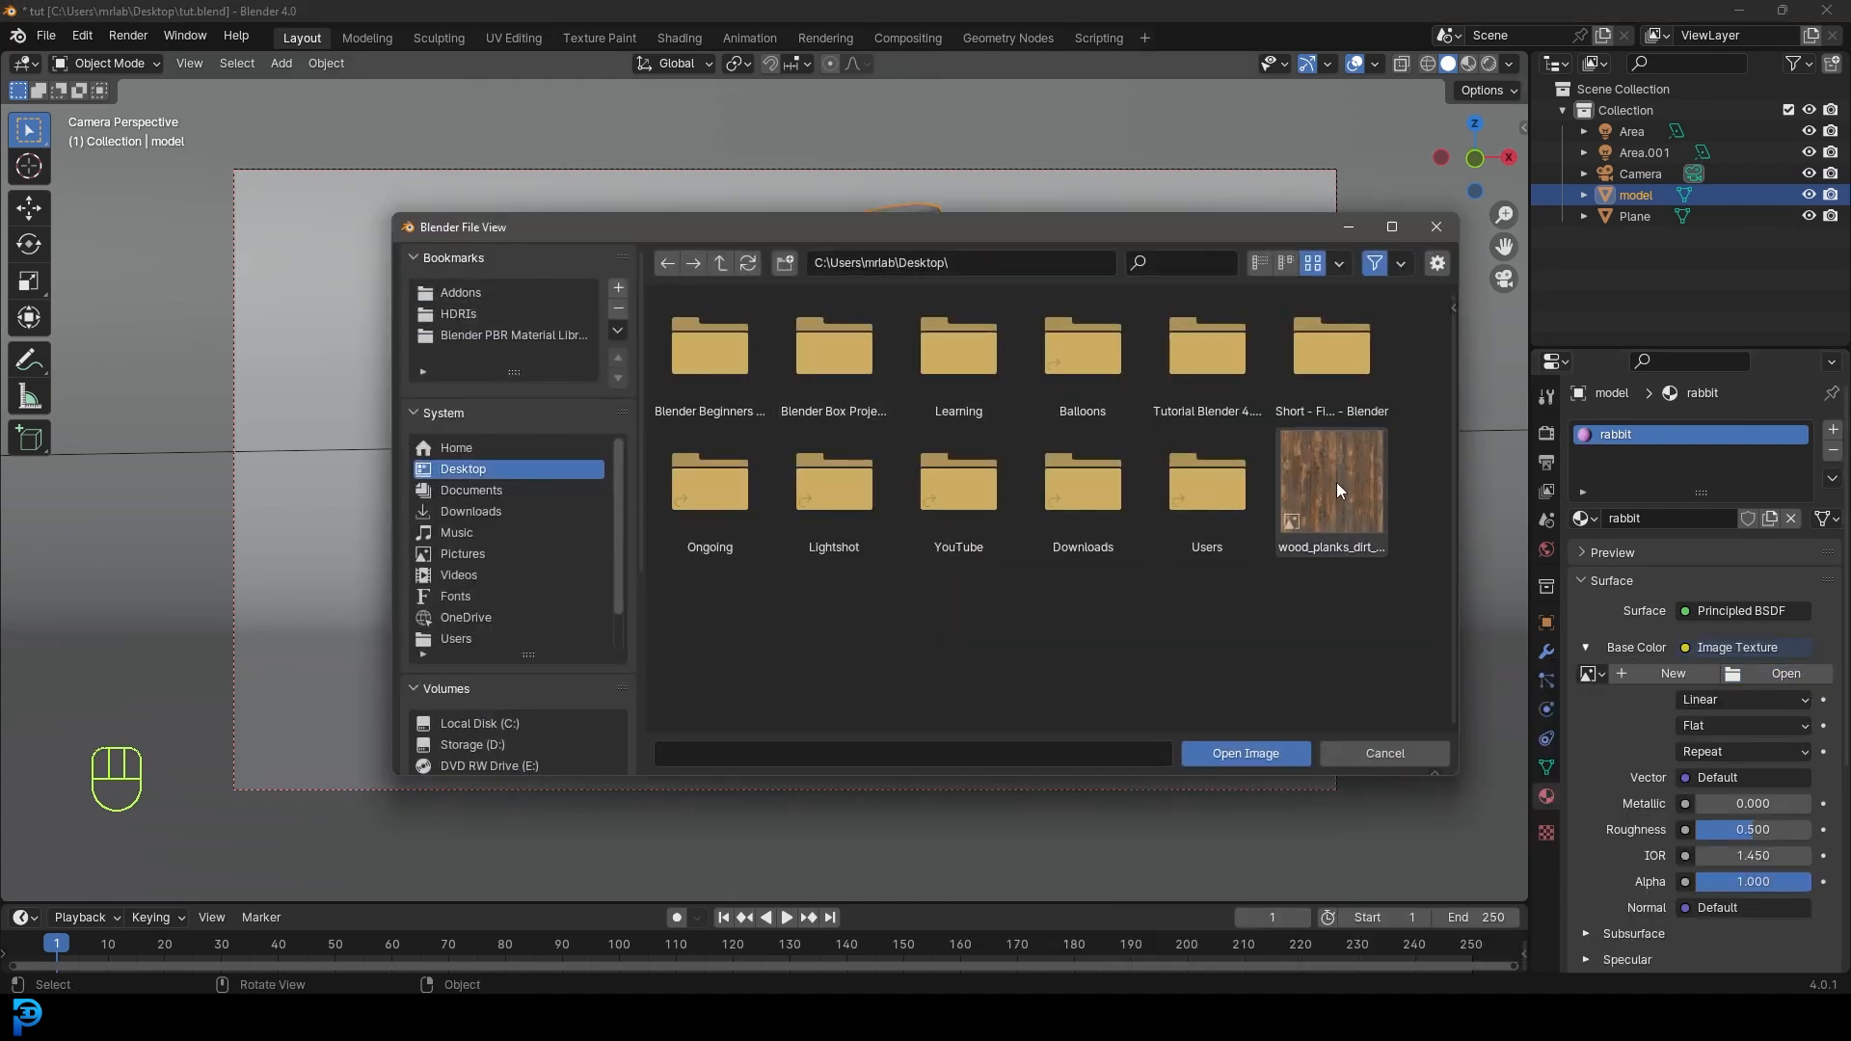
{"action": "left_click", "coordinate": [1330, 484]}
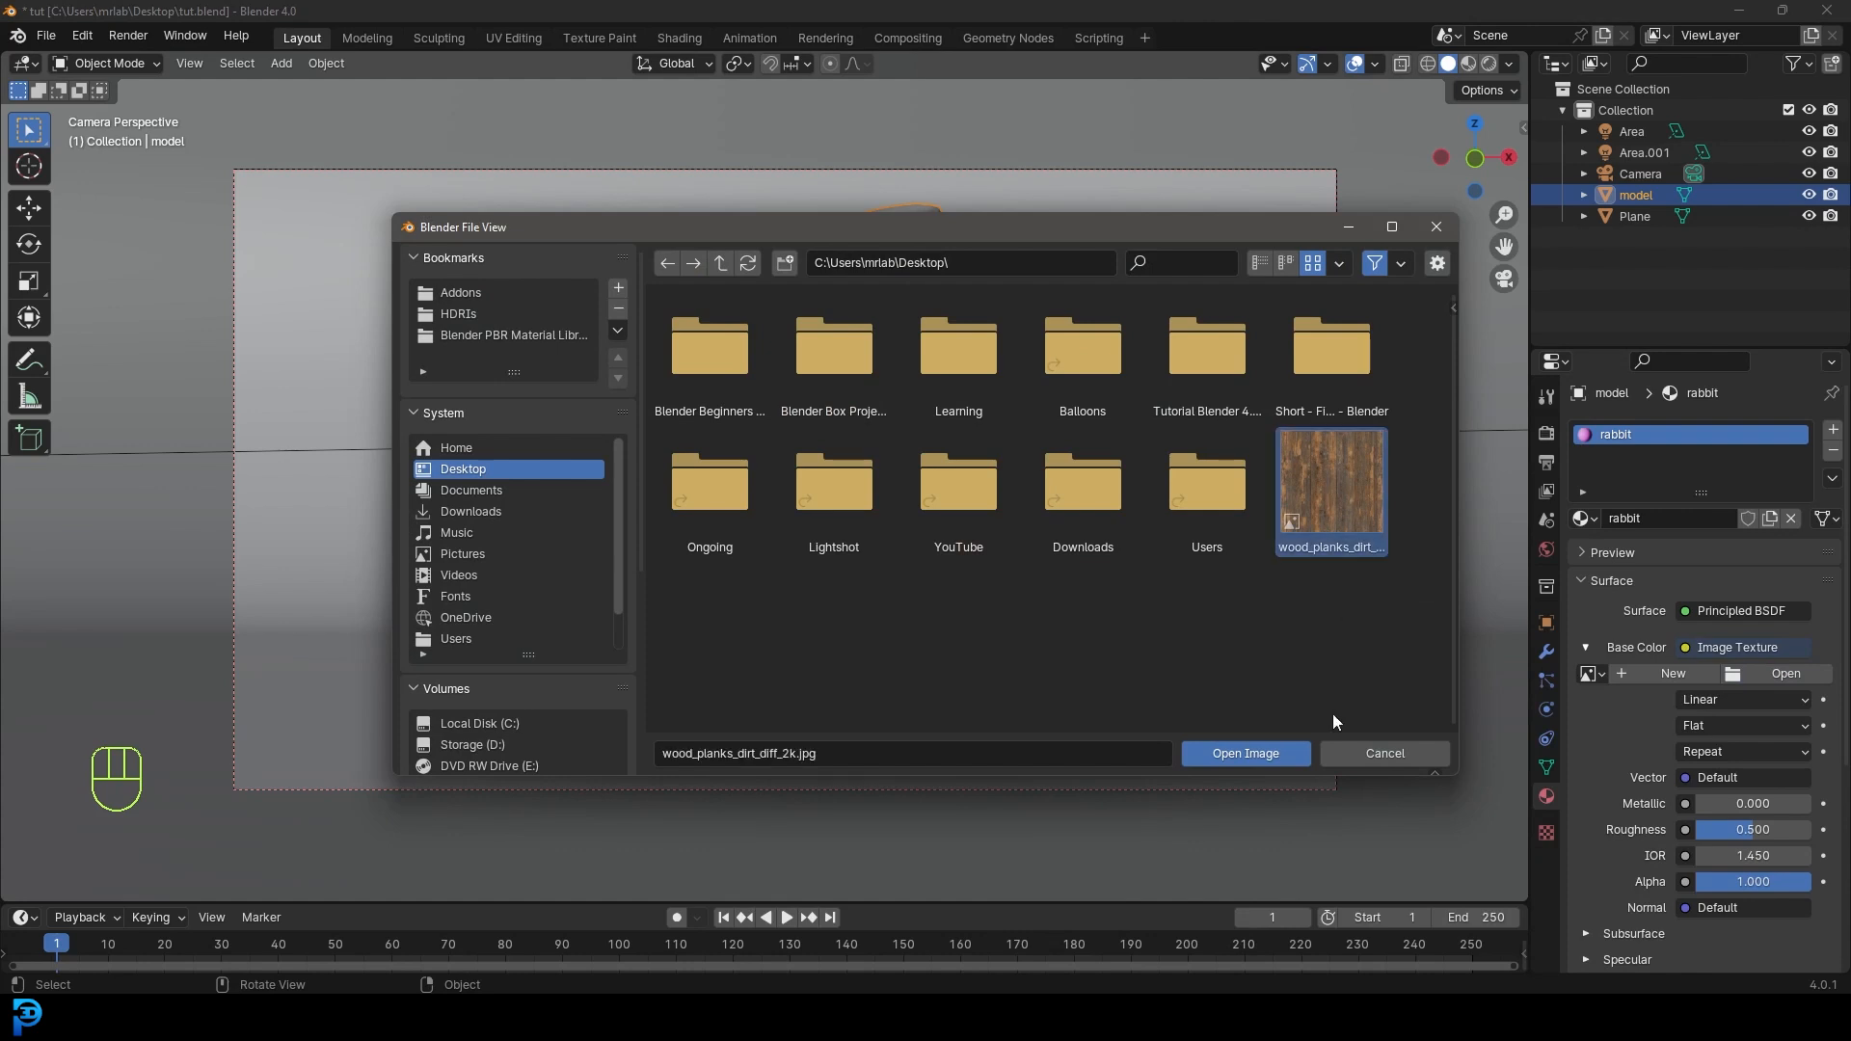
{"action": "mouse_move", "coordinate": [1243, 754]}
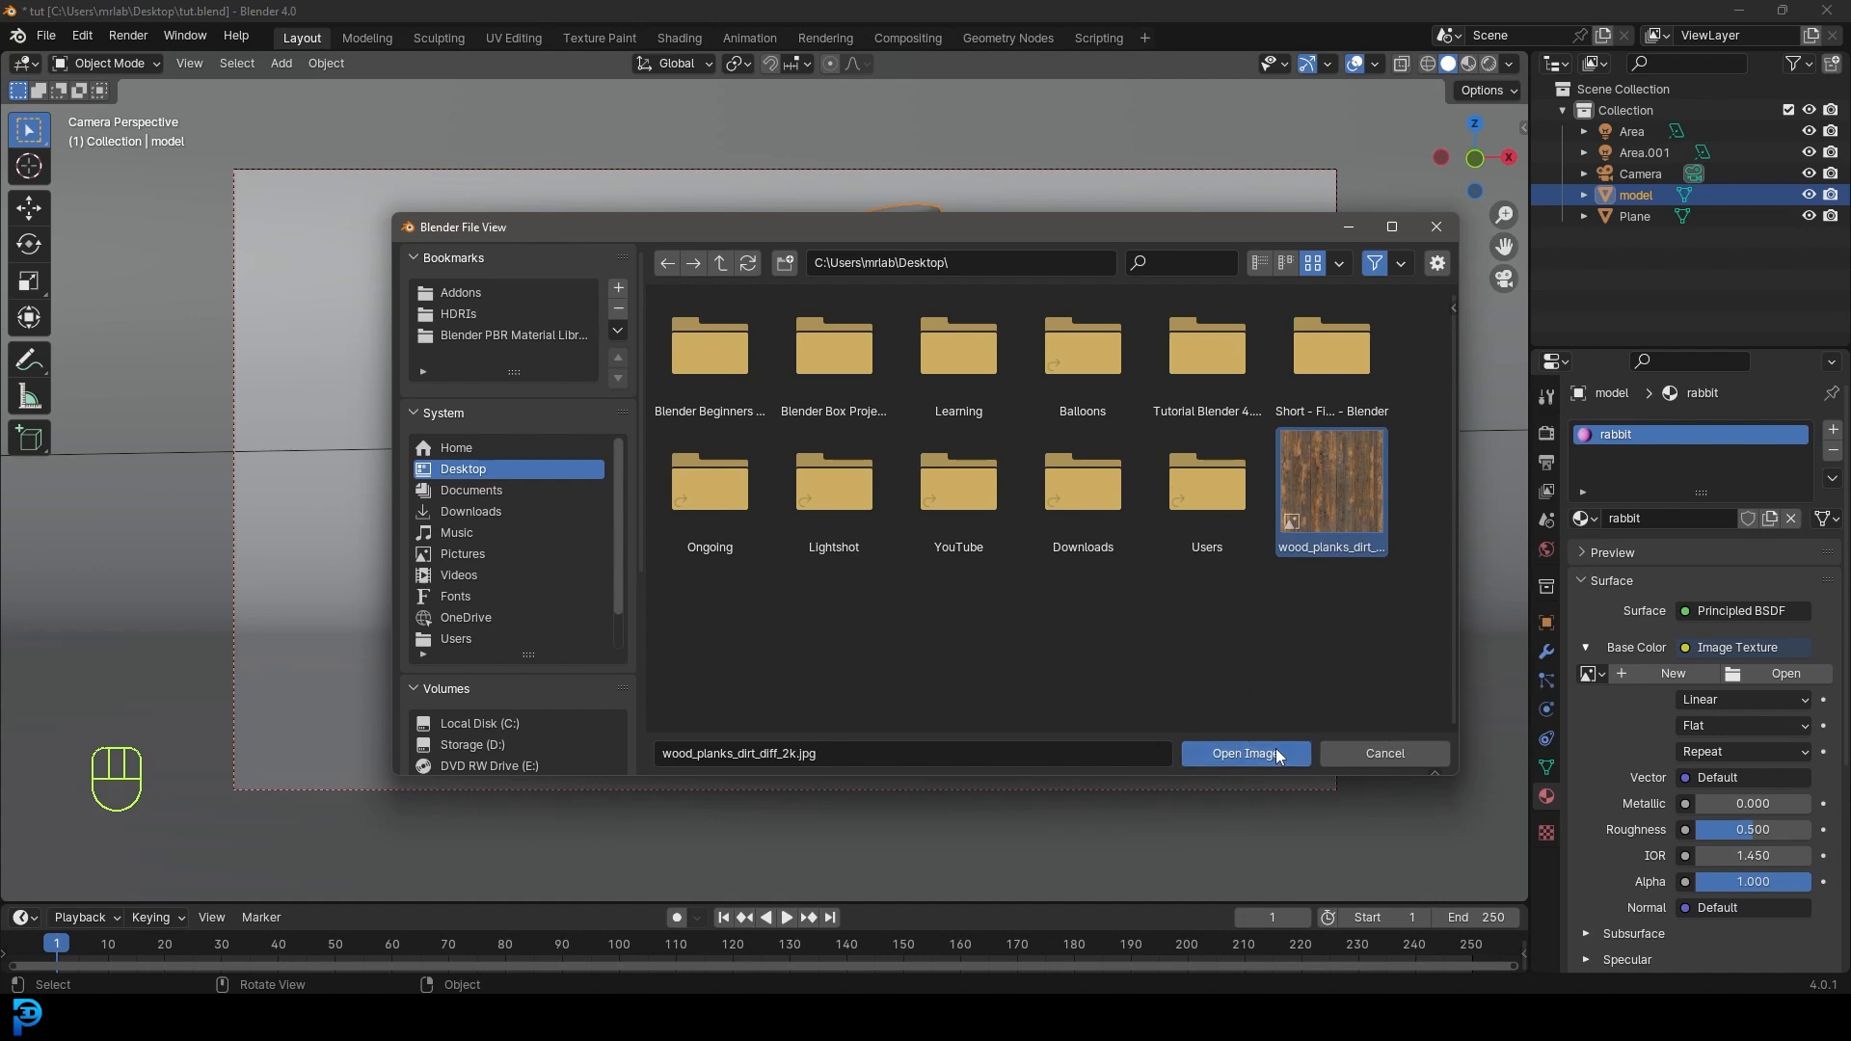
{"action": "left_click", "coordinate": [1244, 754]}
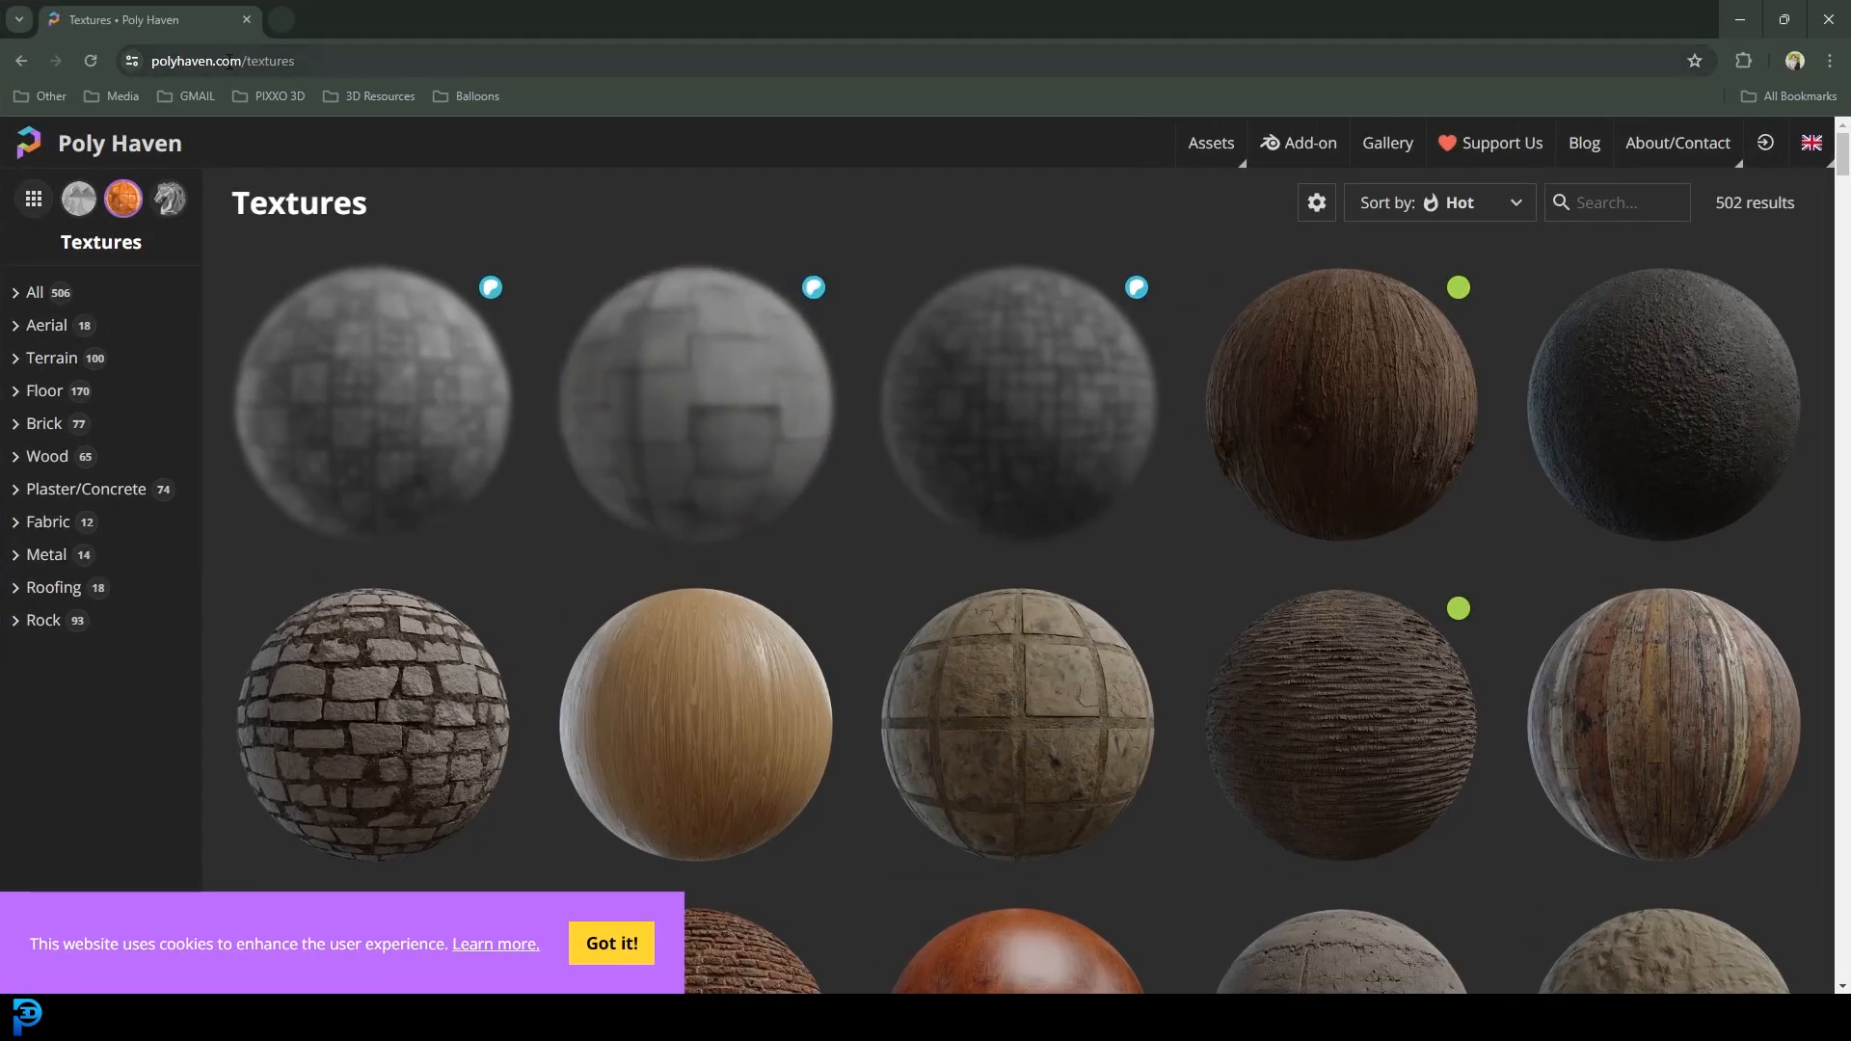
{"action": "mouse_move", "coordinate": [584, 405]}
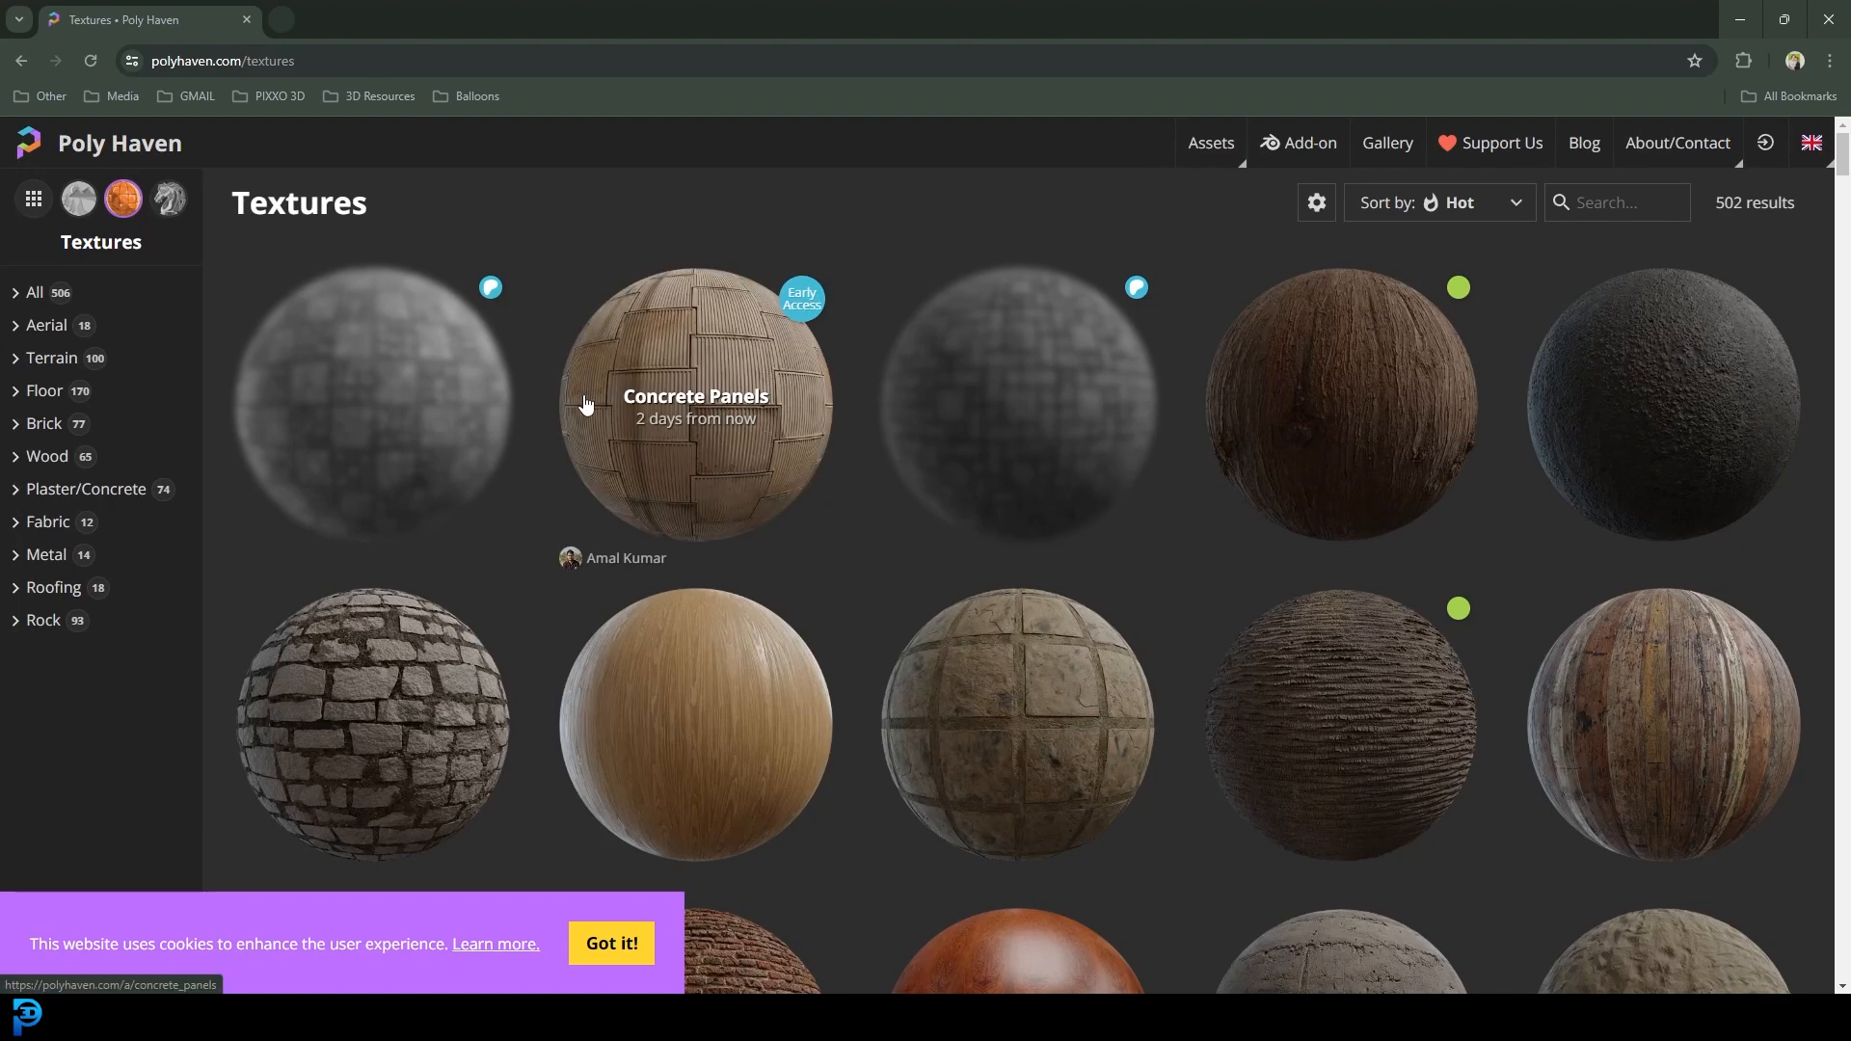
- Scroll the Poly Haven textures catalogue and open the Oak Veneer 01 asset page
{"action": "scroll", "scroll_direction": "down", "scroll_amount": 3}
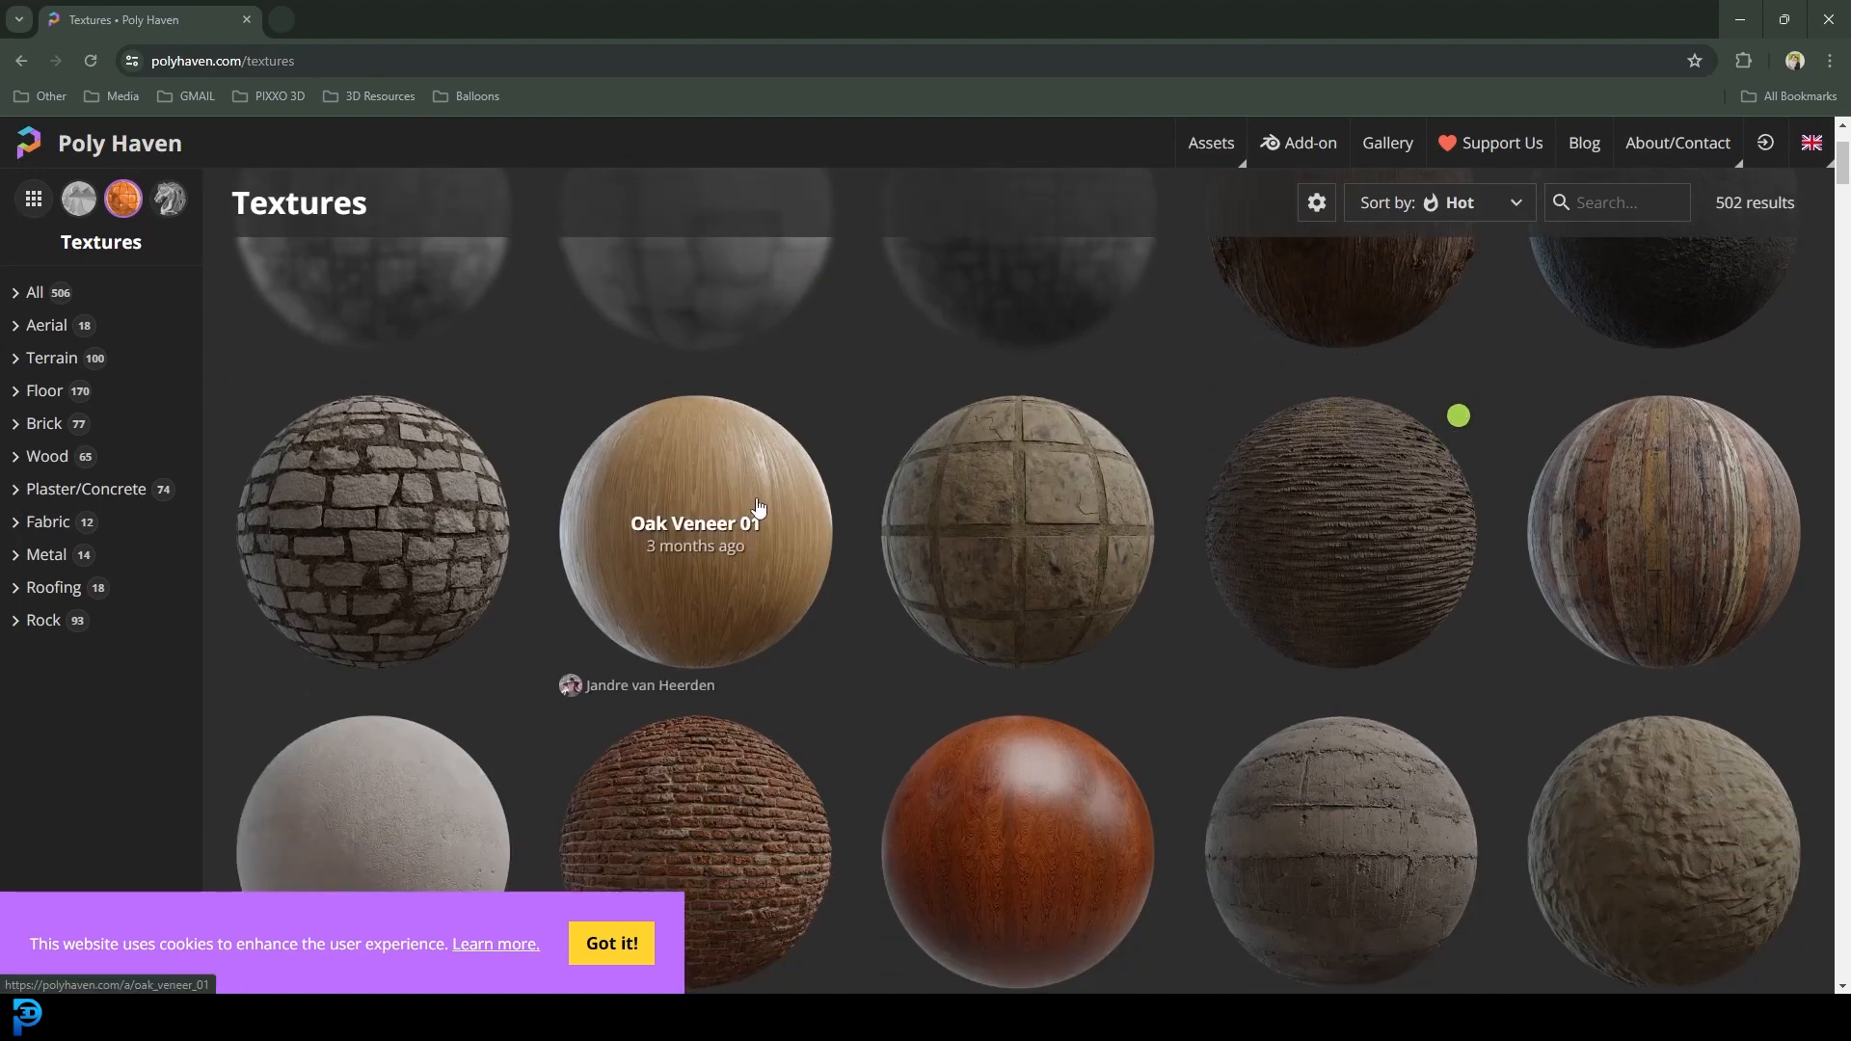
{"action": "left_click", "coordinate": [696, 531]}
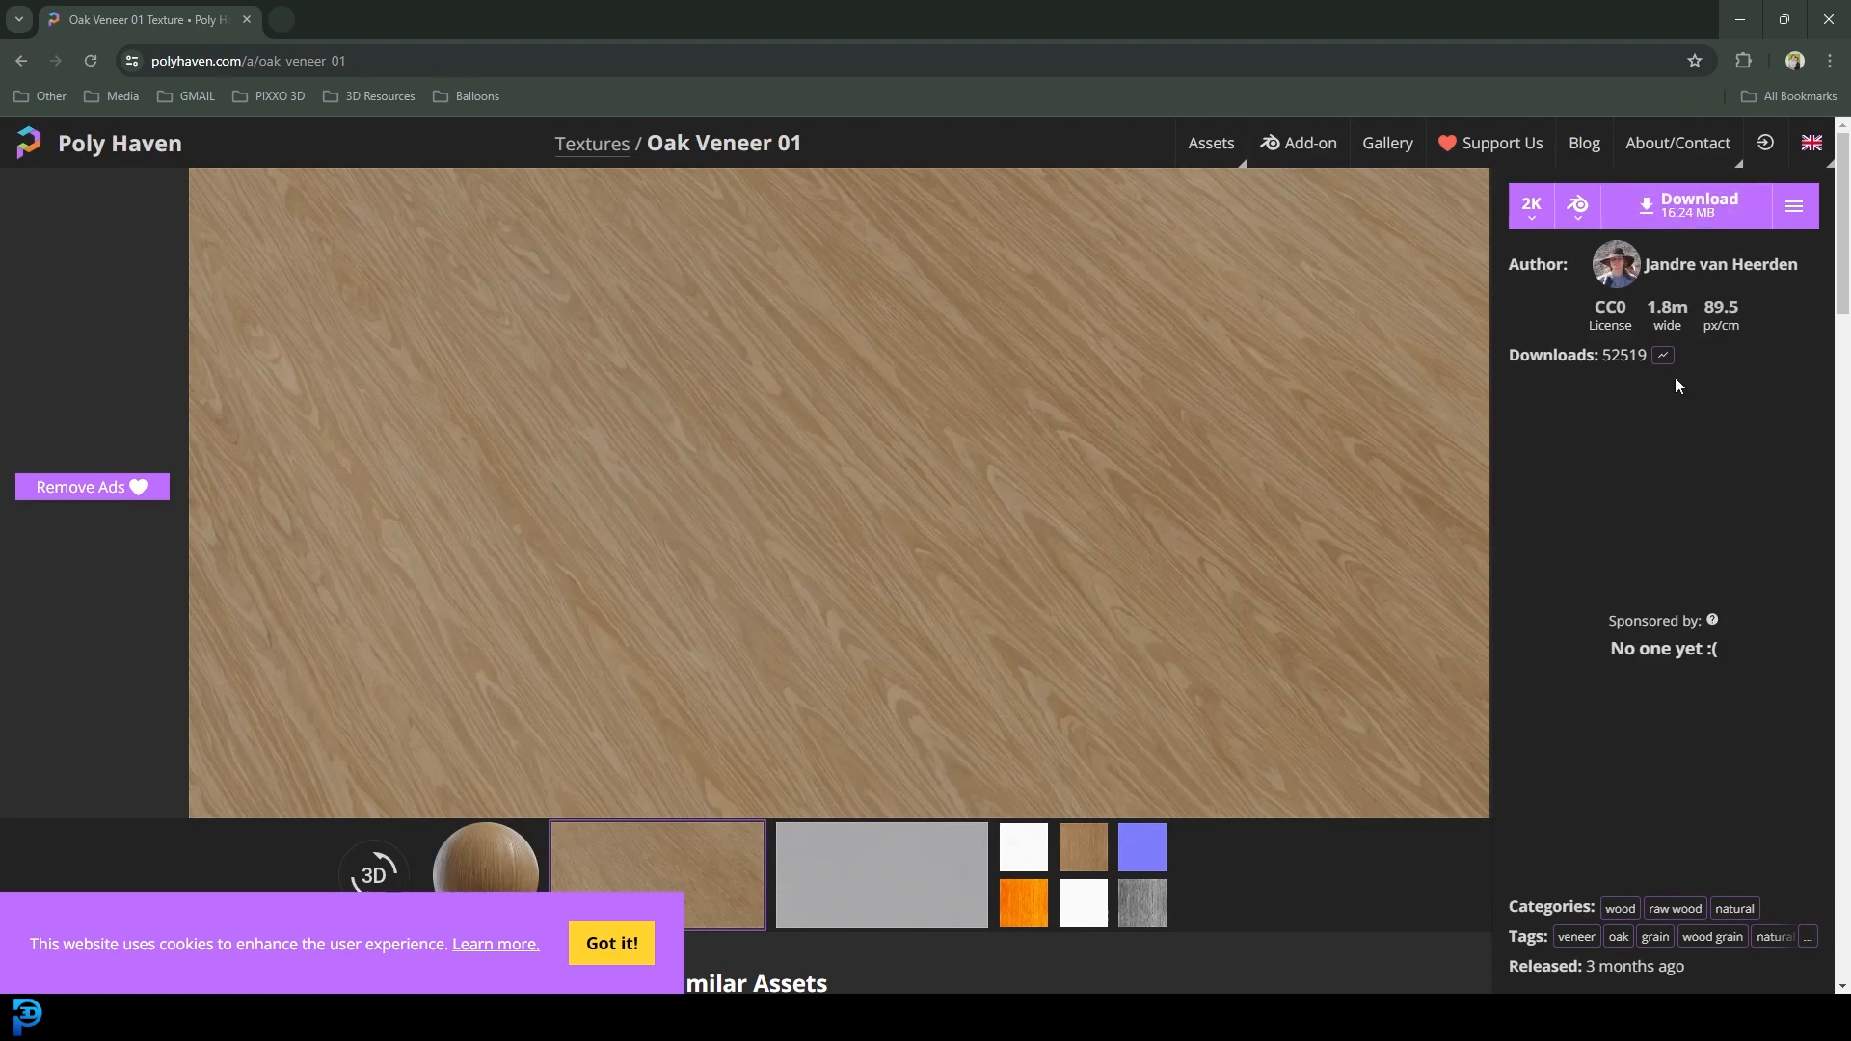
{"action": "mouse_move", "coordinate": [1566, 347]}
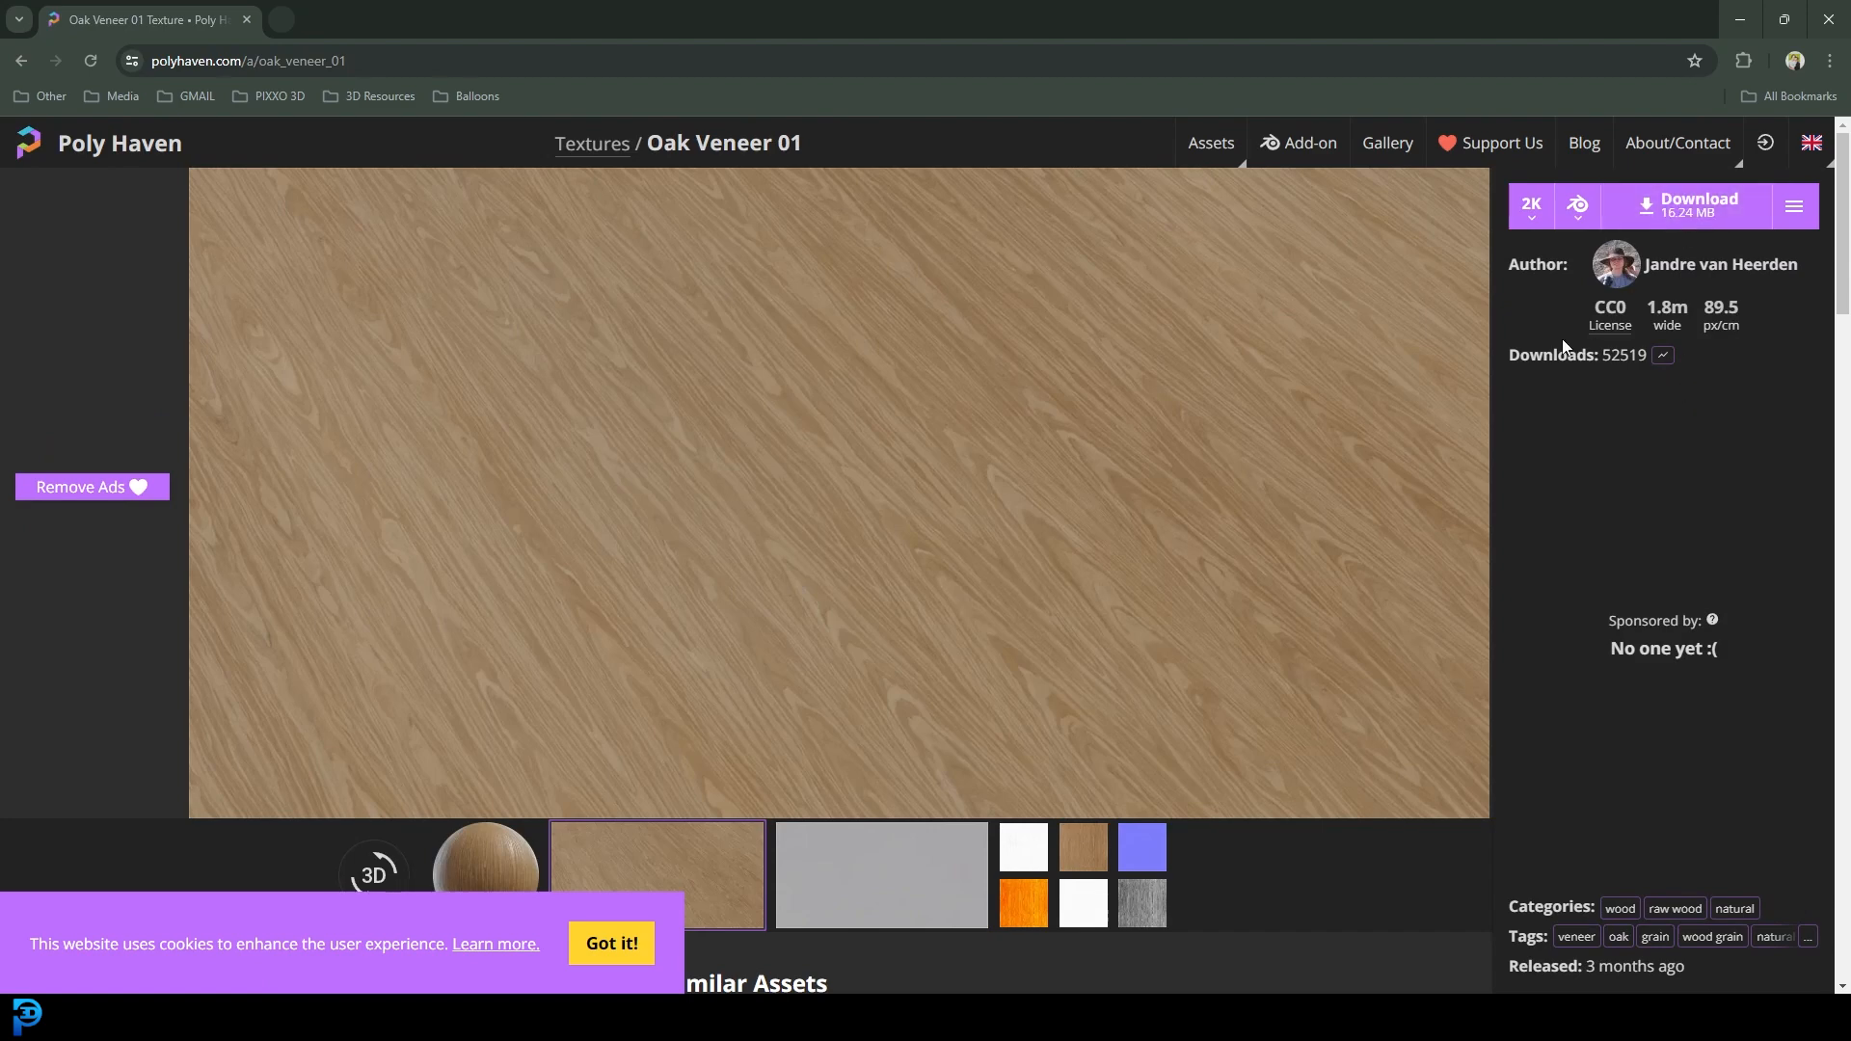
{"action": "left_click", "coordinate": [1531, 204]}
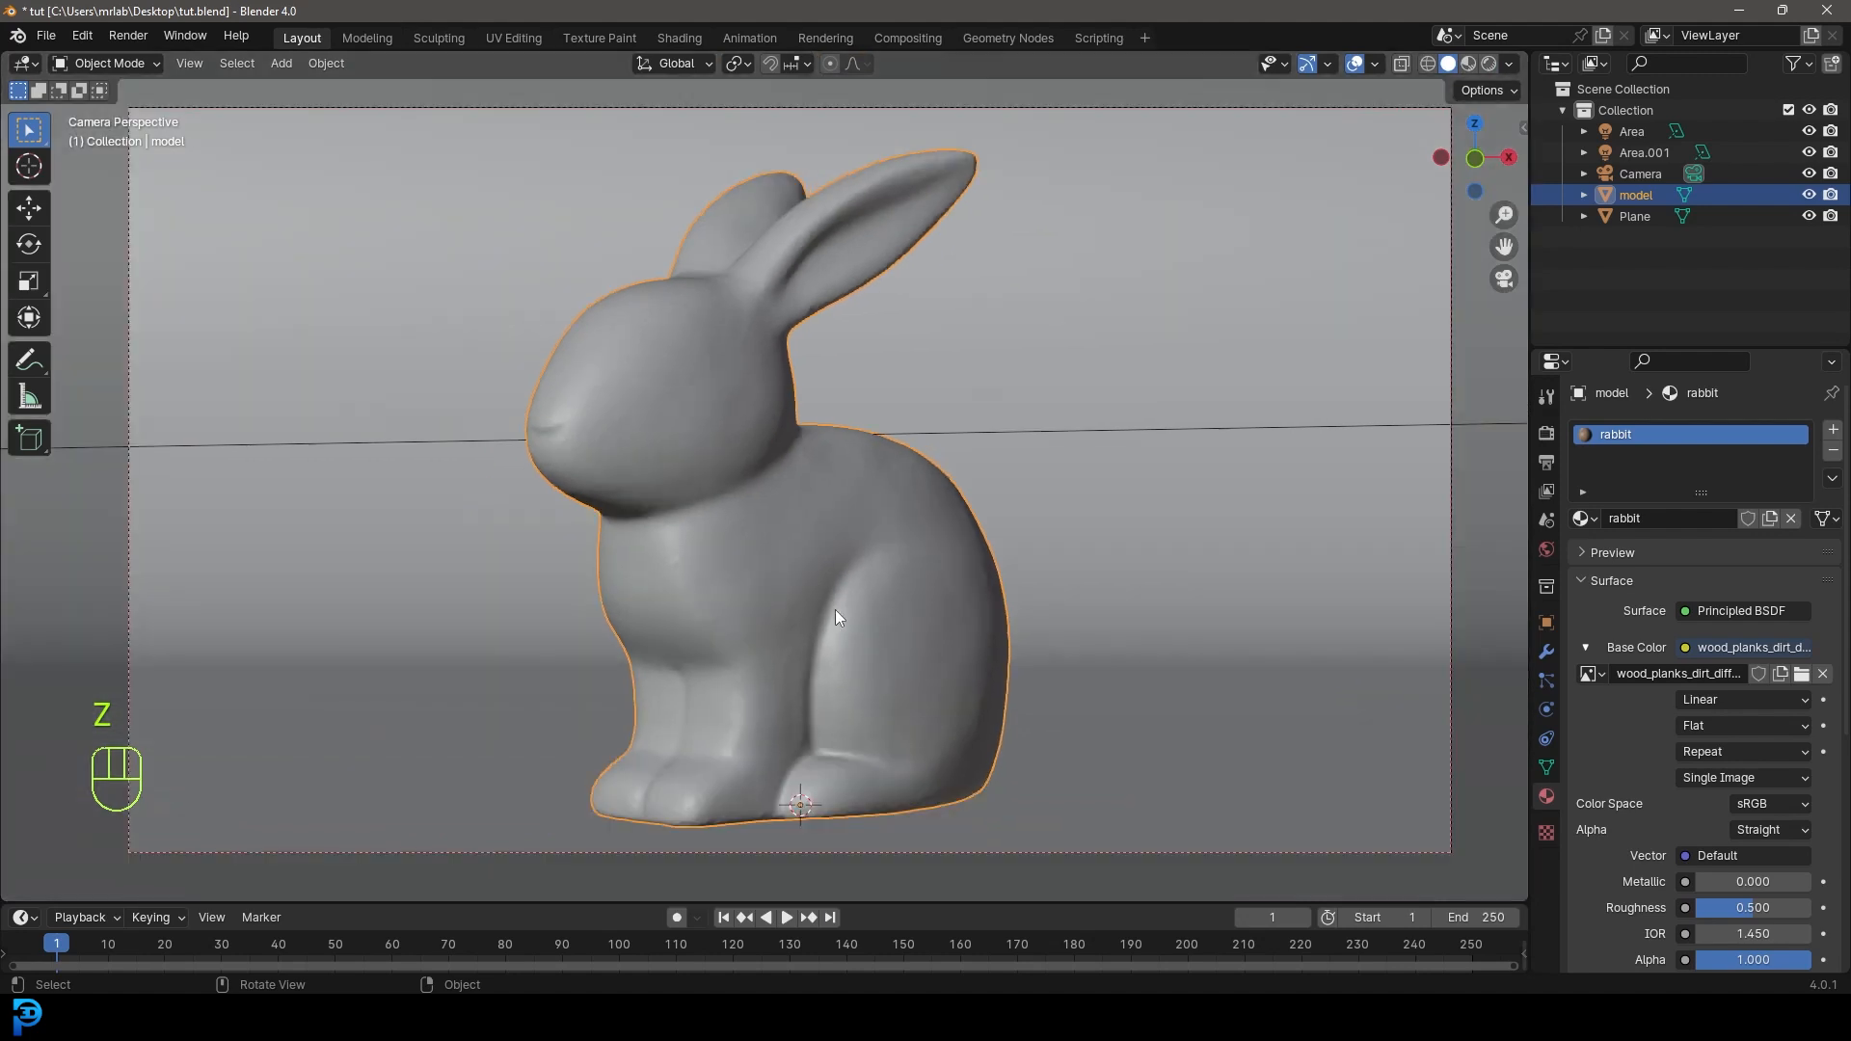
{"action": "mouse_move", "coordinate": [820, 313]}
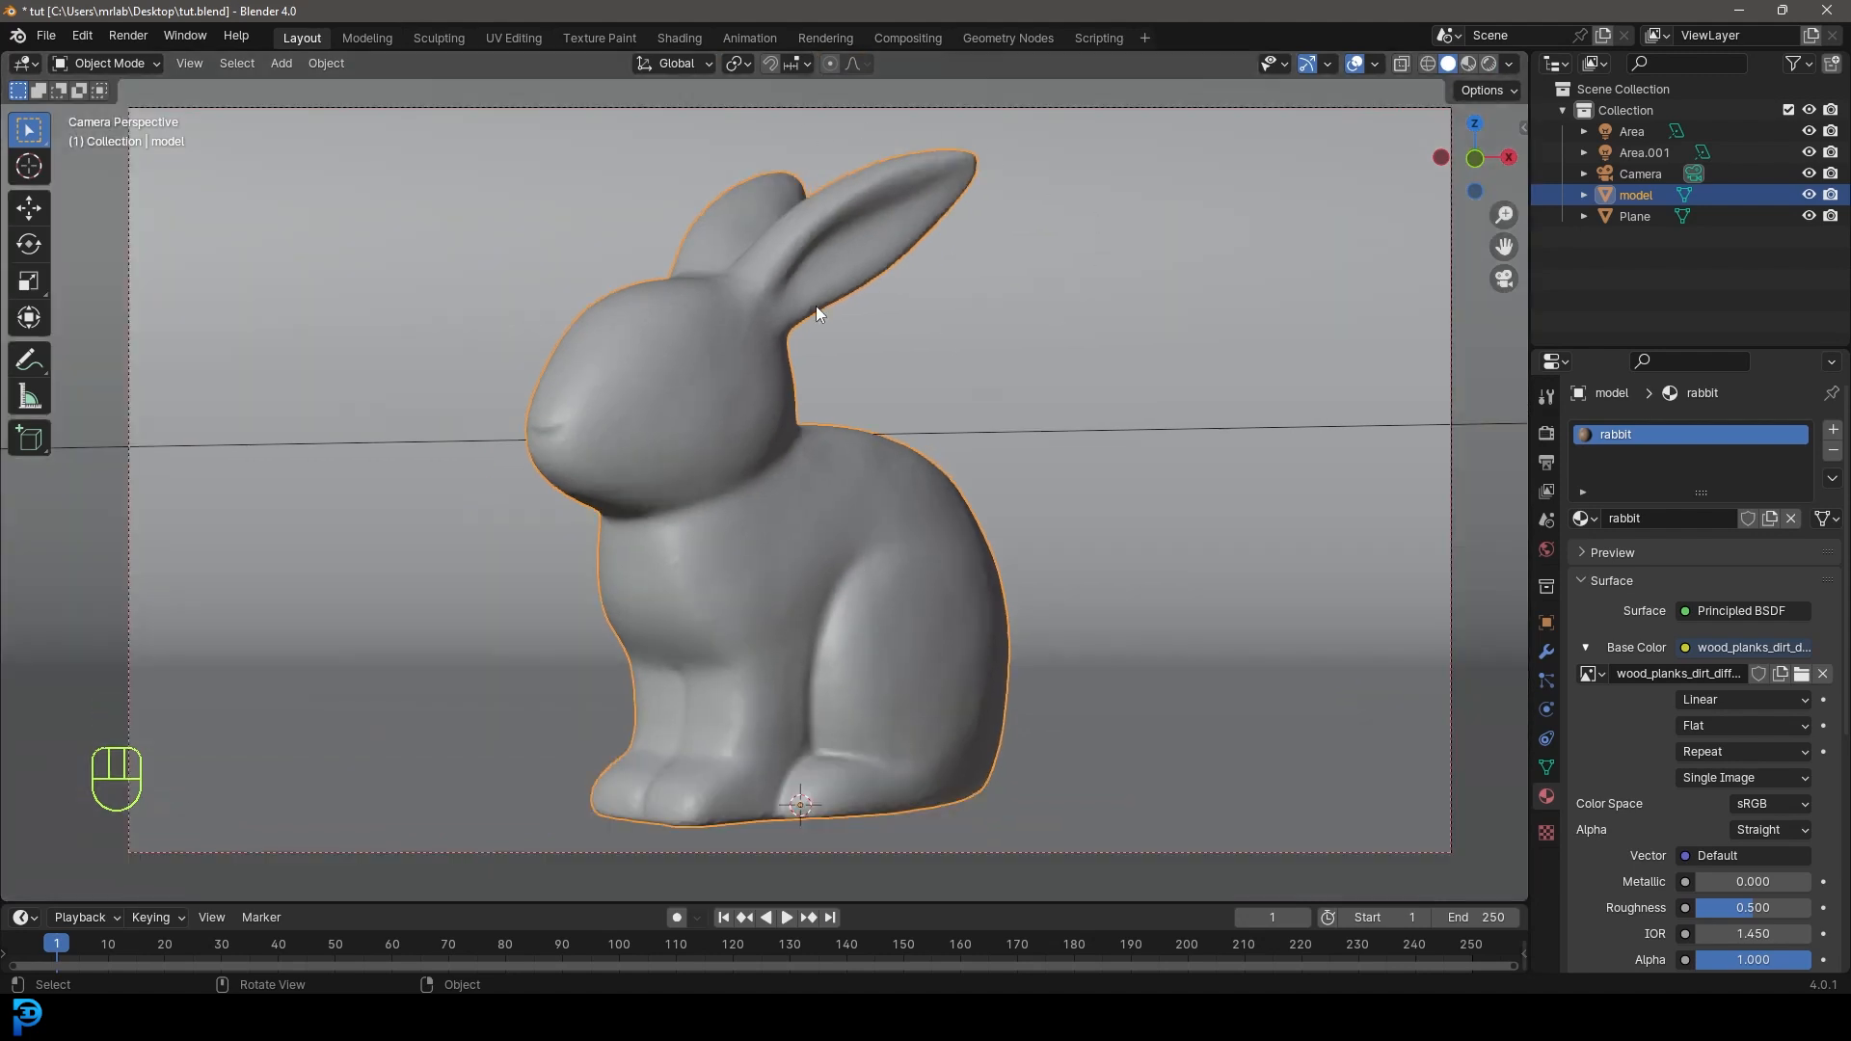
{"action": "mouse_move", "coordinate": [771, 227]}
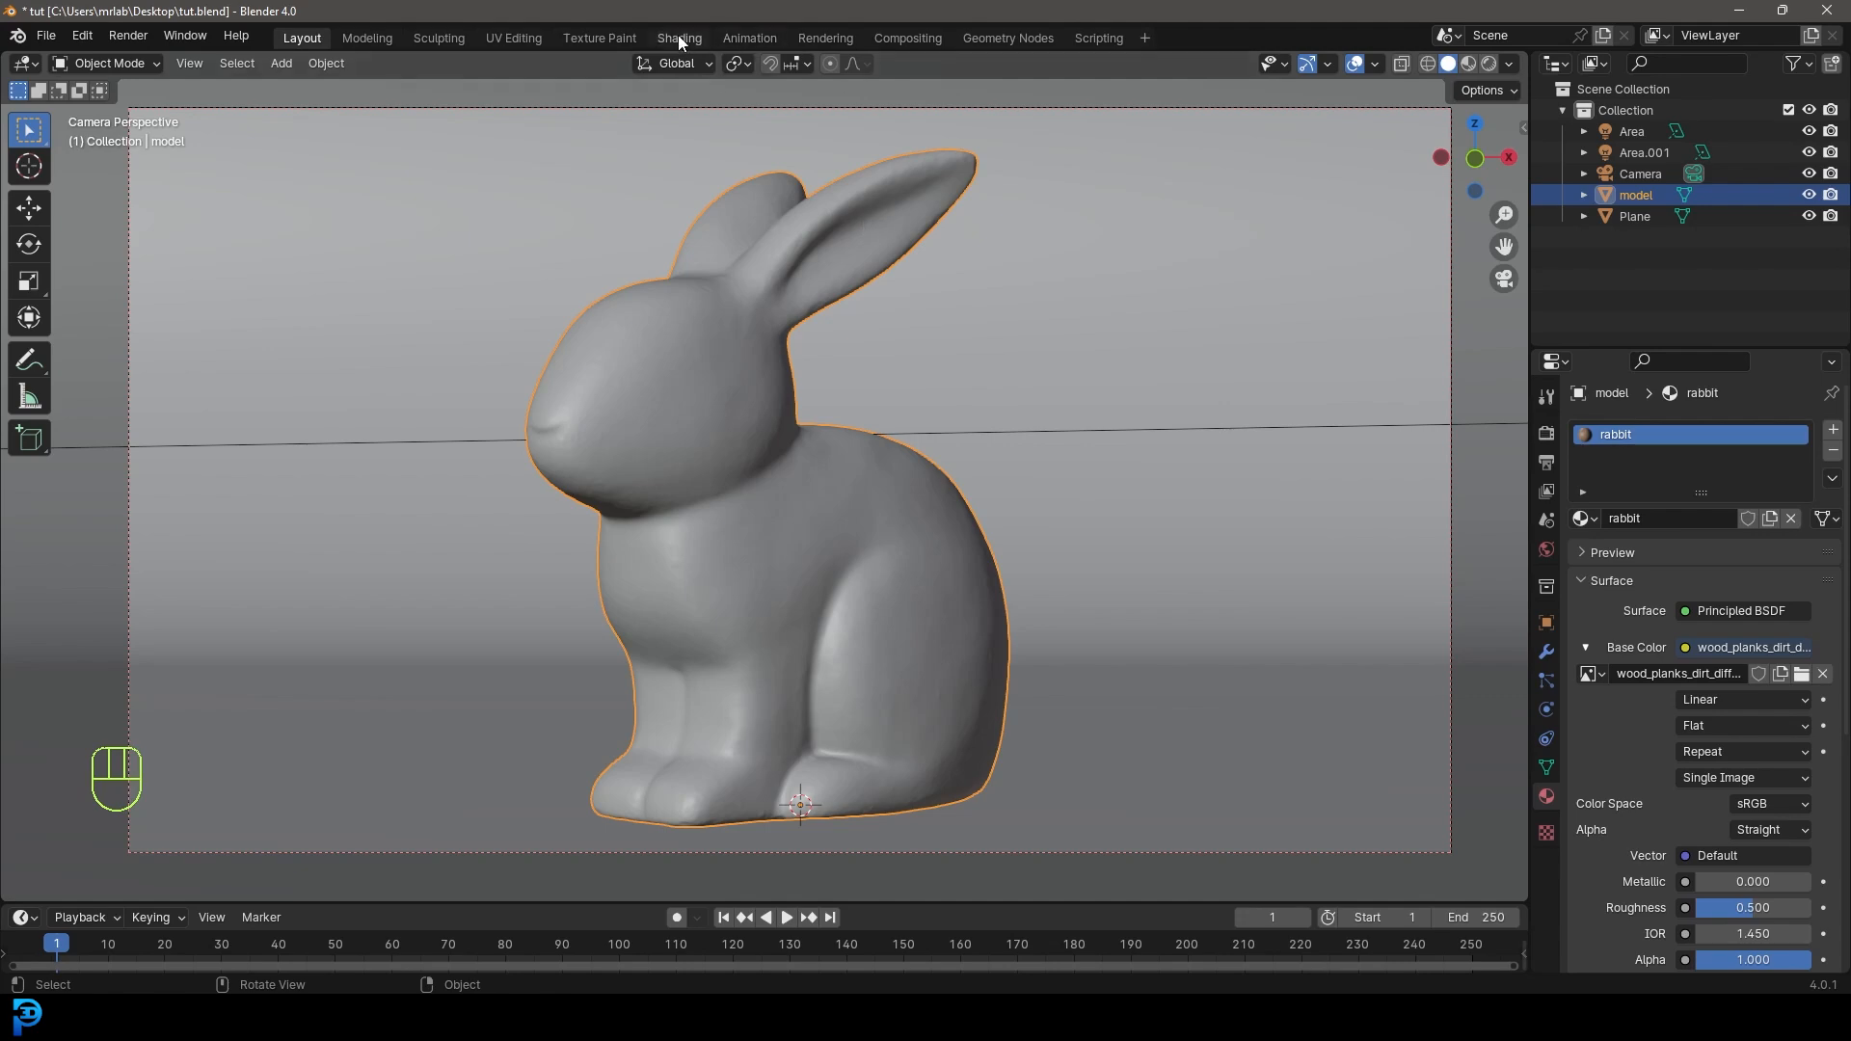
- In the Shading workspace, add a Texture Coordinate node beside the rabbit material's nodes
{"action": "left_click", "coordinate": [678, 36]}
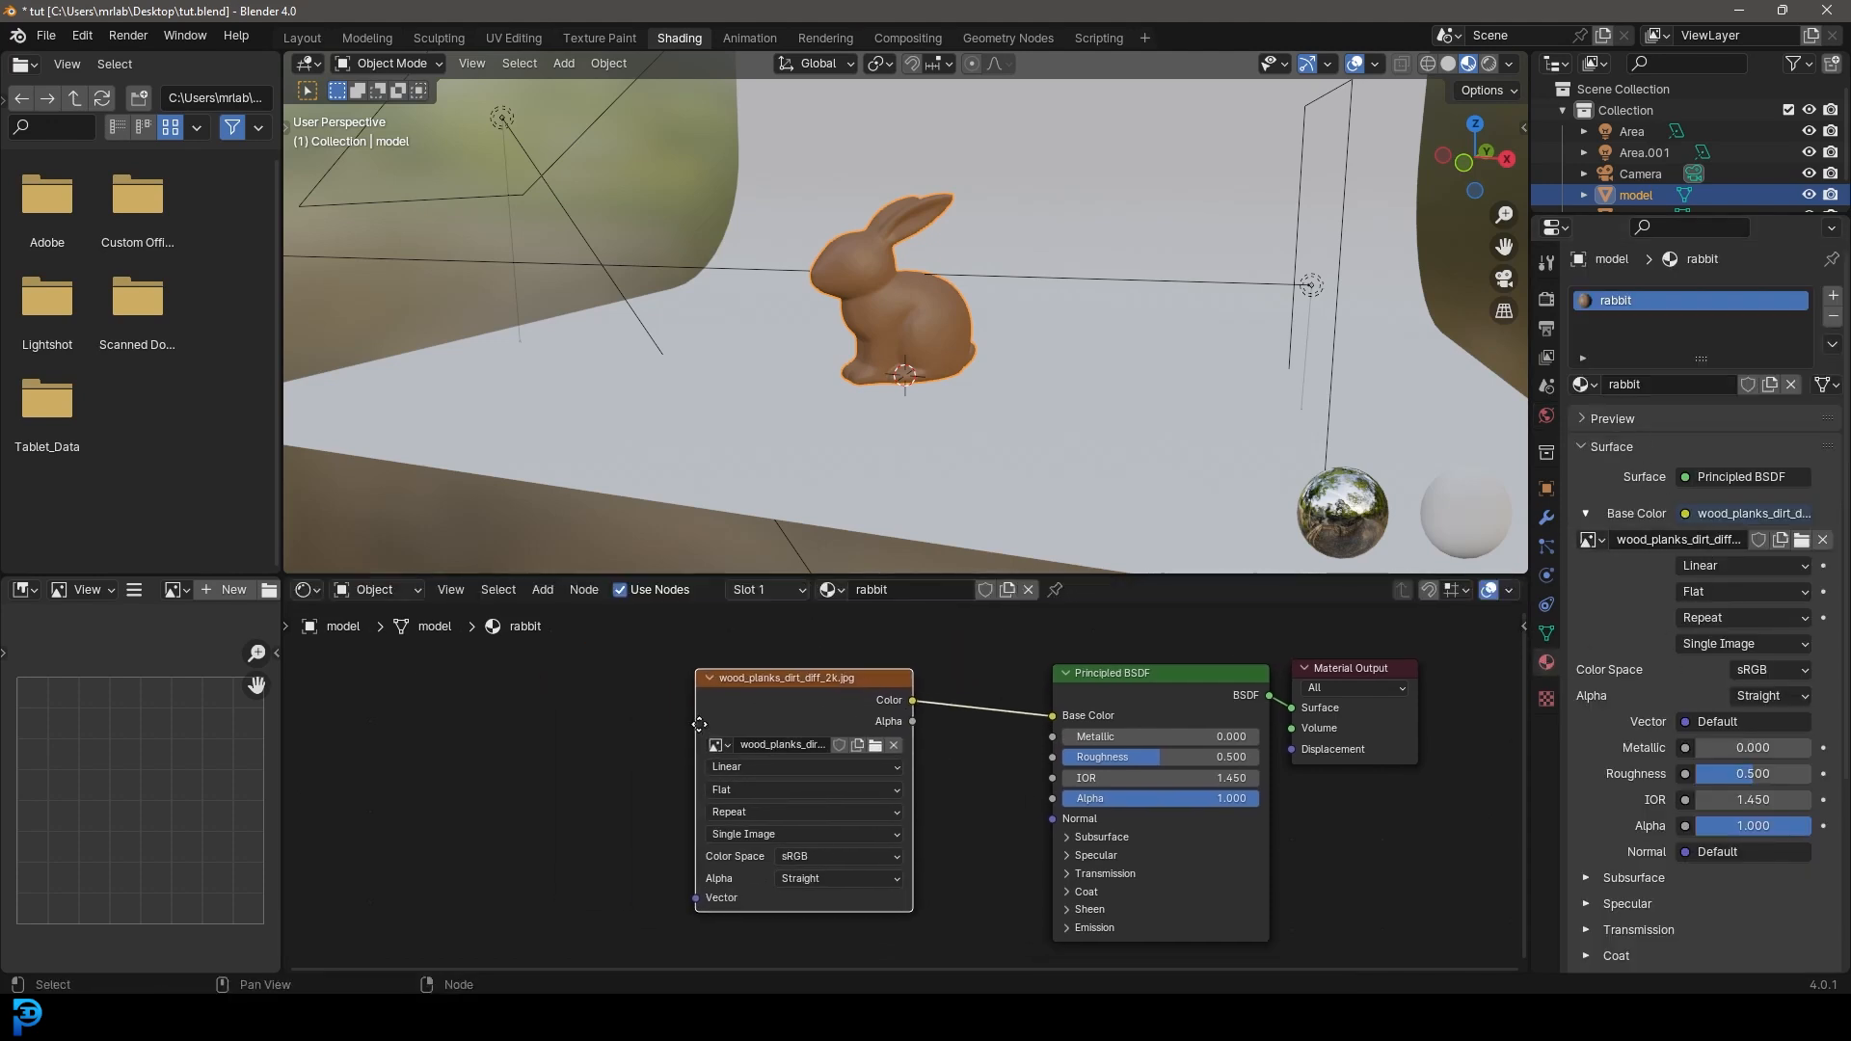
{"action": "left_click_drag", "start_coordinate": [802, 779], "coordinate": [1002, 756]}
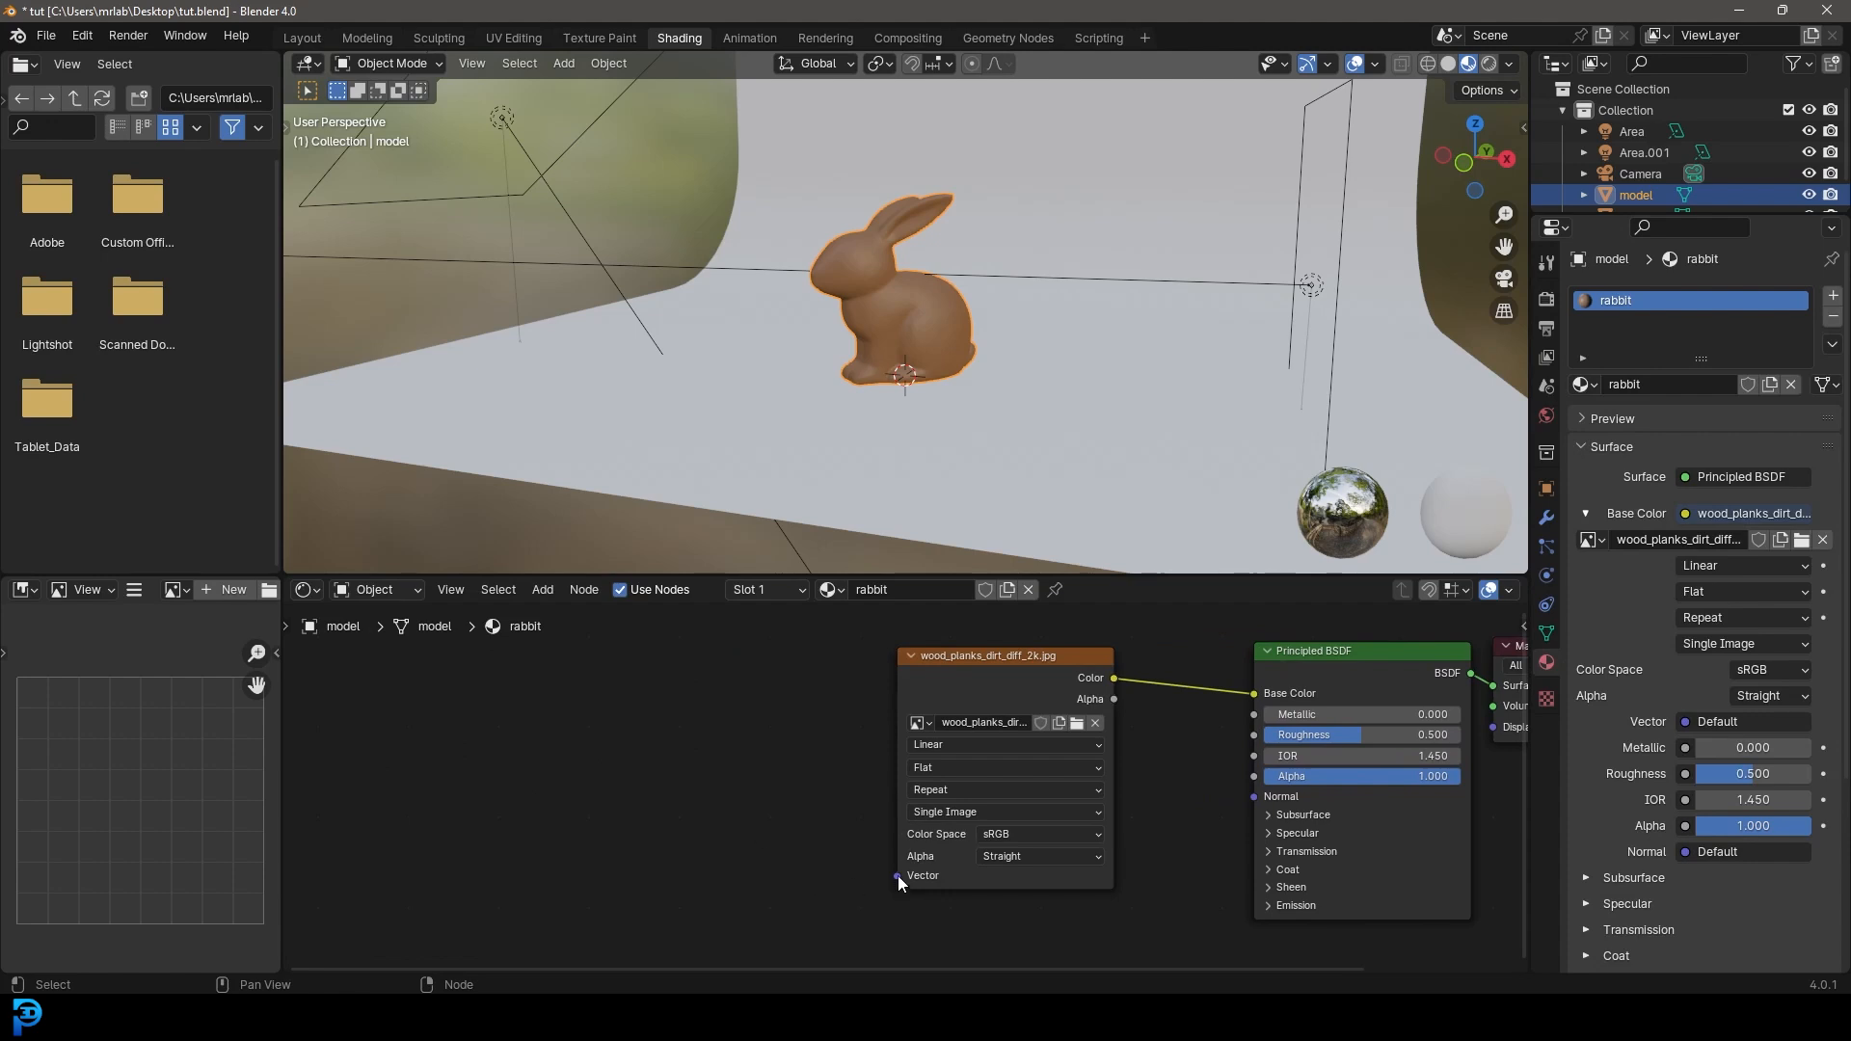
{"action": "left_click_drag", "start_coordinate": [896, 879], "coordinate": [571, 744]}
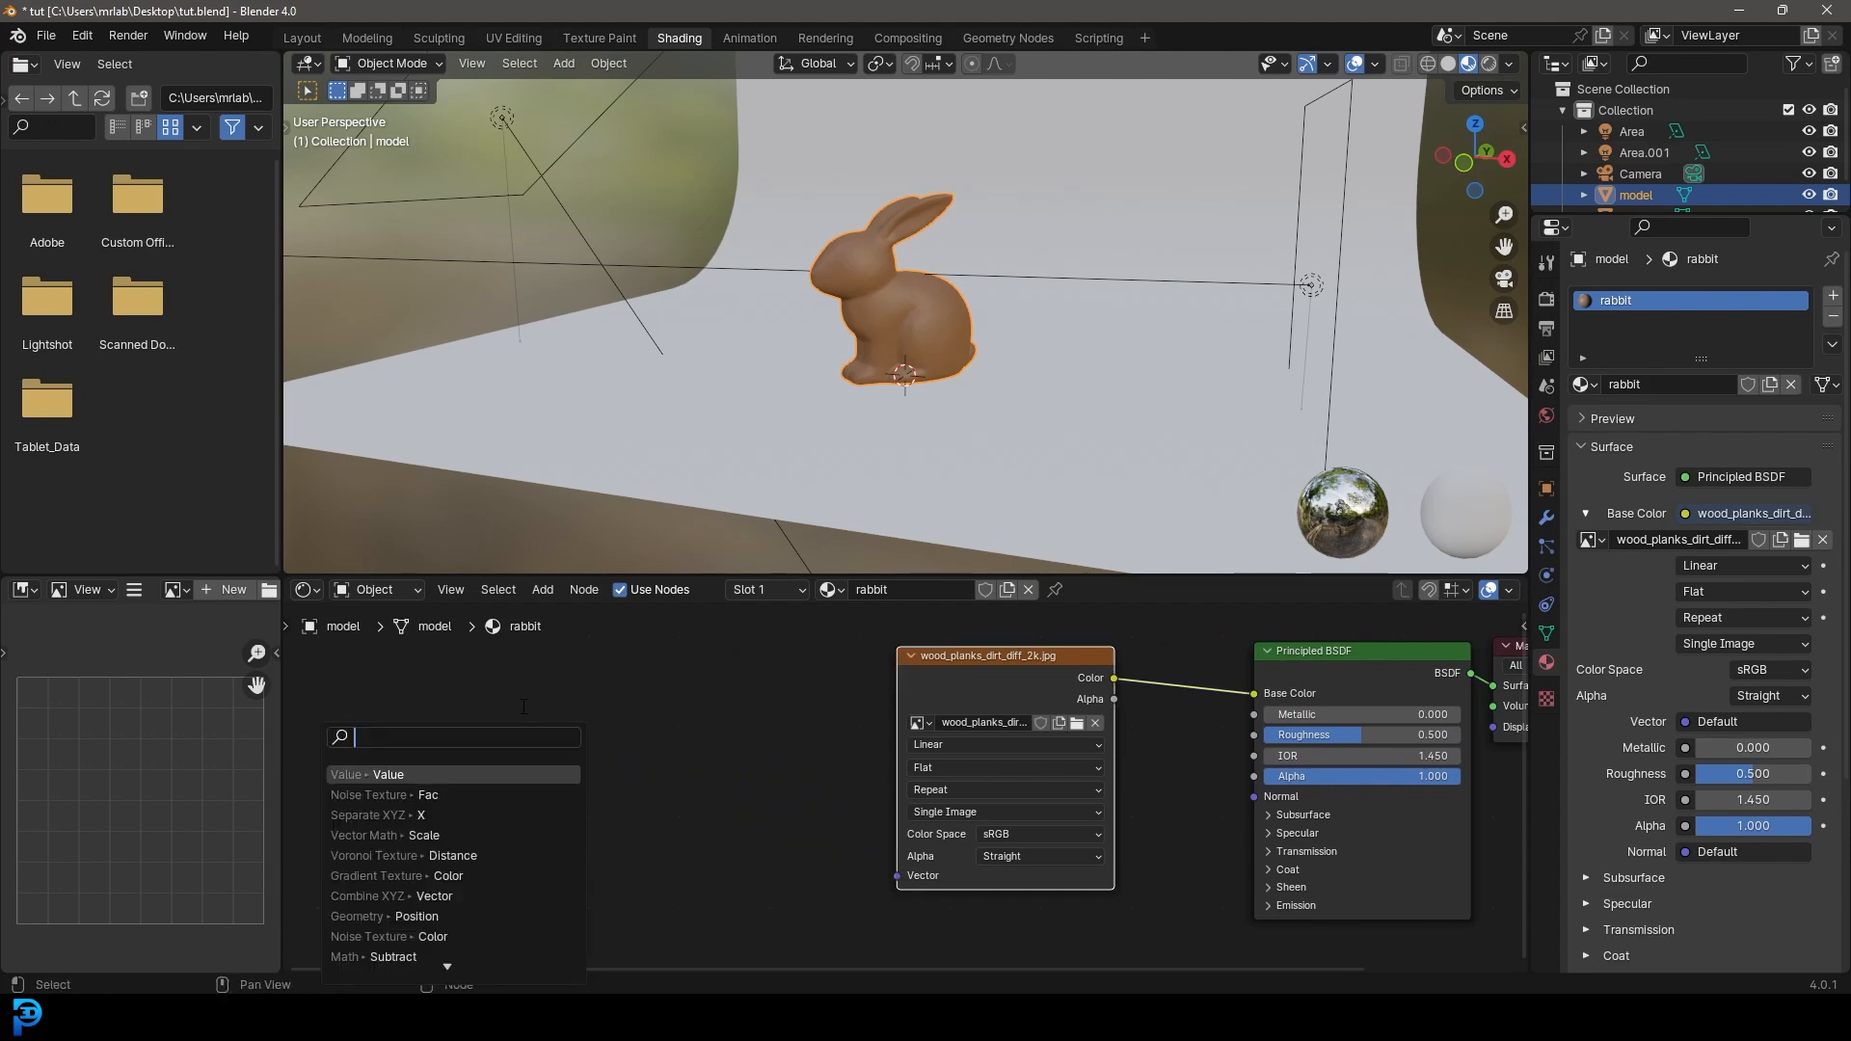
{"action": "type", "text": "texture coo"}
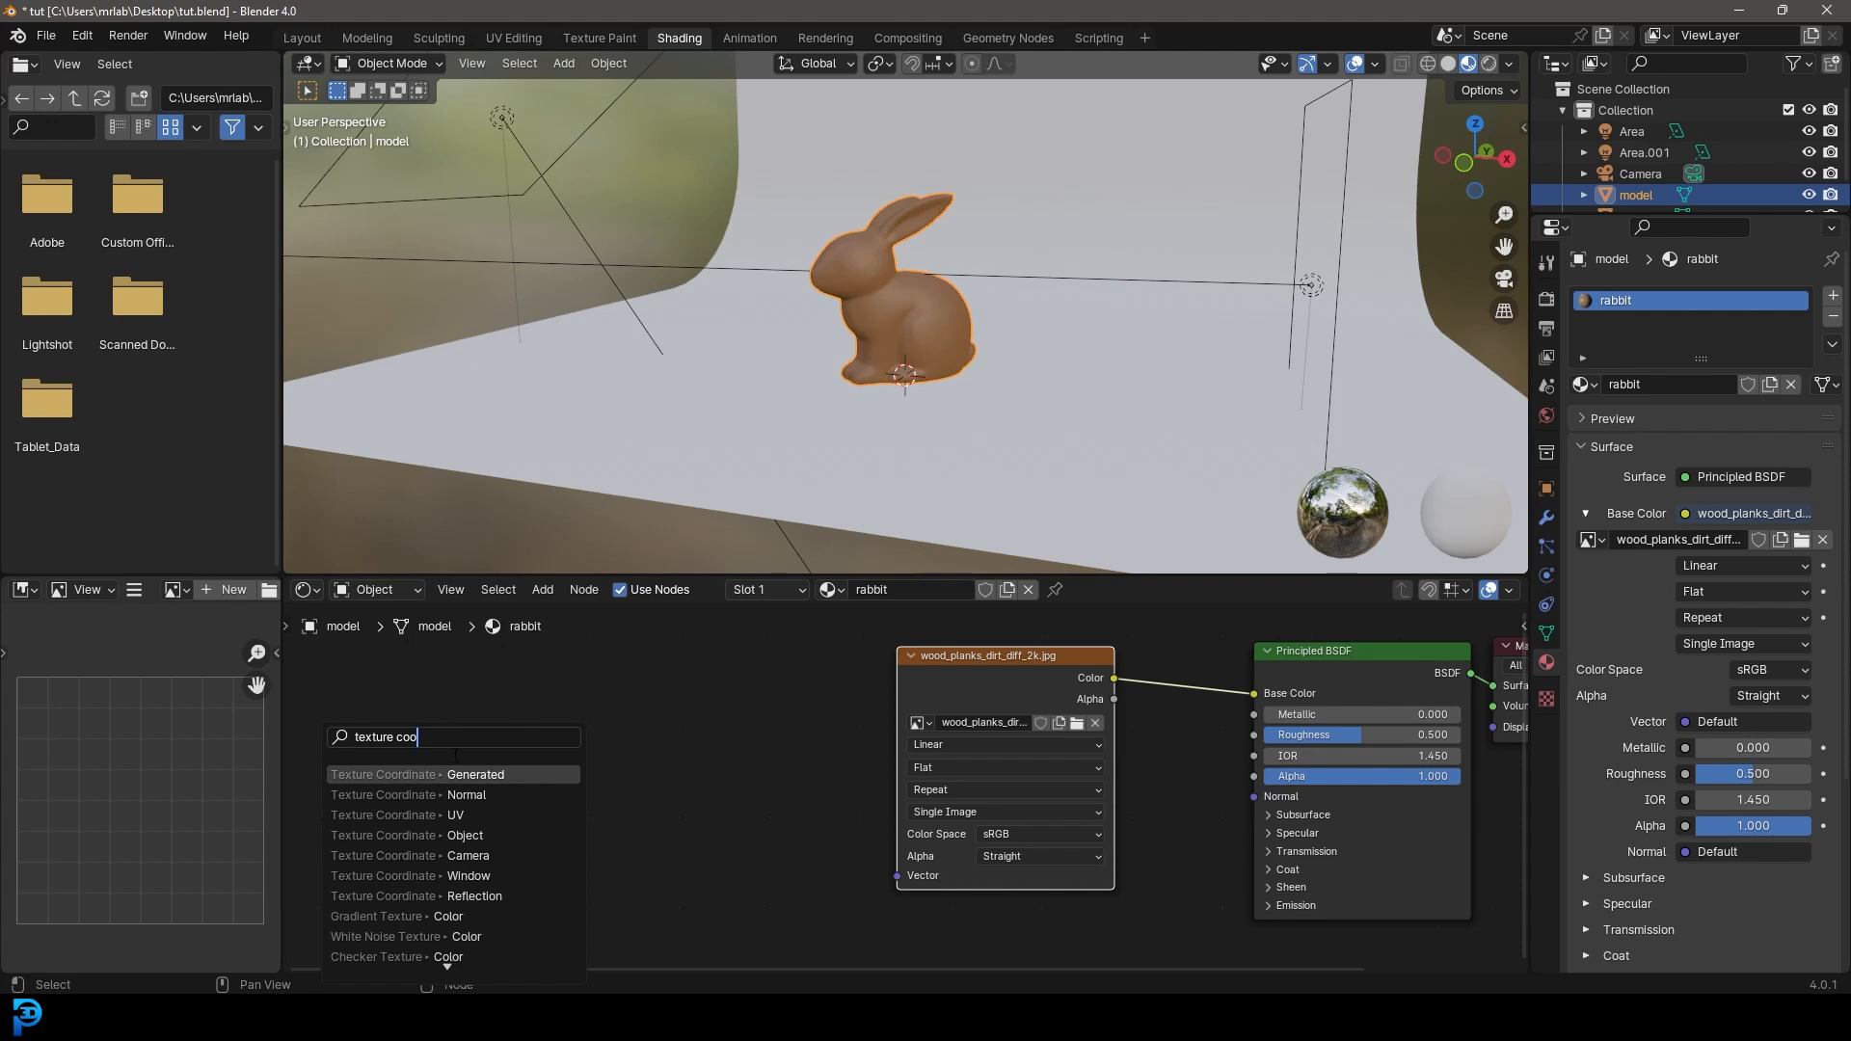
{"action": "left_click", "coordinate": [477, 775]}
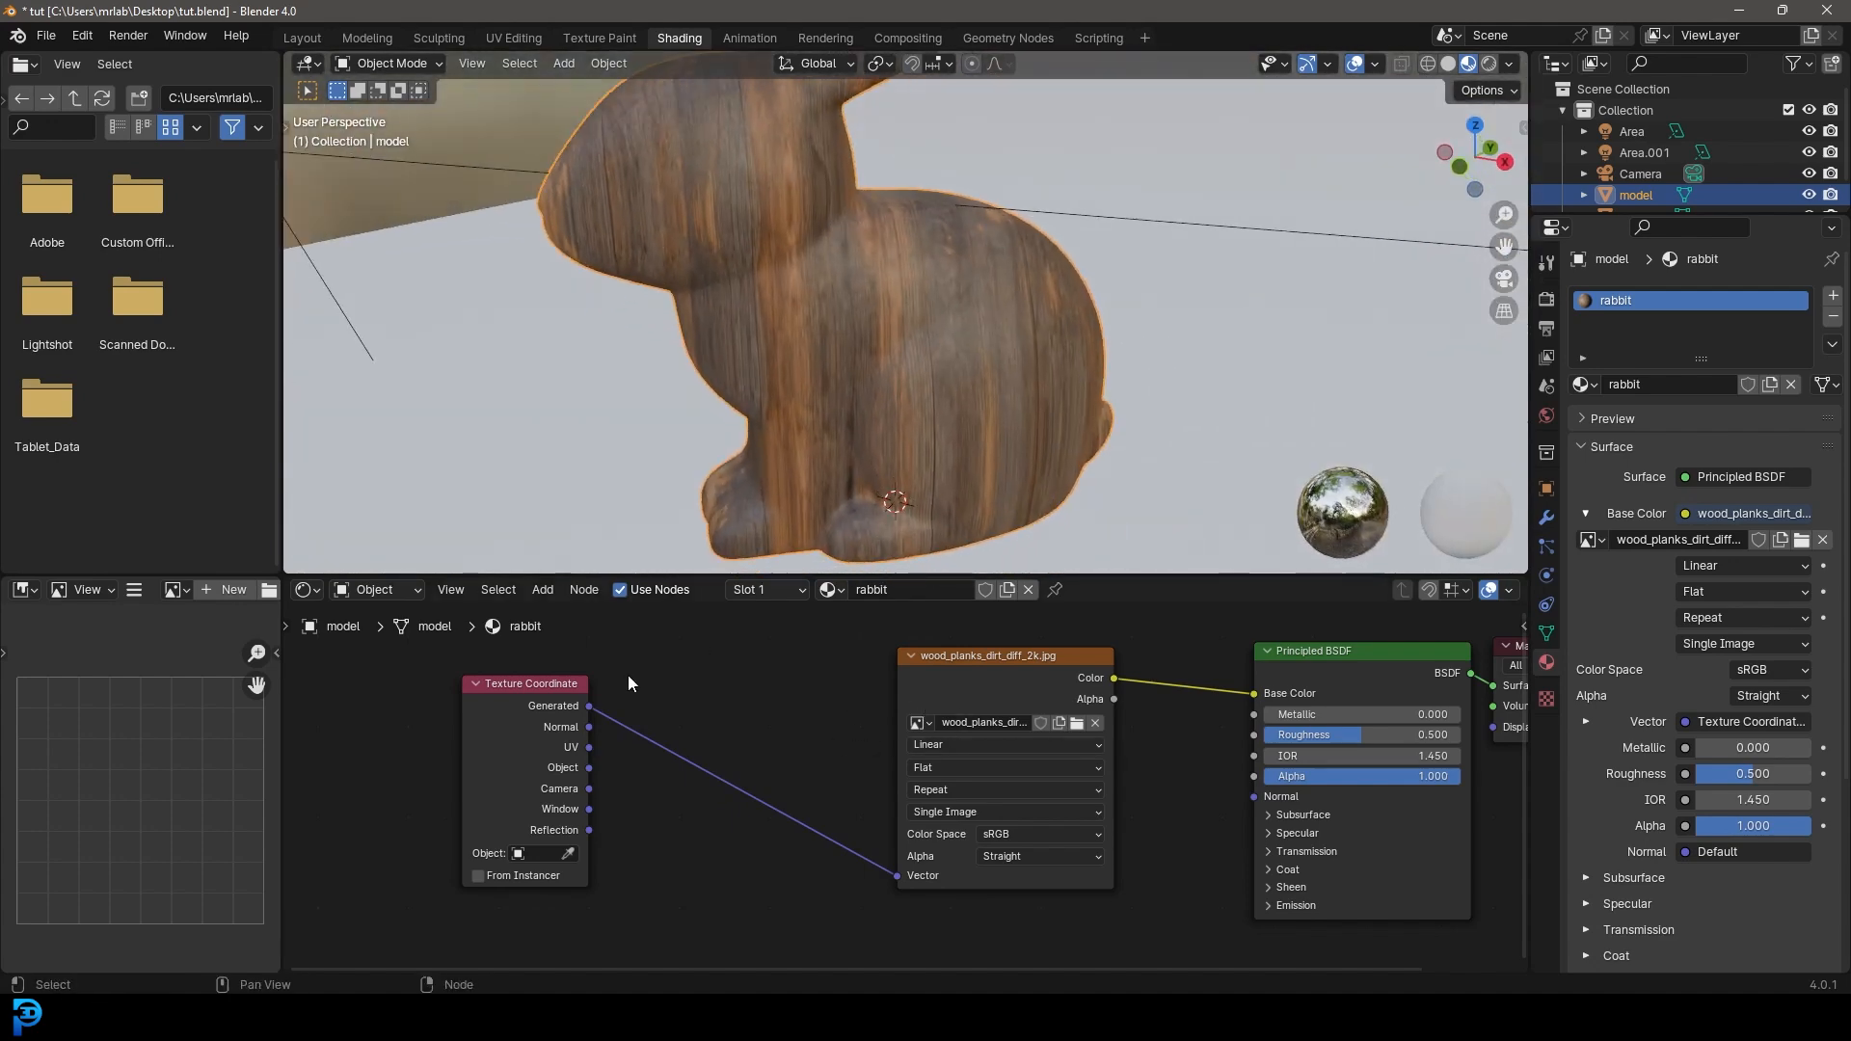
- Wire Generated coordinates into the wood image's Vector and switch its projection from Flat to Box
{"action": "left_click_drag", "start_coordinate": [524, 683], "coordinate": [675, 682]}
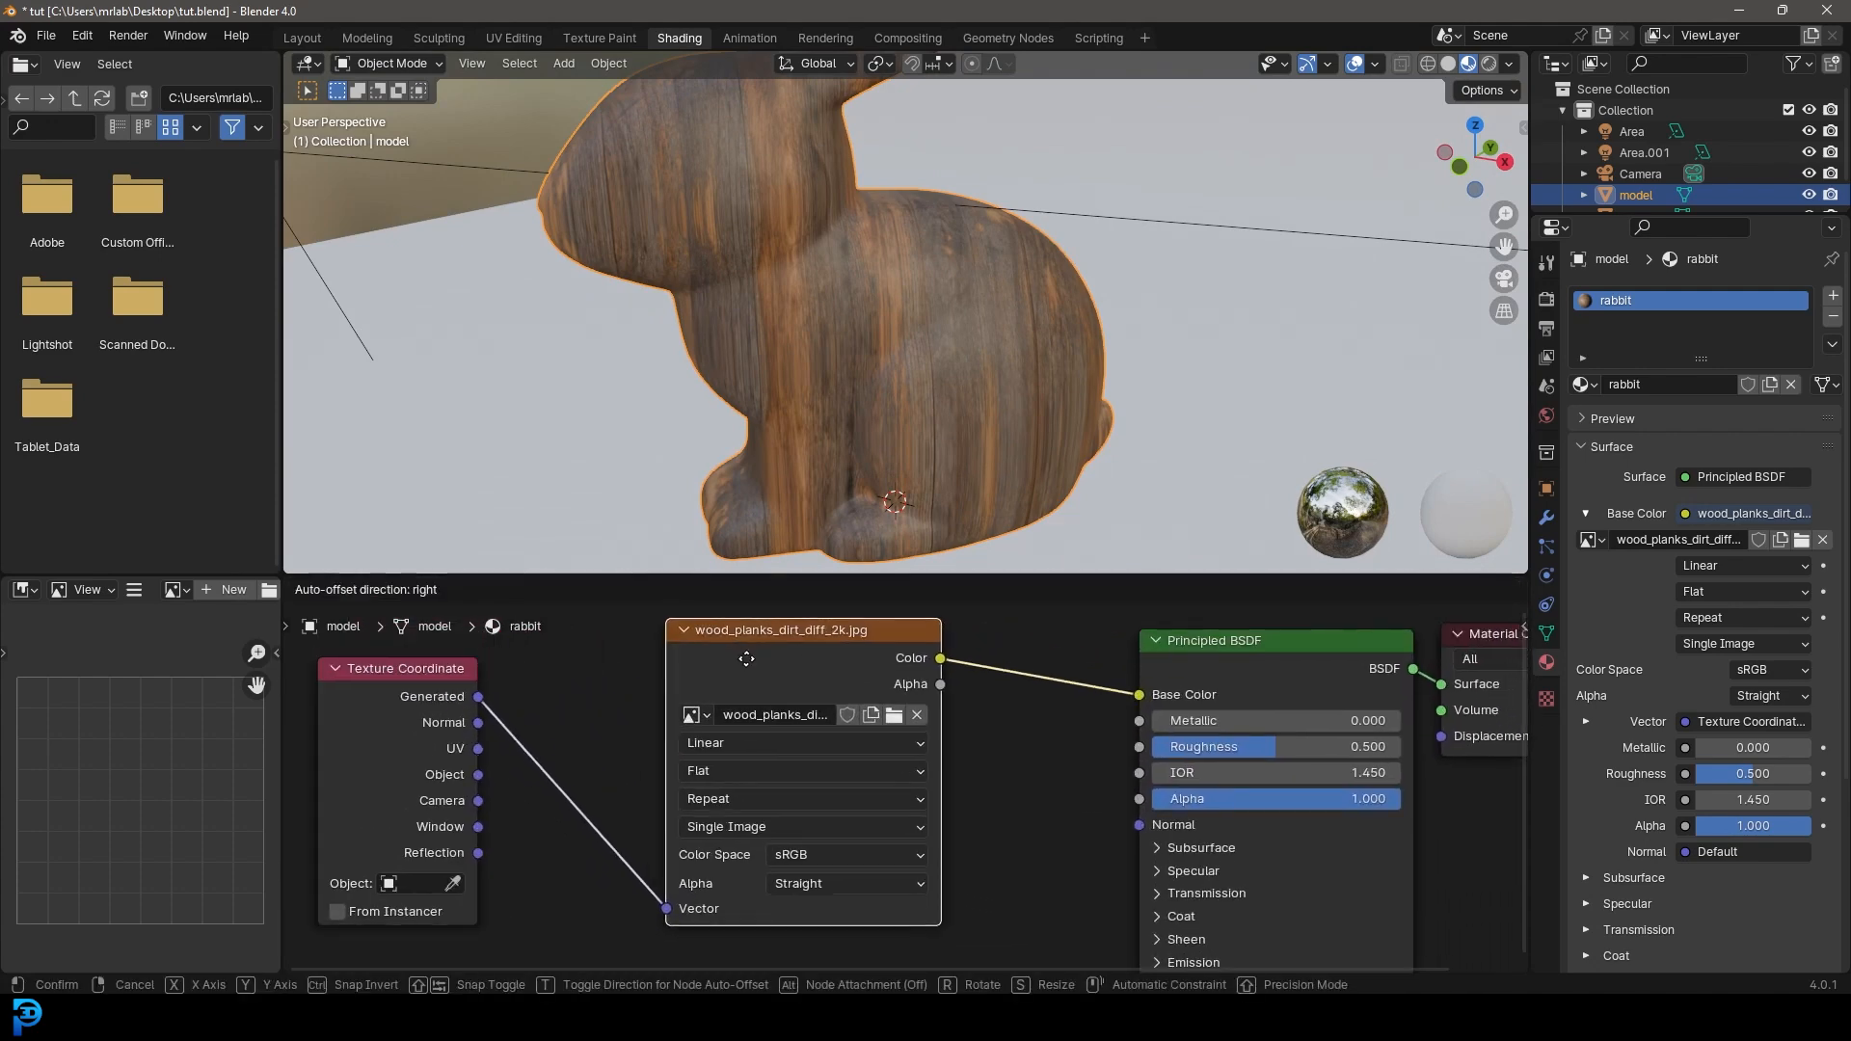
{"action": "left_click", "coordinate": [802, 773]}
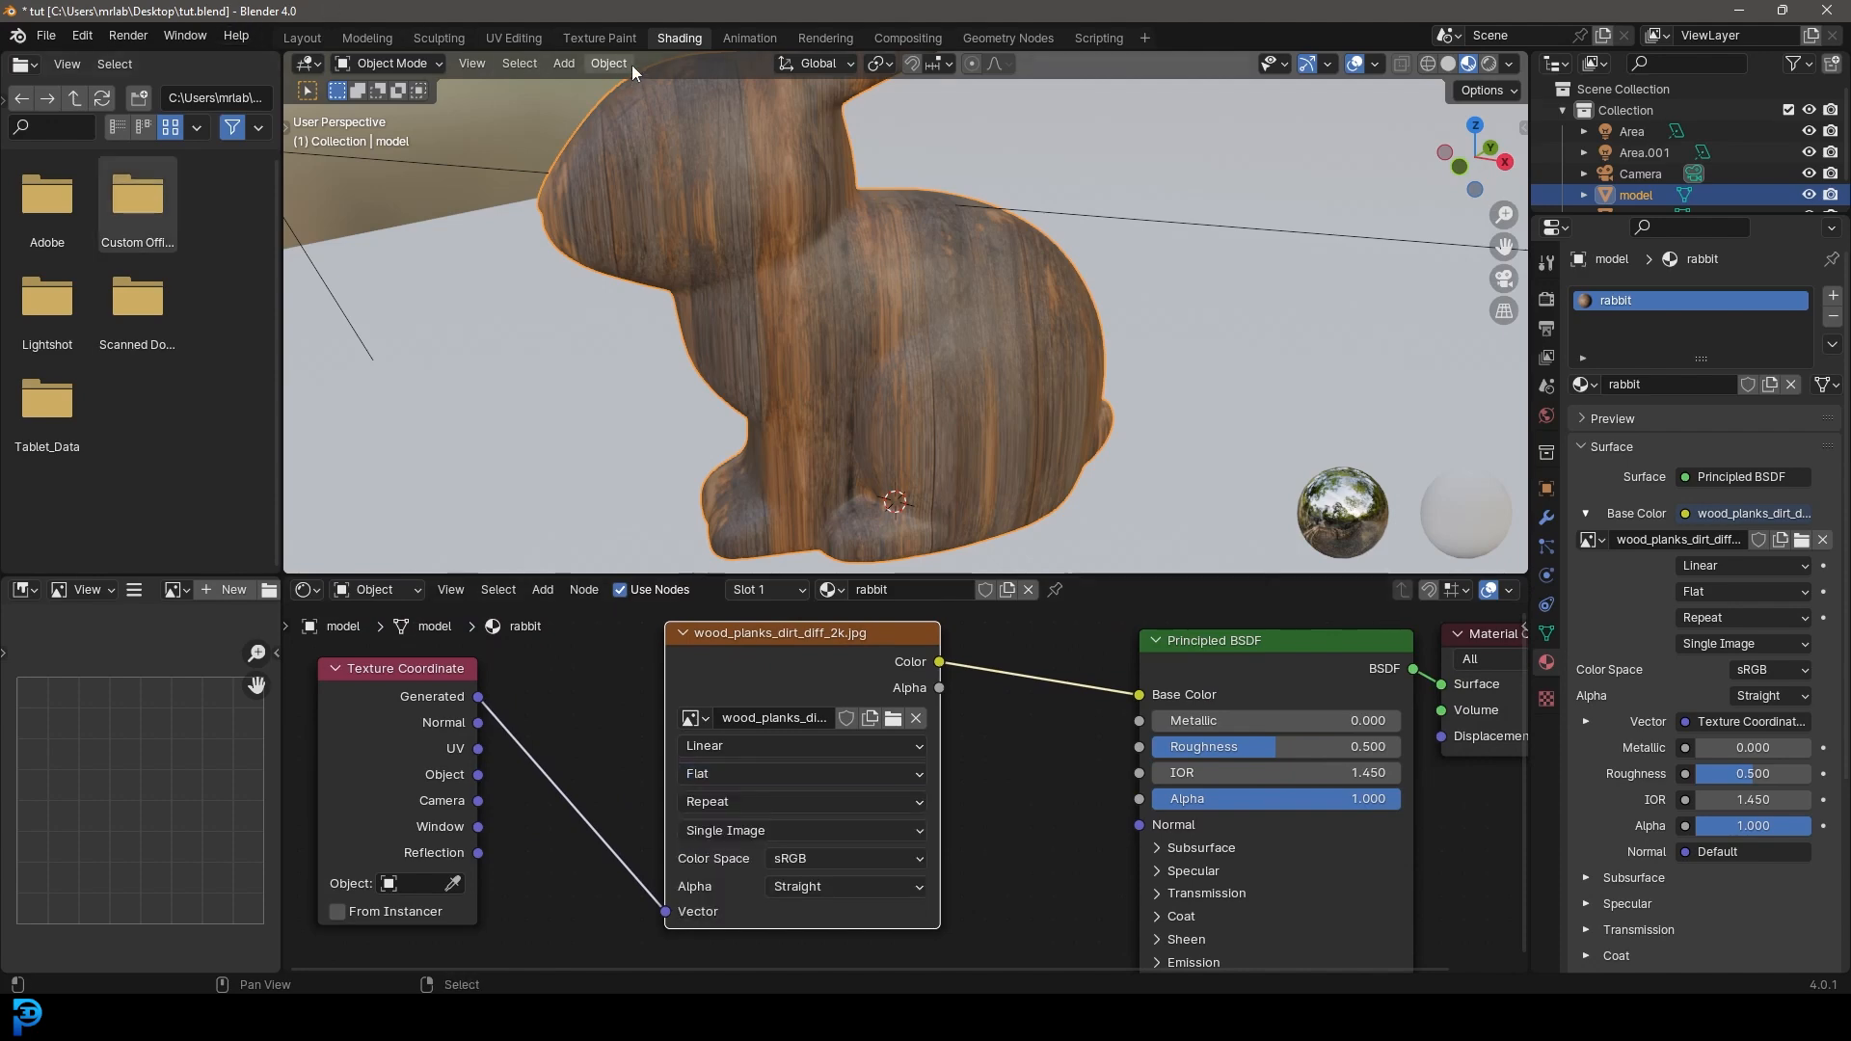
{"action": "left_click", "coordinate": [513, 38]}
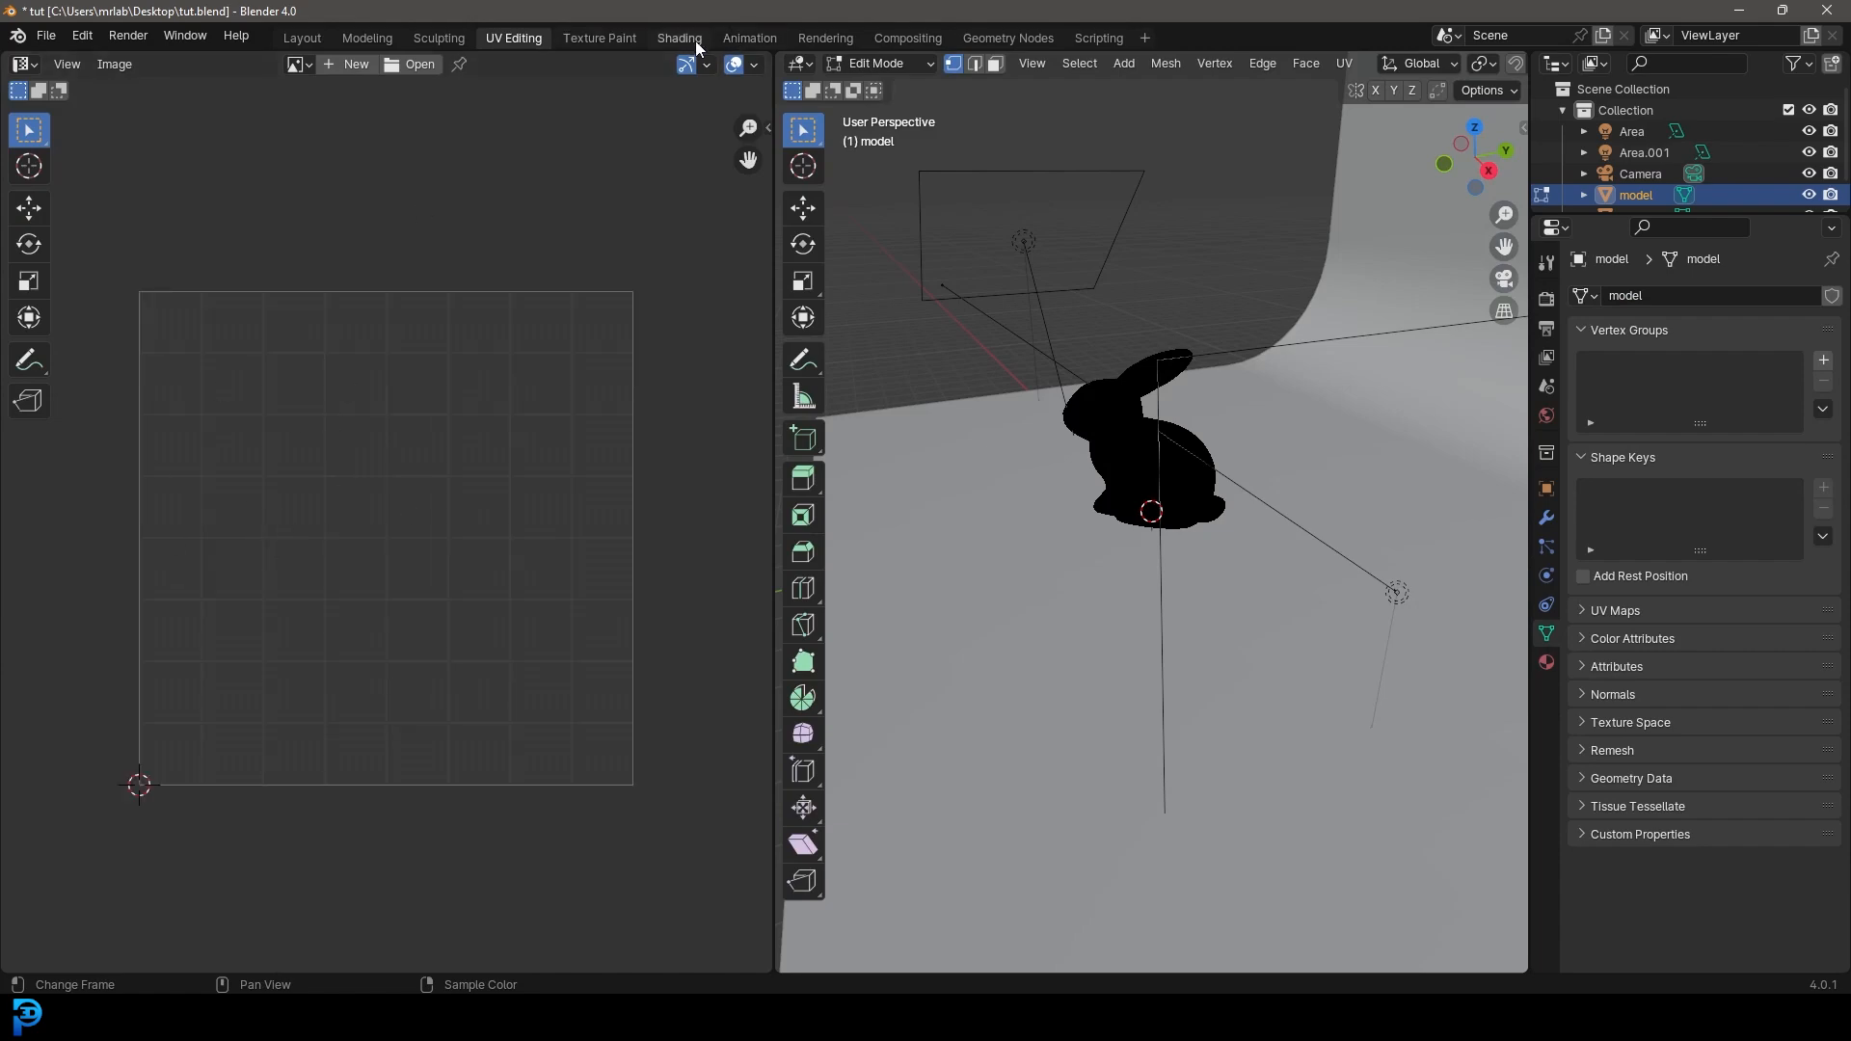
{"action": "left_click", "coordinate": [678, 37]}
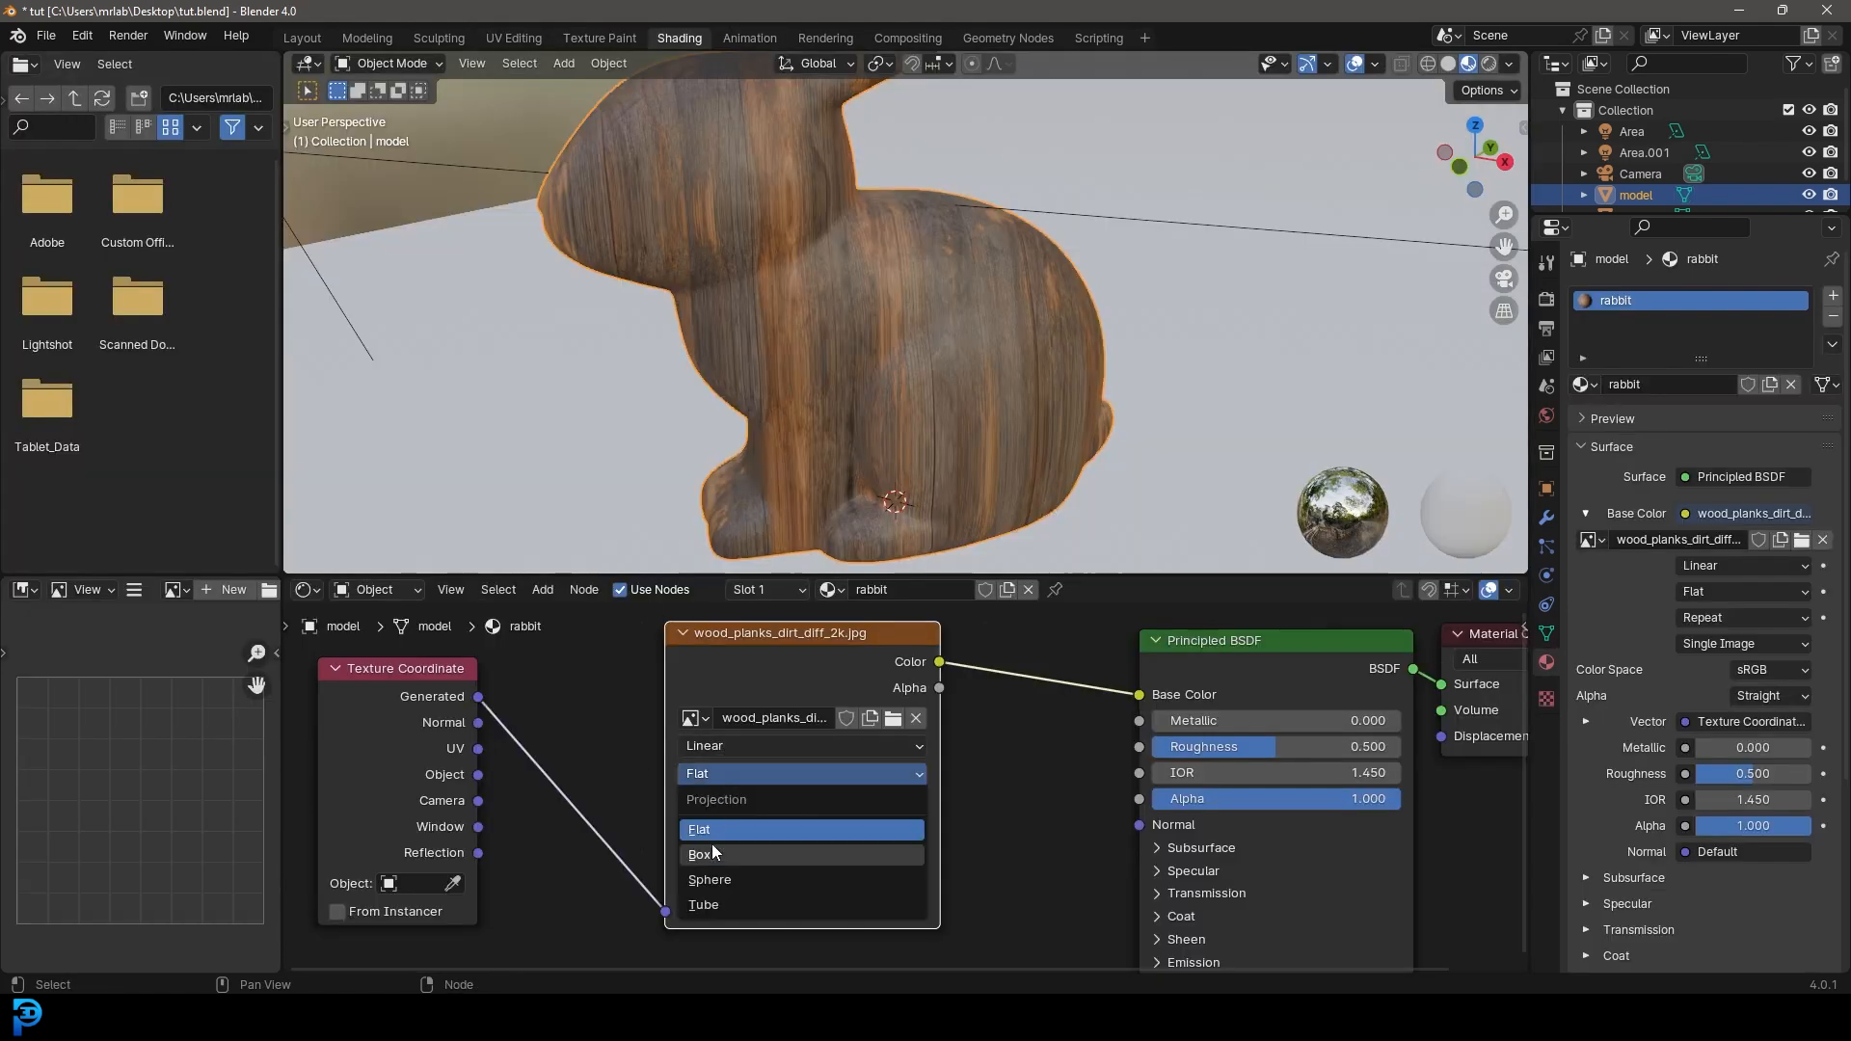
{"action": "left_click", "coordinate": [703, 855]}
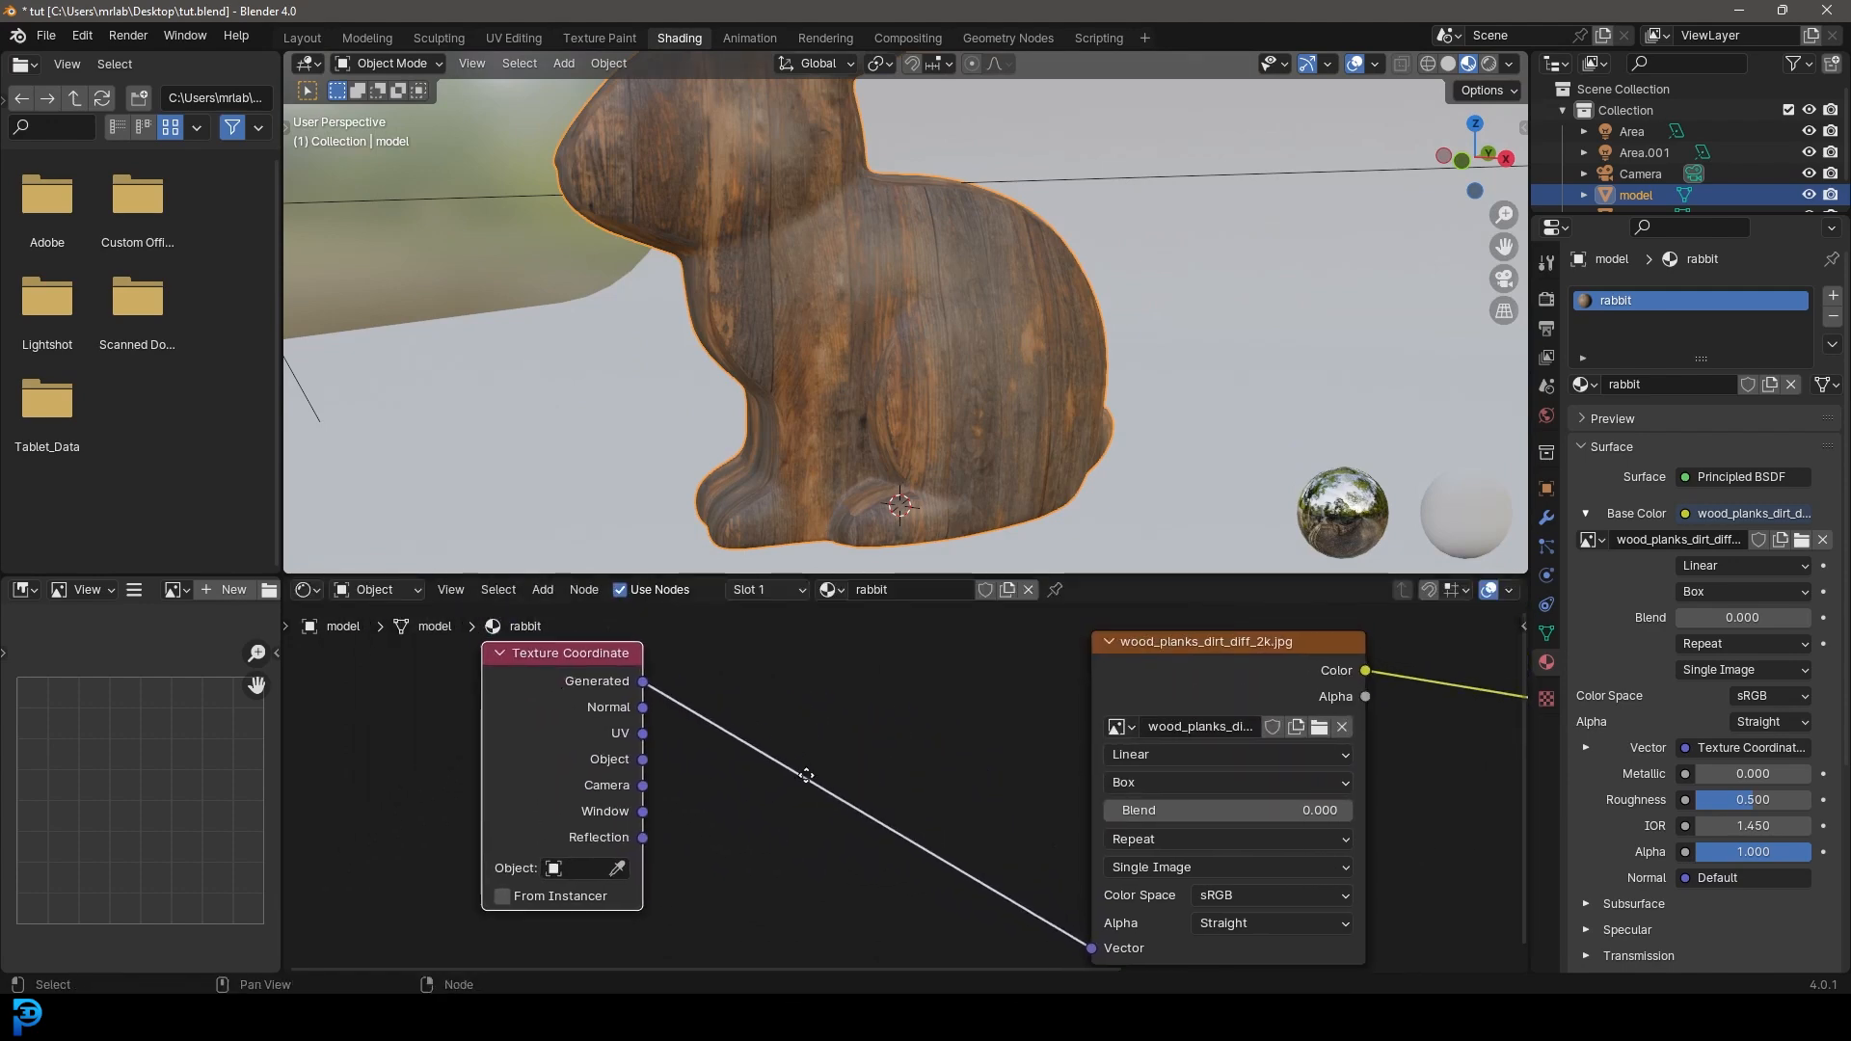
- Add a Mapping node before the wood image and a Value node for its scale
{"action": "type", "text": "m"}
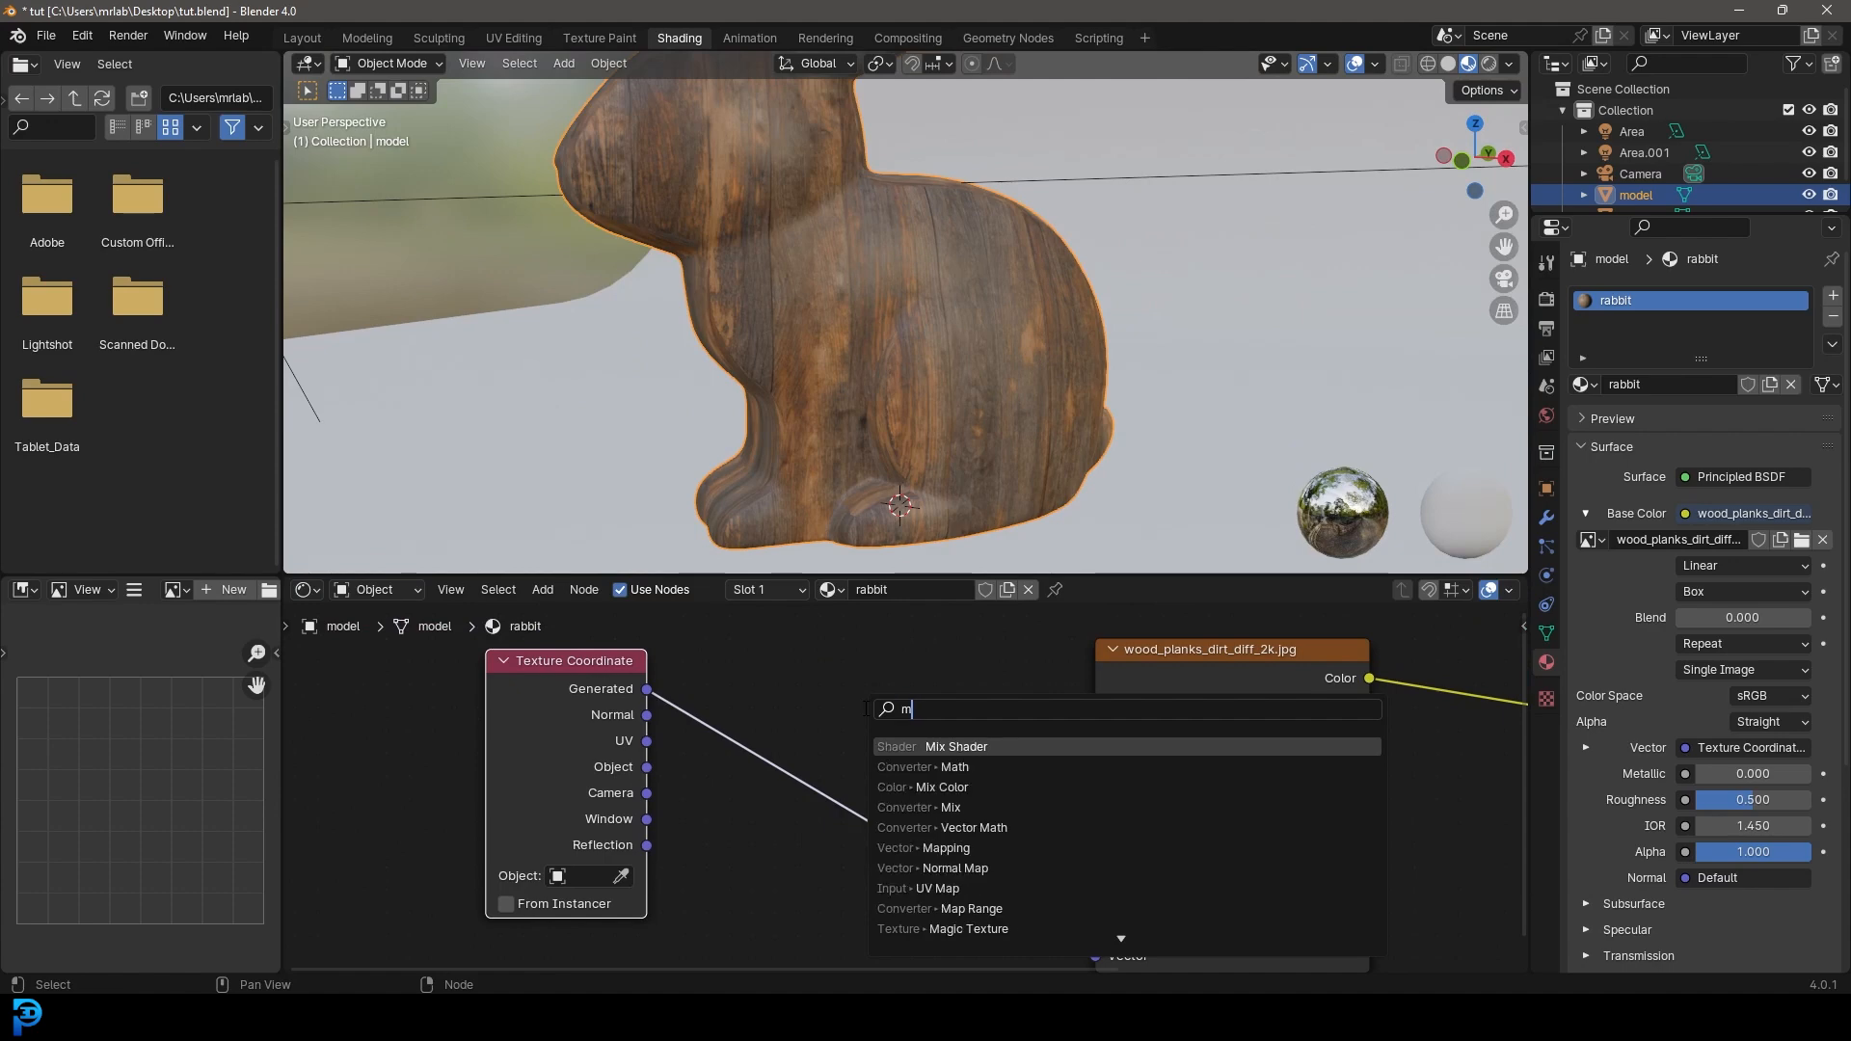
{"action": "type", "text": "app"}
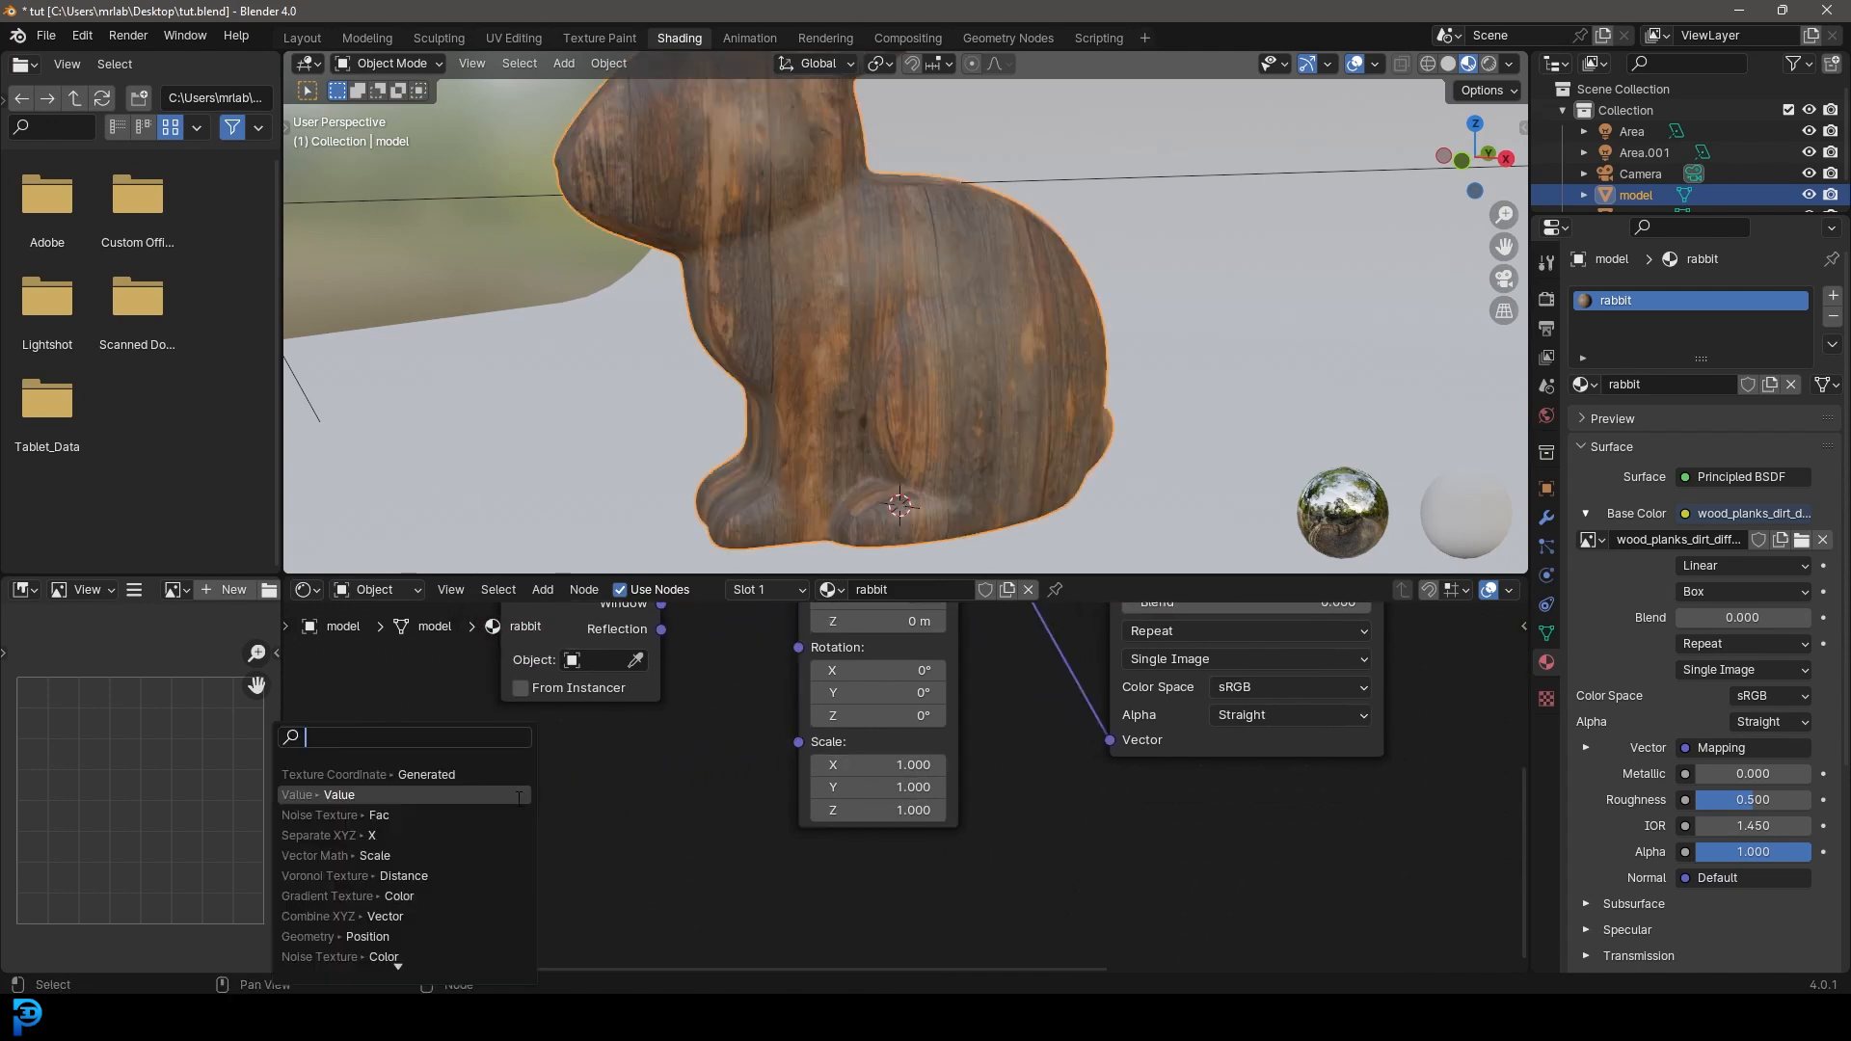
{"action": "type", "text": "value"}
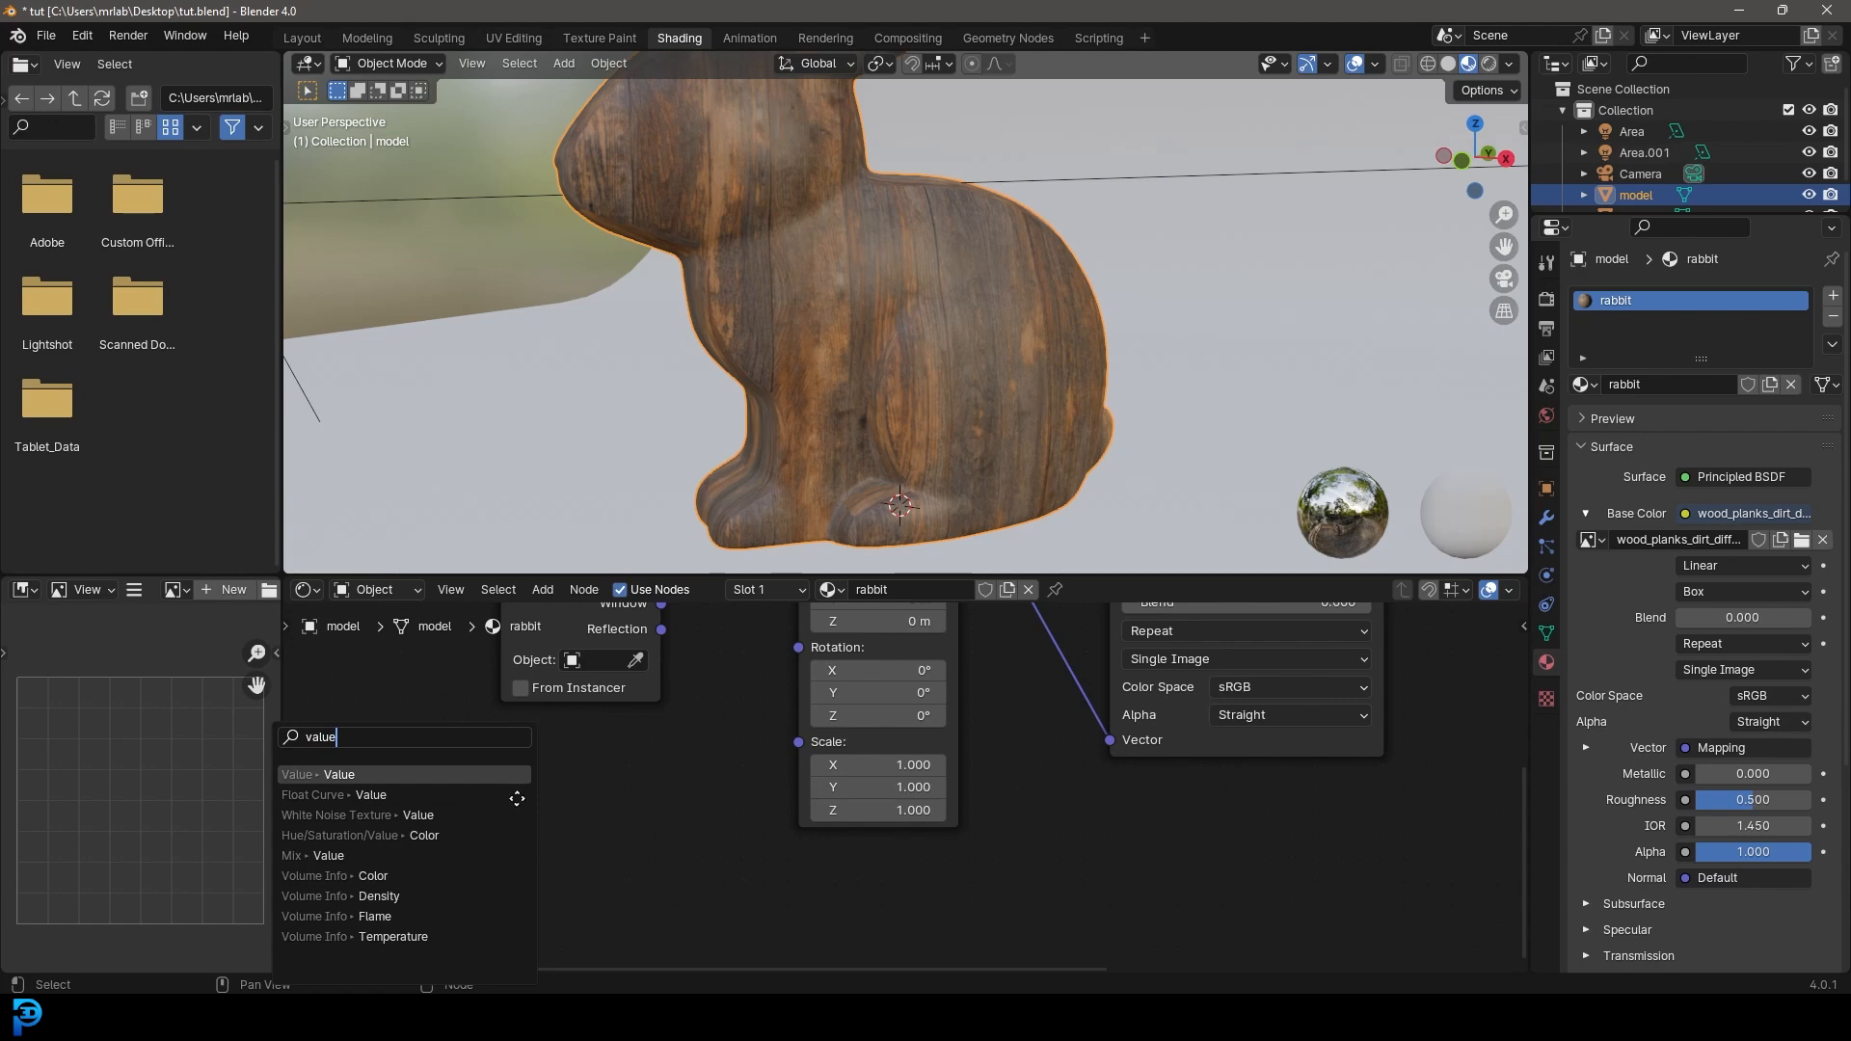
{"action": "left_click", "coordinate": [314, 775]}
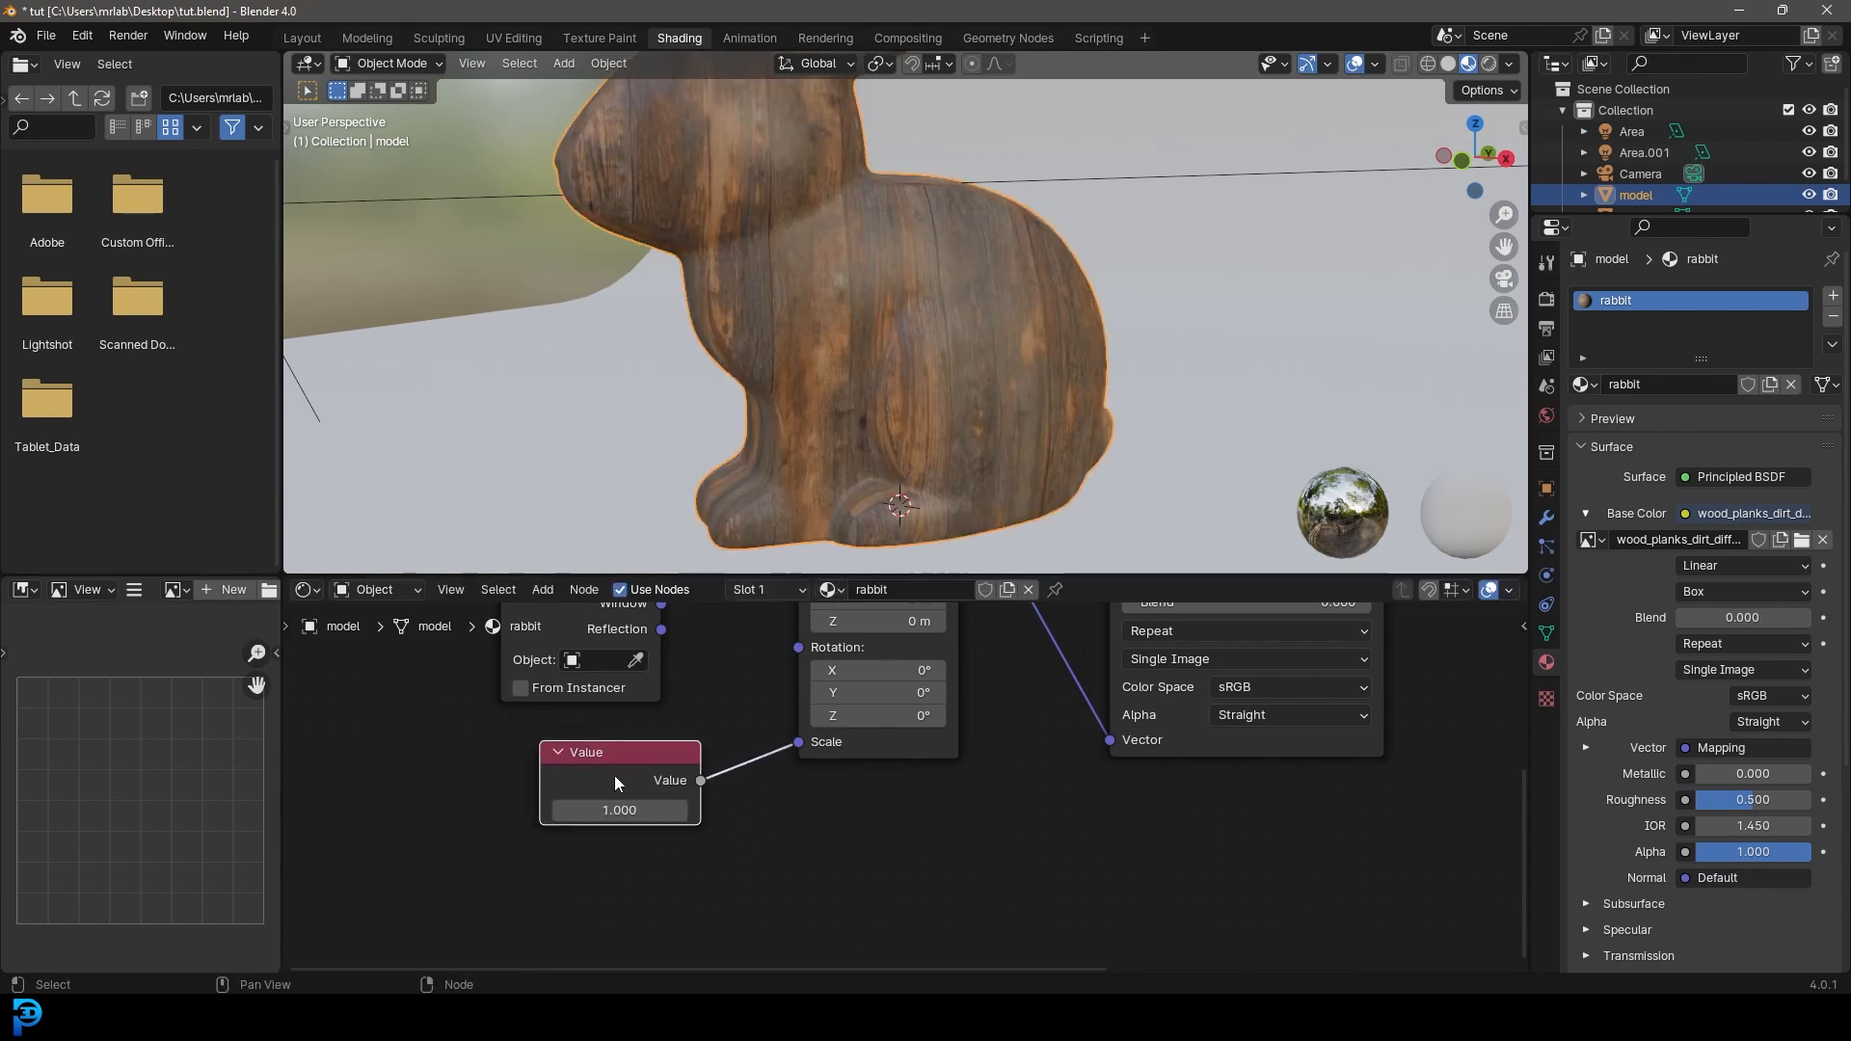
- Set the Value node driving the Mapping scale to 0.600 and check the grain through the camera
{"action": "left_click", "coordinate": [619, 810]}
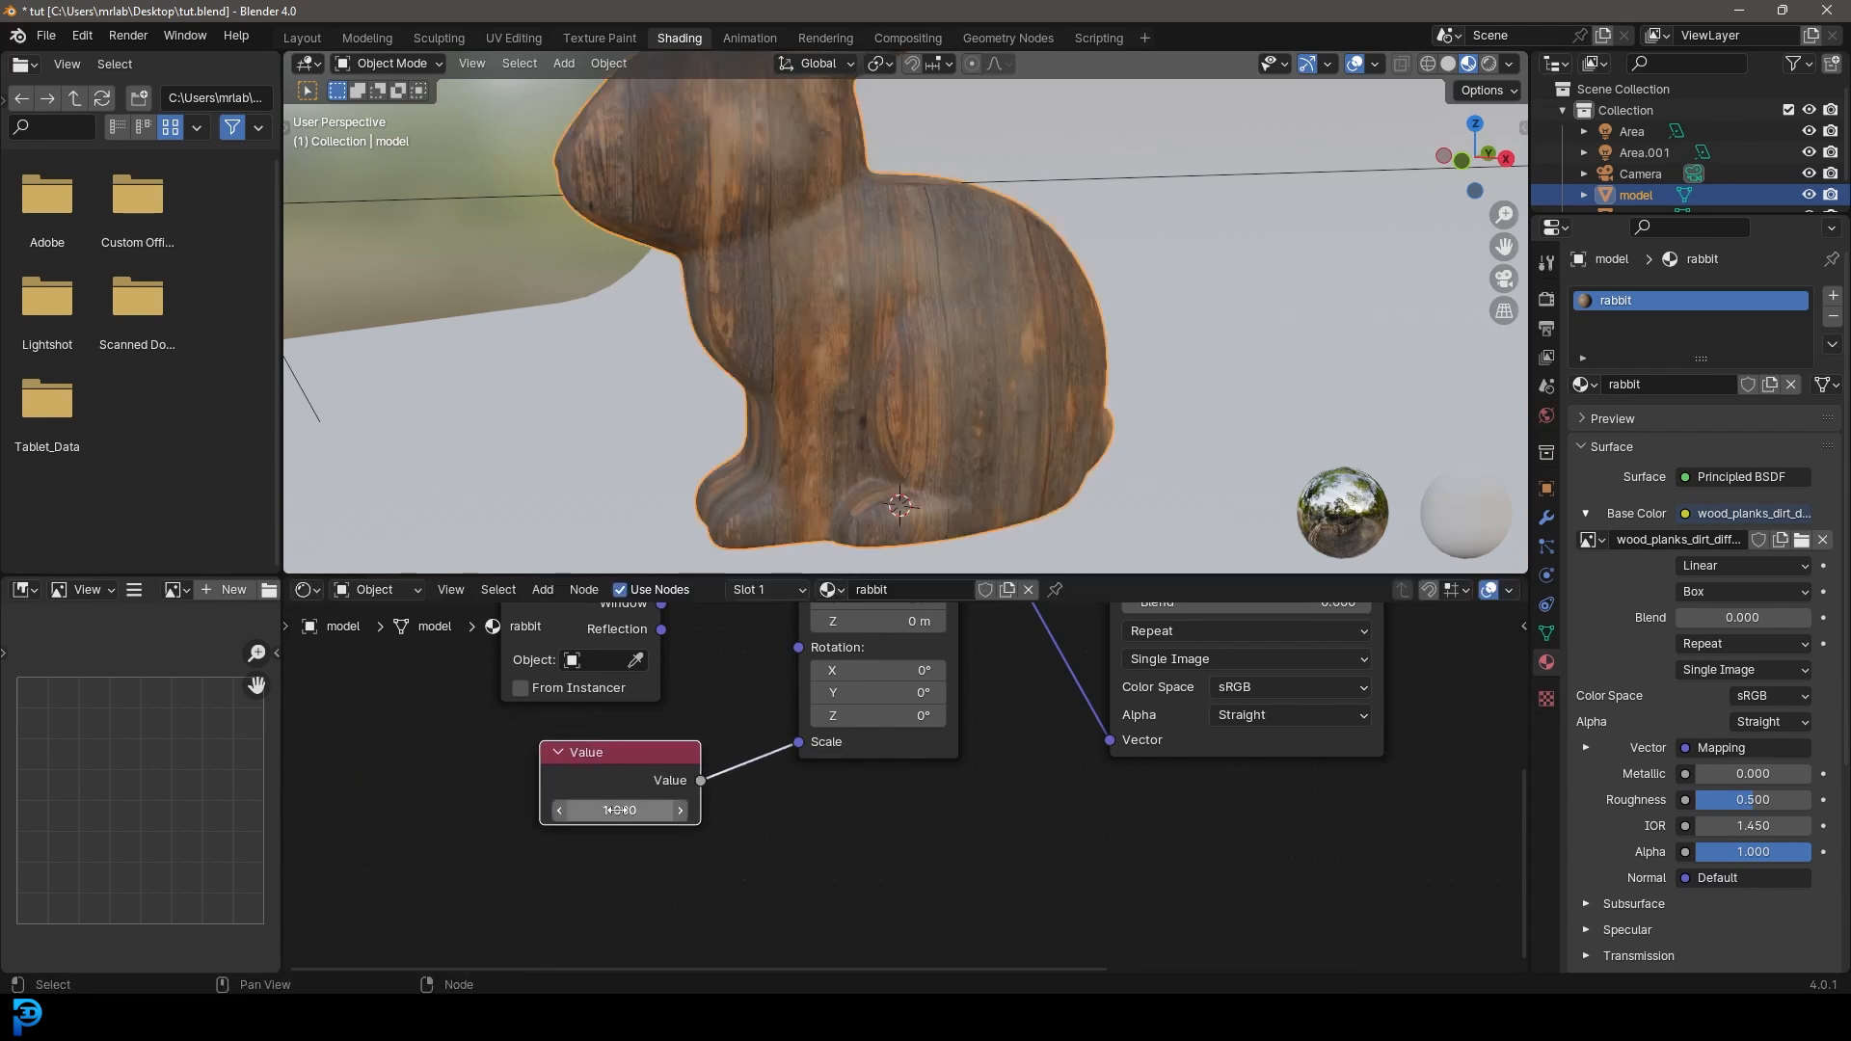
{"action": "type", "text": "2.000"}
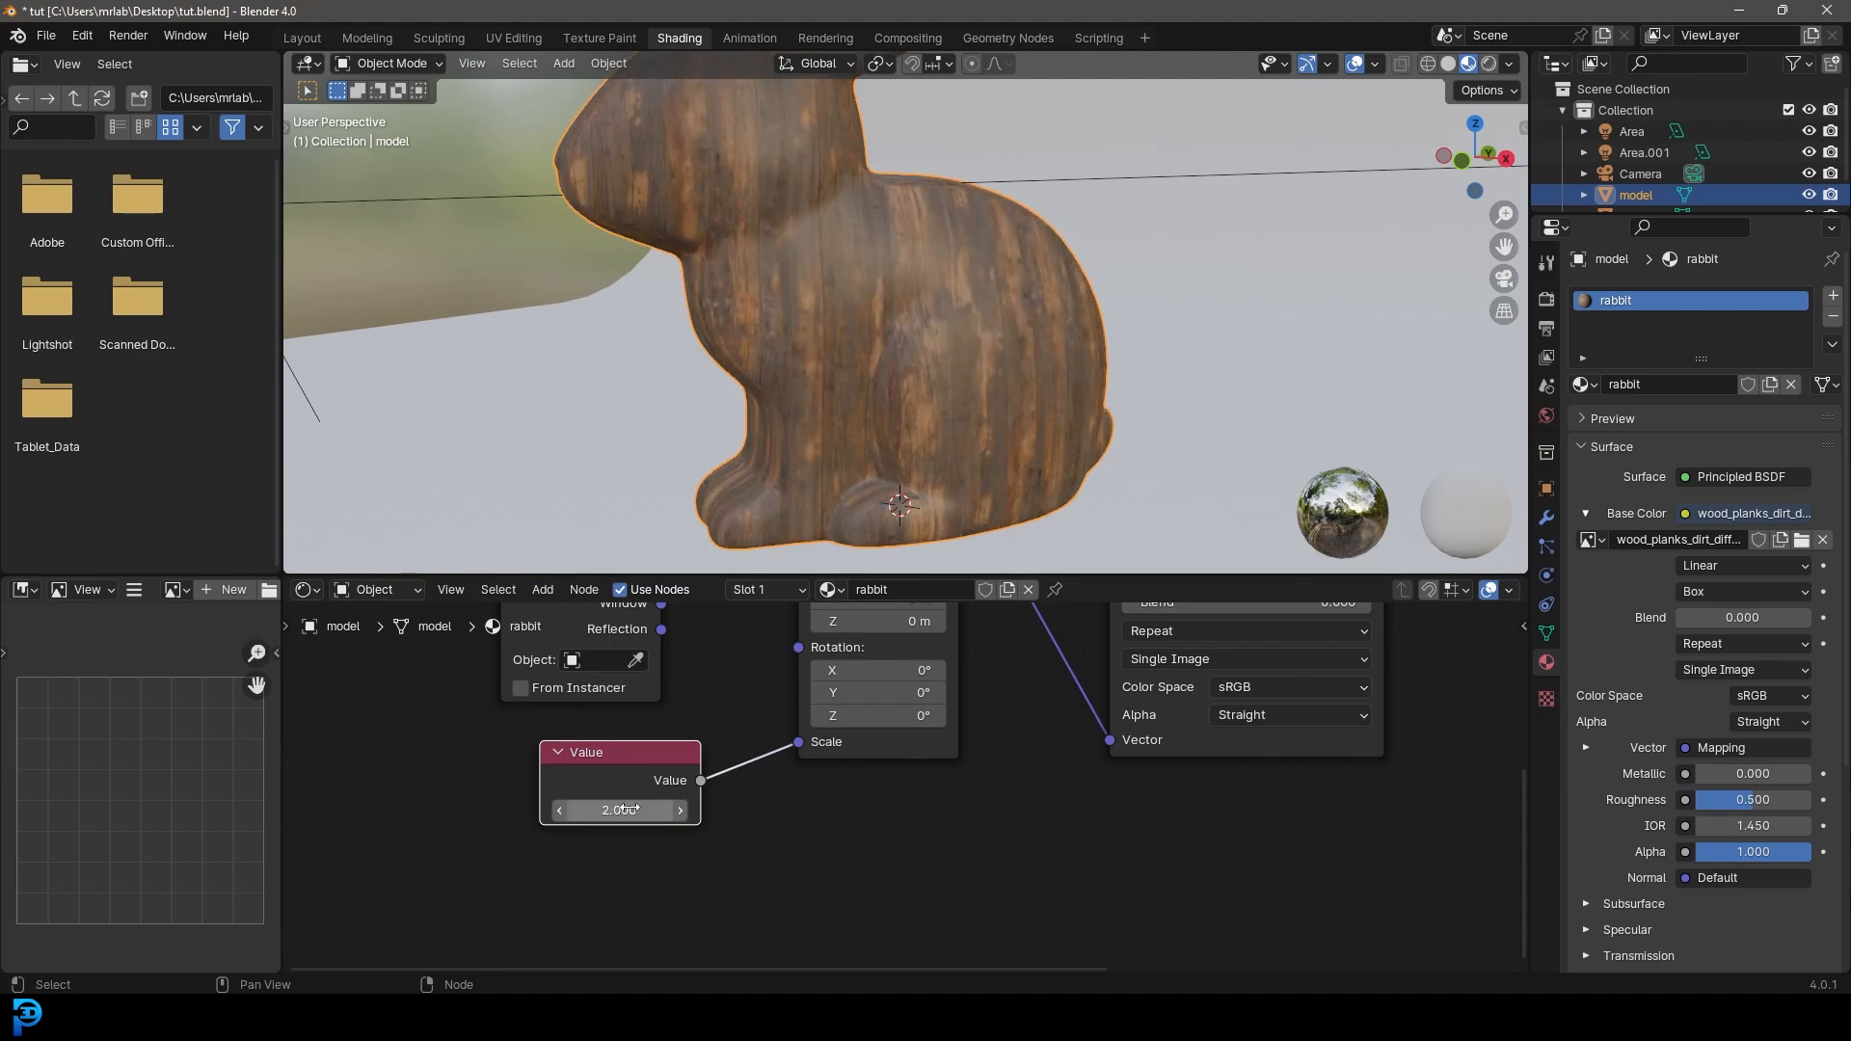
{"action": "left_click", "coordinate": [617, 810]}
{"action": "type", "text": "0.600"}
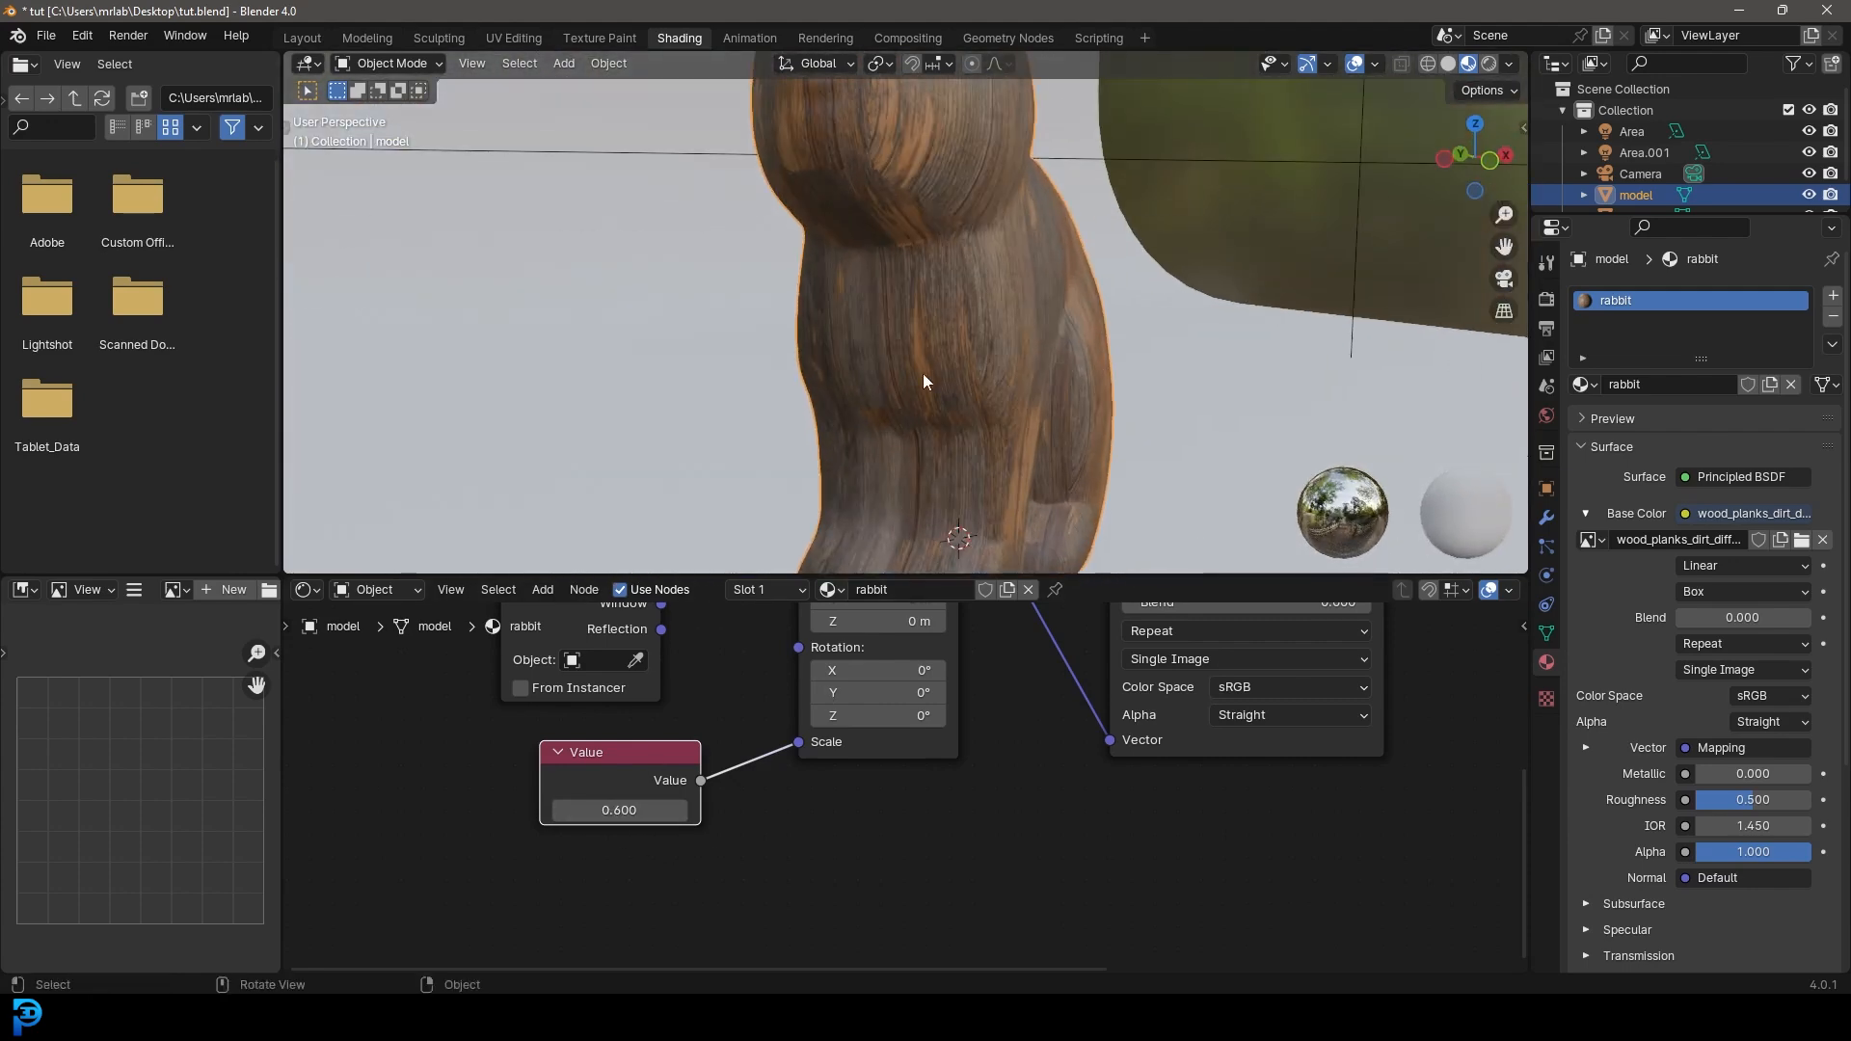
{"action": "left_click_drag", "start_coordinate": [924, 381], "coordinate": [968, 336]}
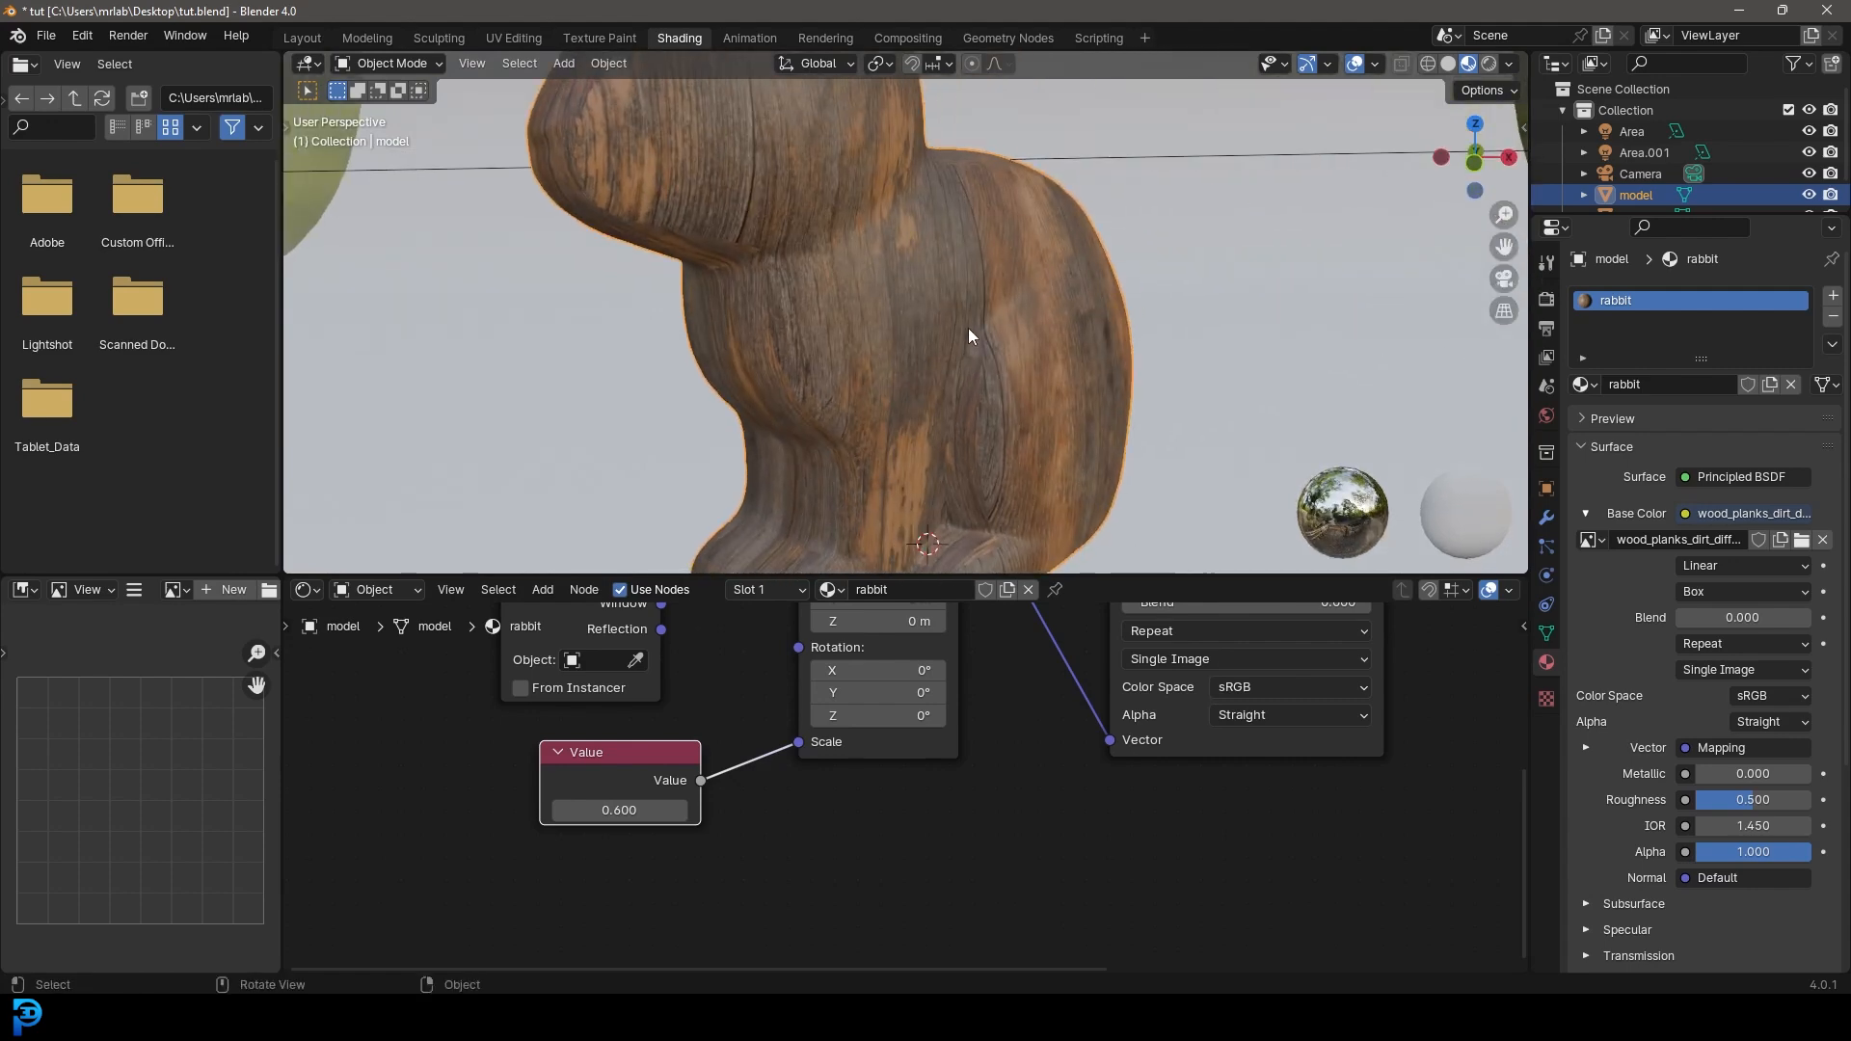
{"action": "key", "text": "KP_0"}
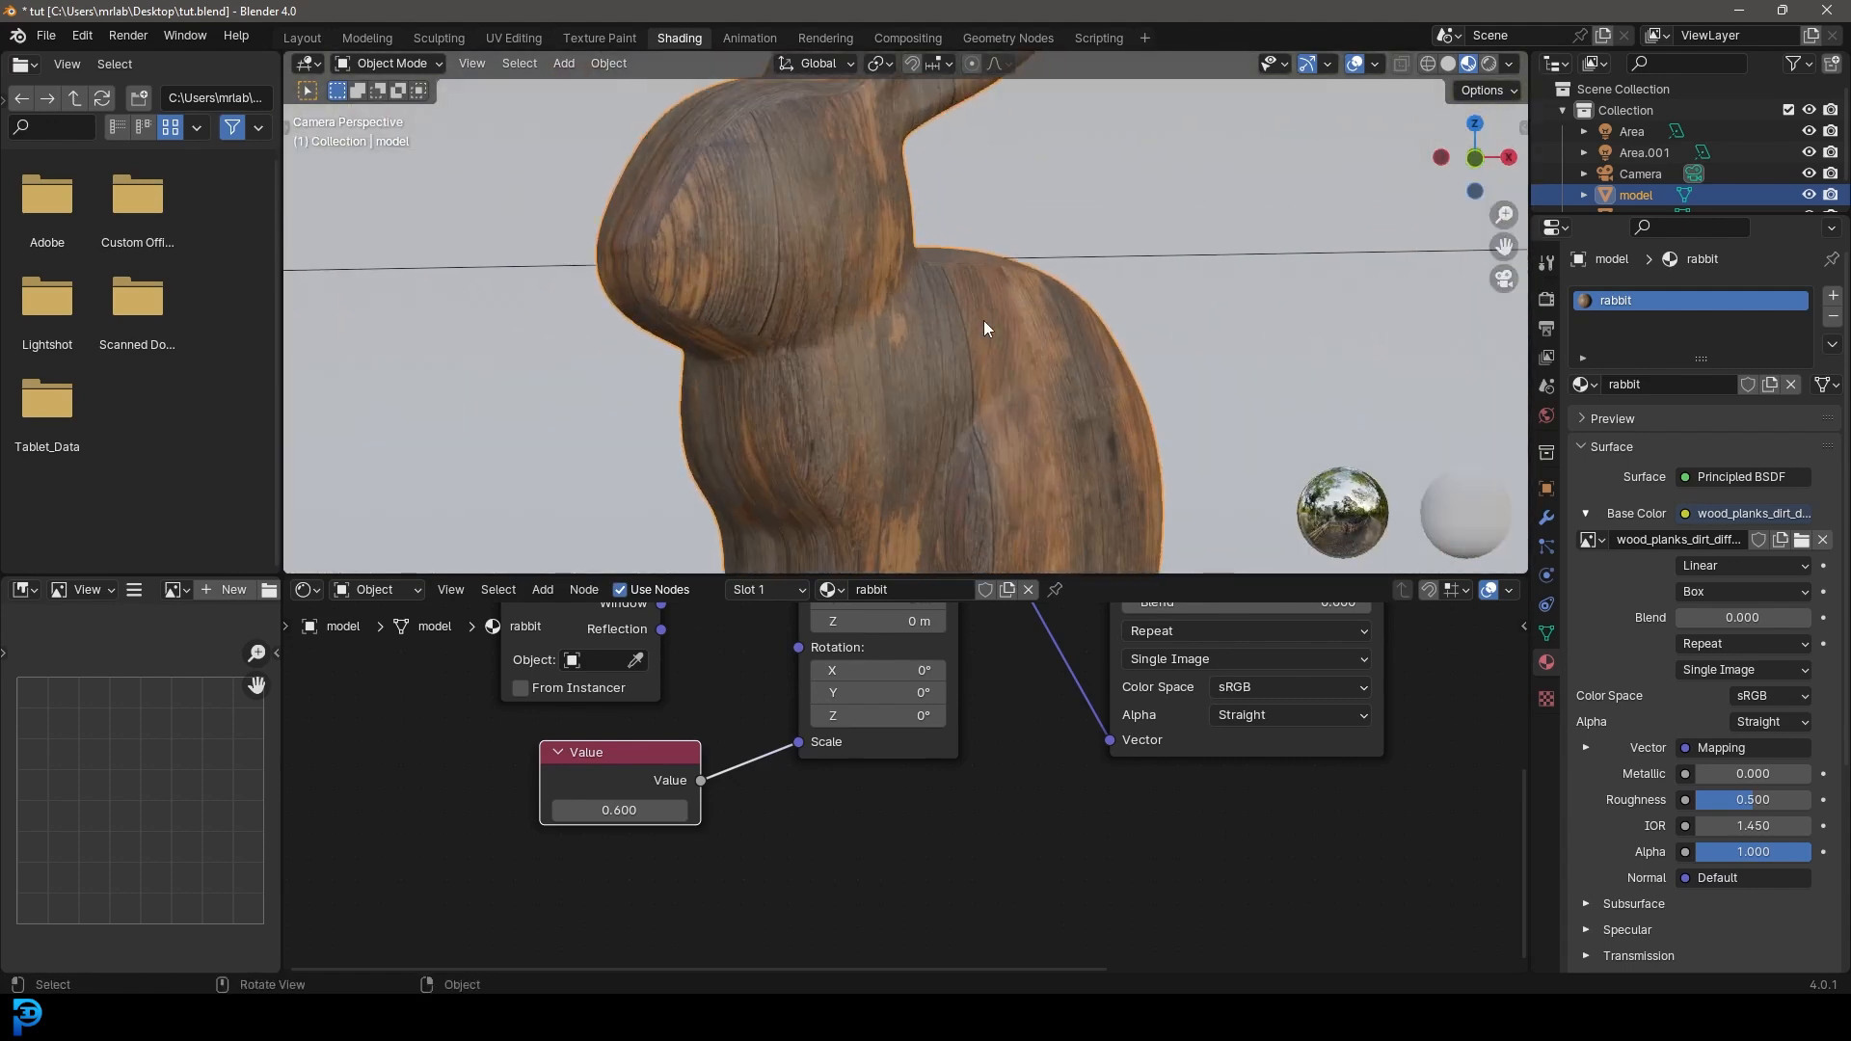